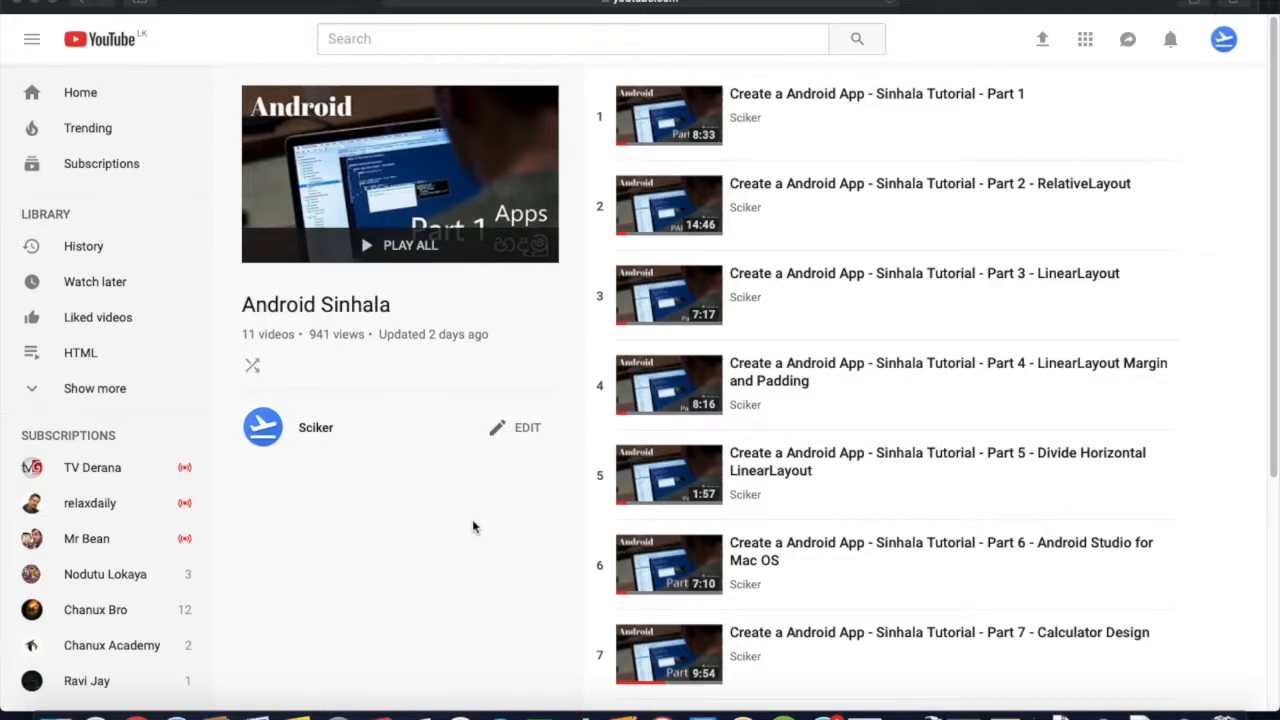
Start a new Android Studio project named Example.
scroll("down", 3)
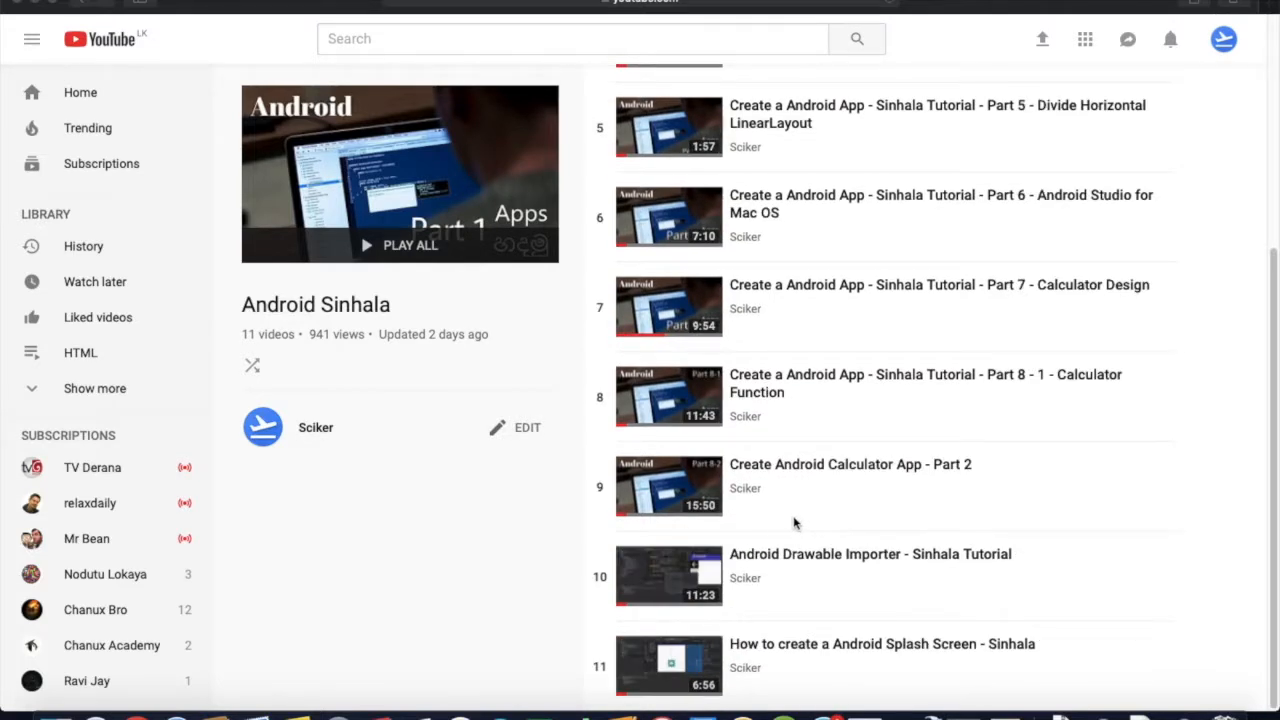
mouse_move(836, 528)
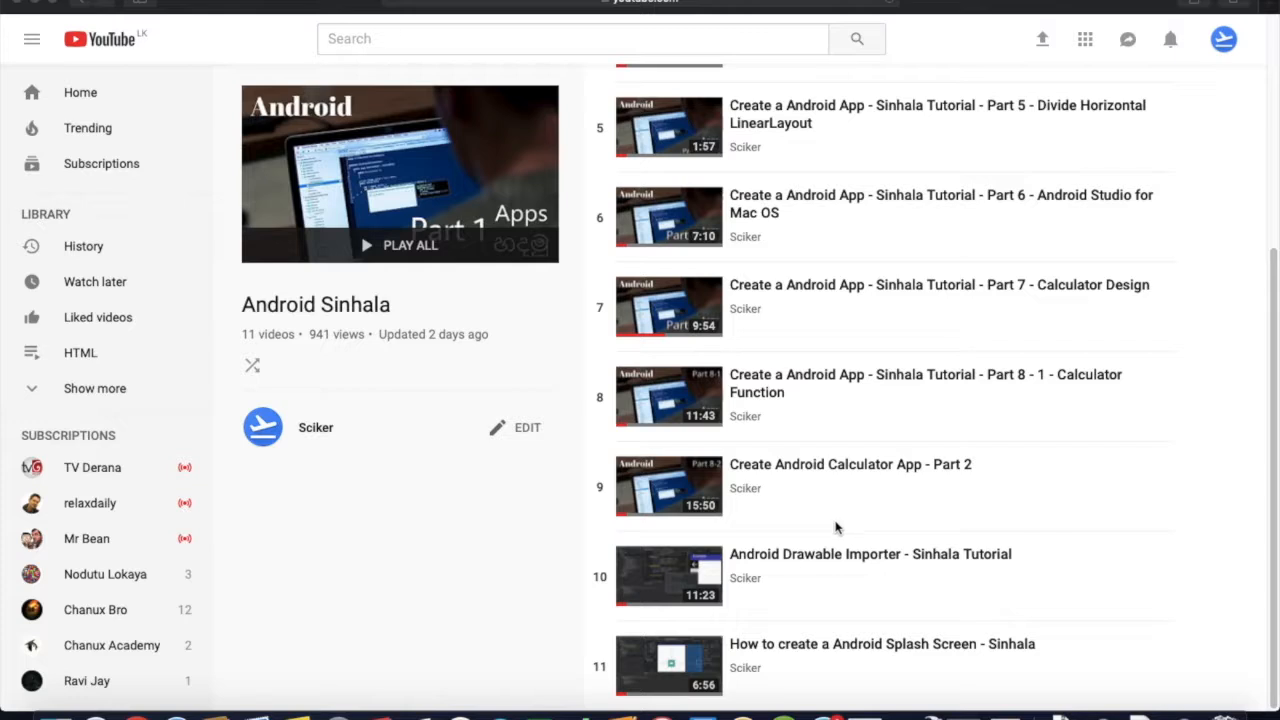
mouse_move(744, 220)
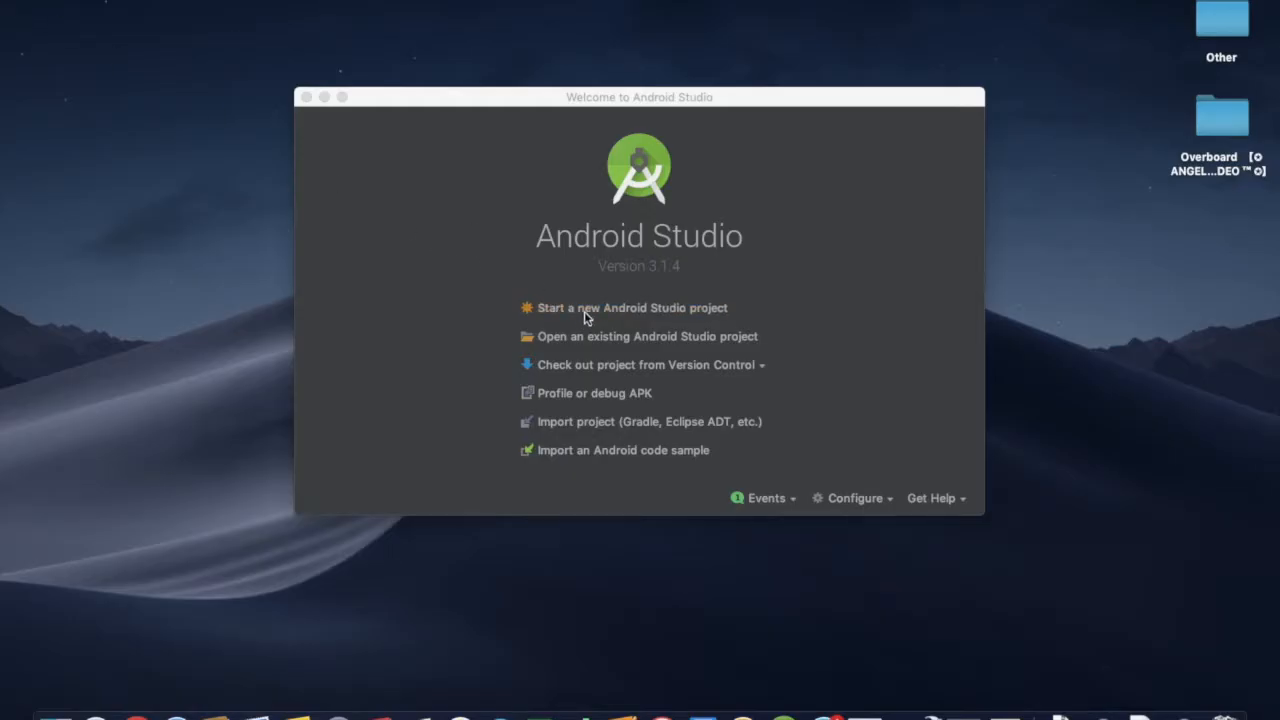
mouse_move(612, 318)
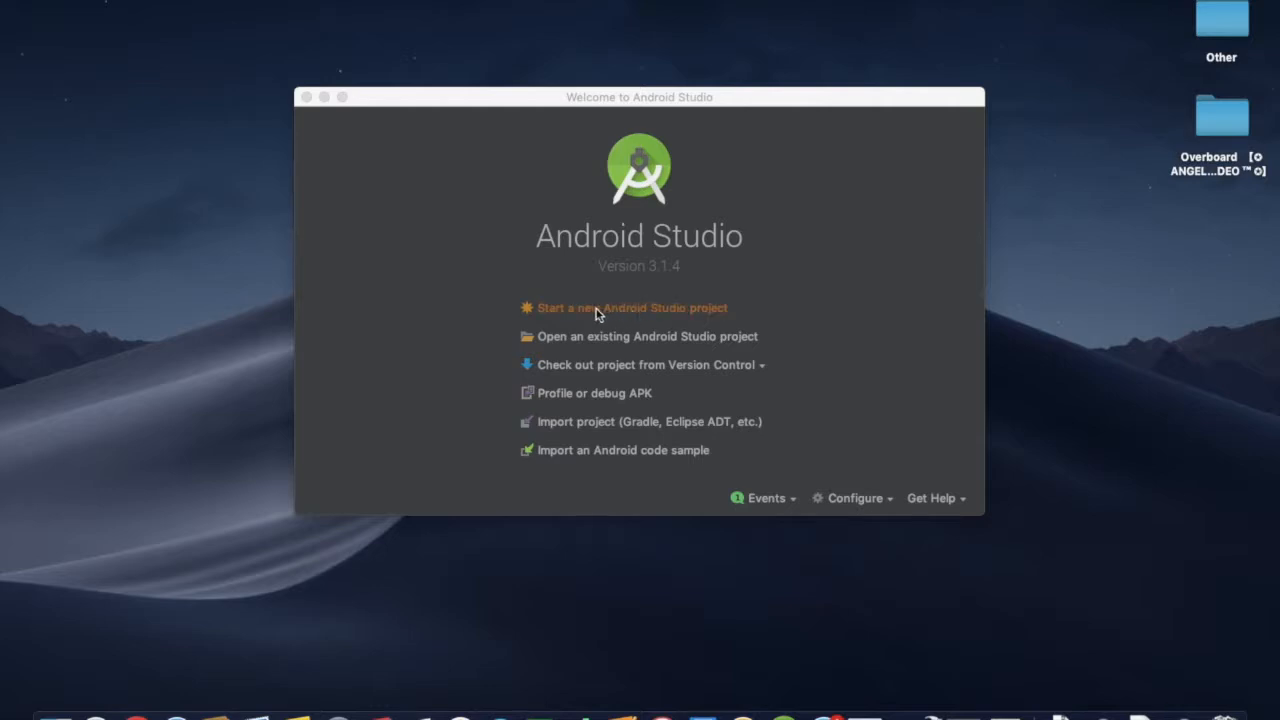
left_click(632, 308)
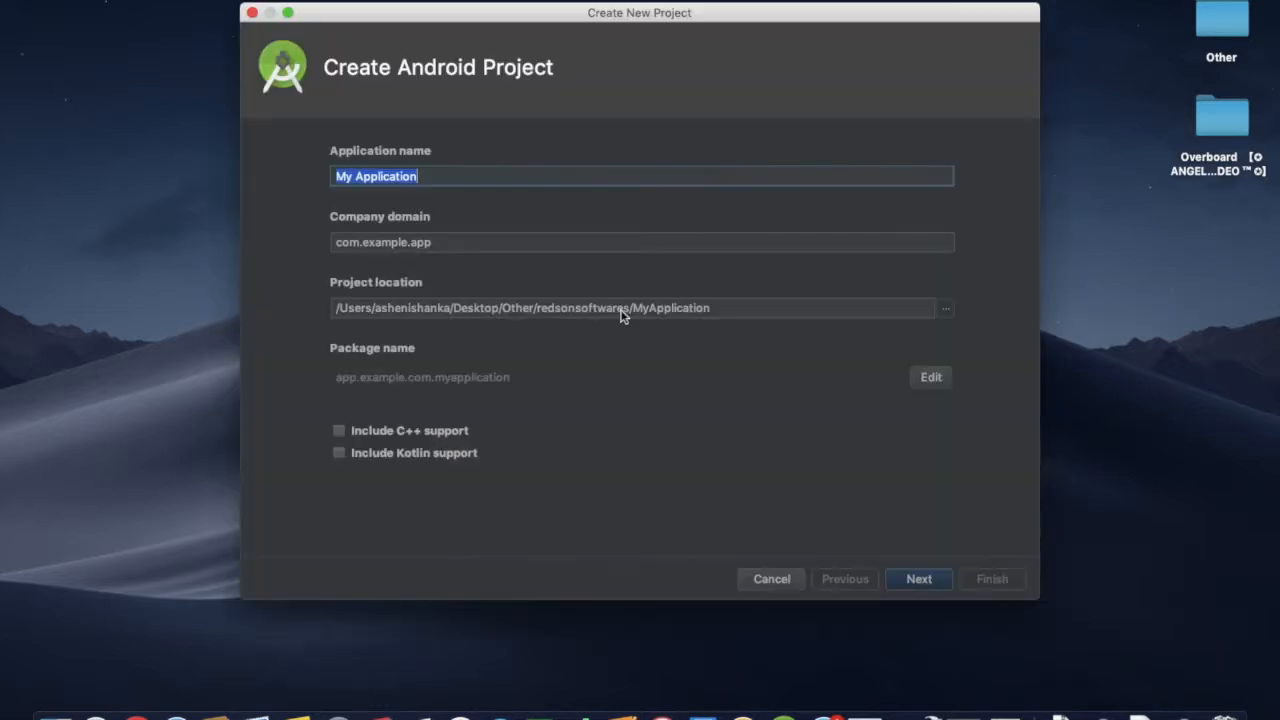
type("Example")
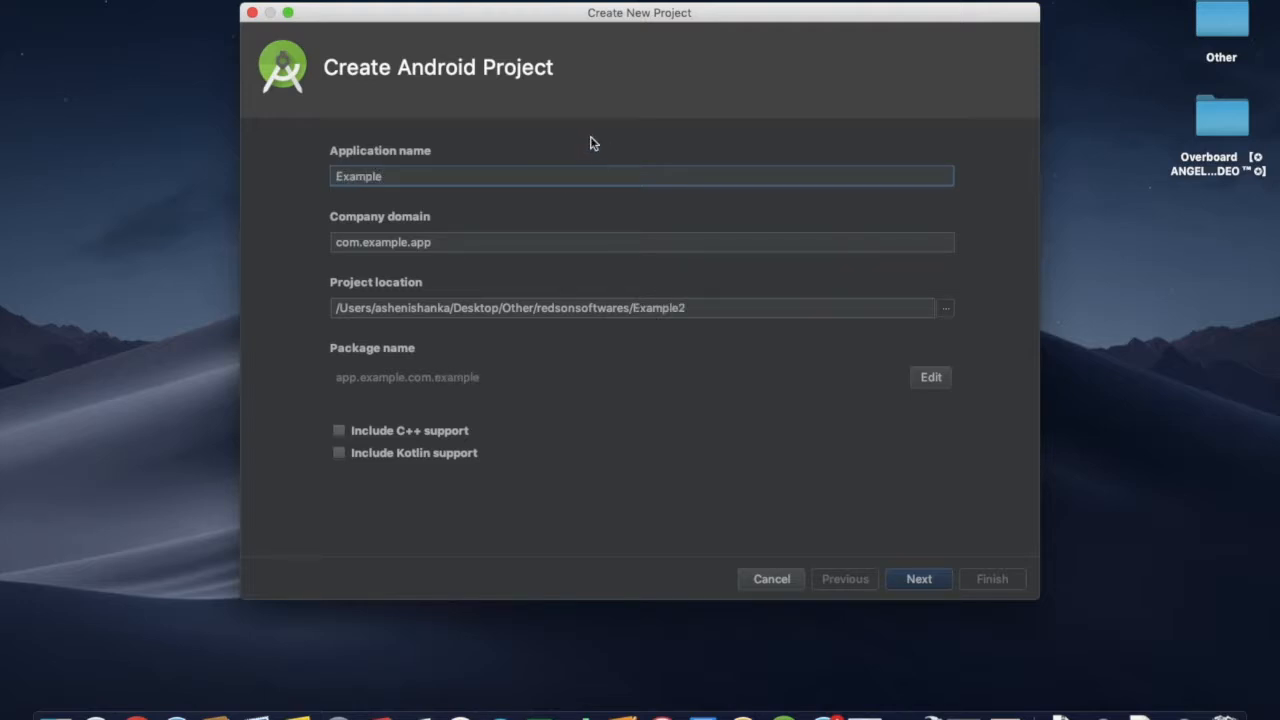
mouse_move(560, 298)
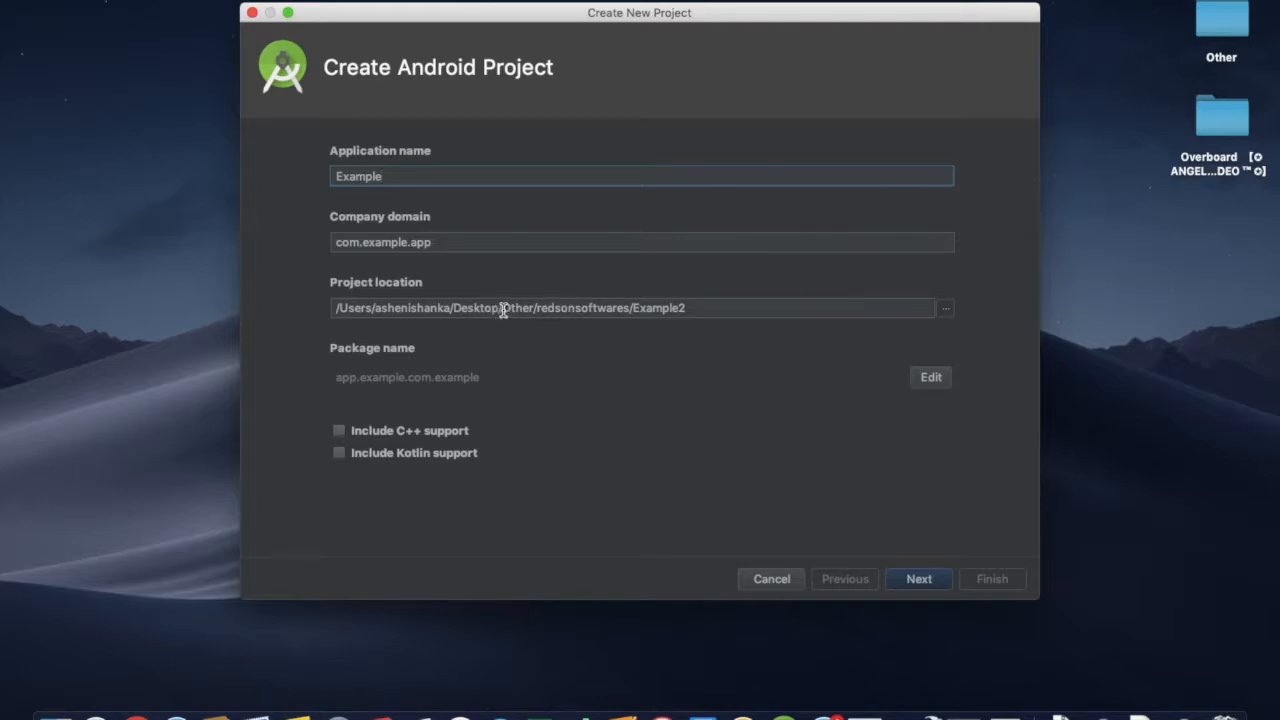
Set the project location to the Desktop and package to com.example.app, then continue to target devices.
left_click_drag(500, 308, 630, 308)
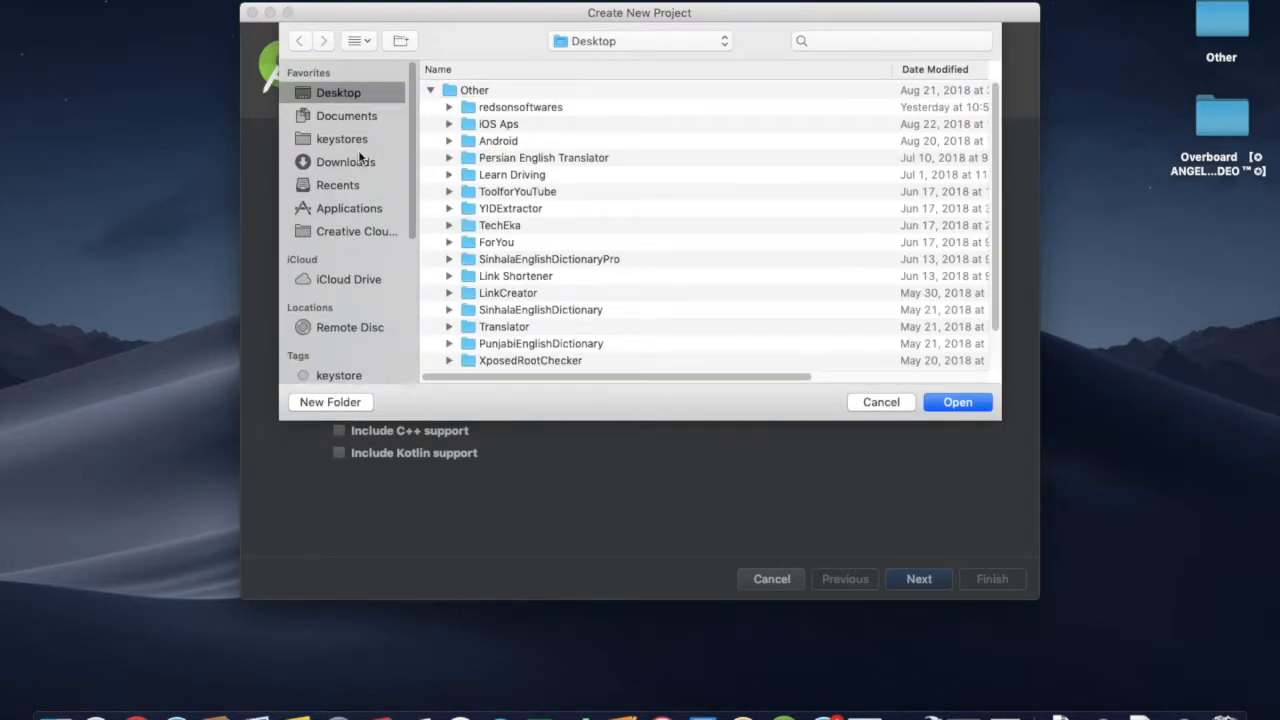
left_click(344, 160)
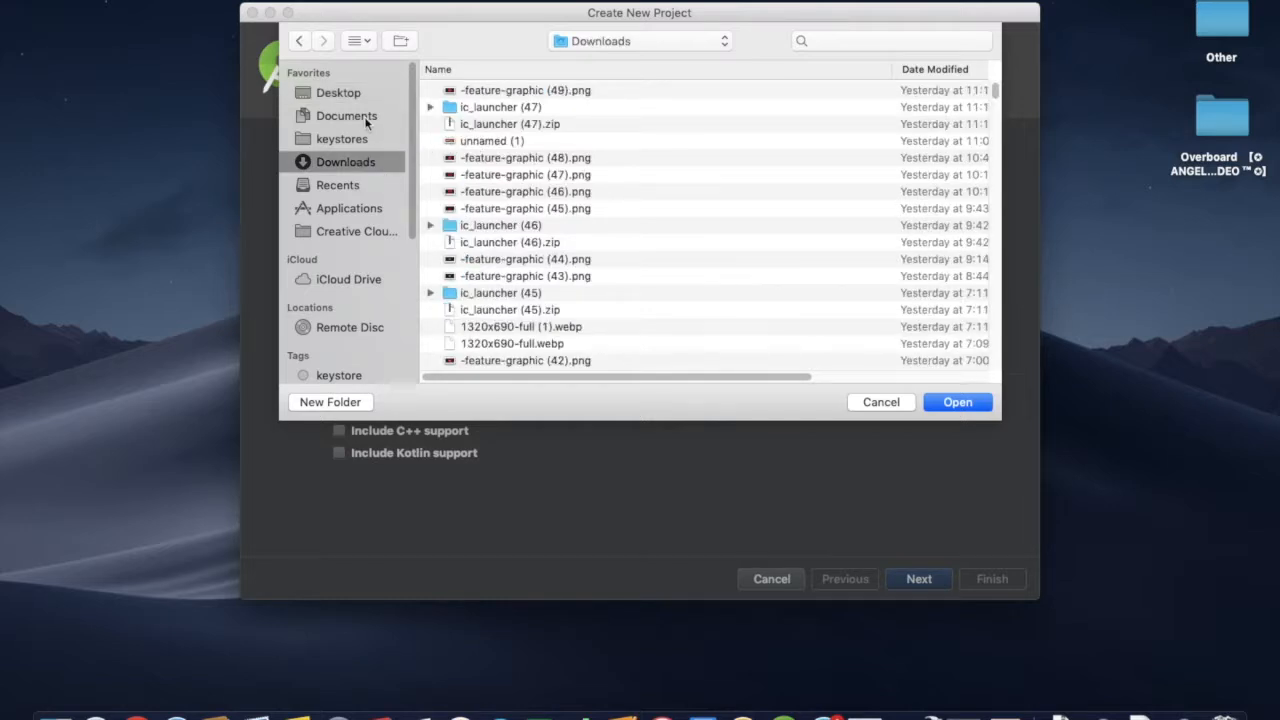
left_click(956, 400)
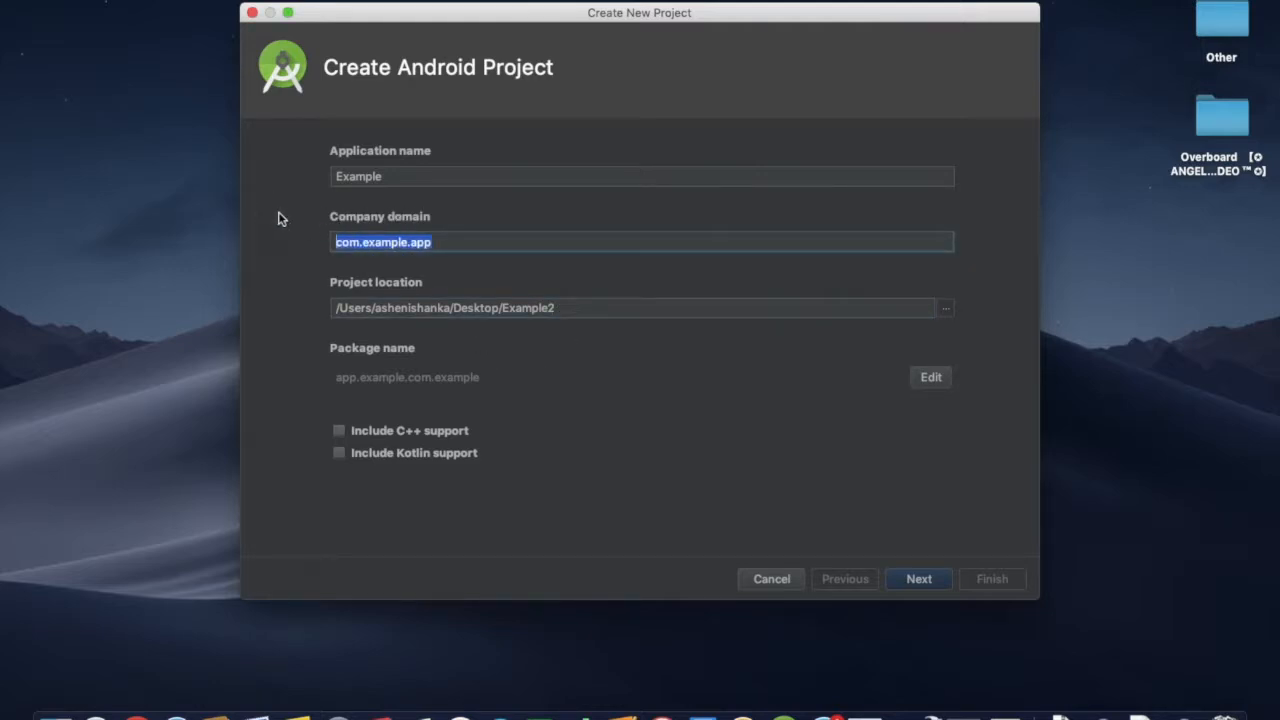
mouse_move(402, 240)
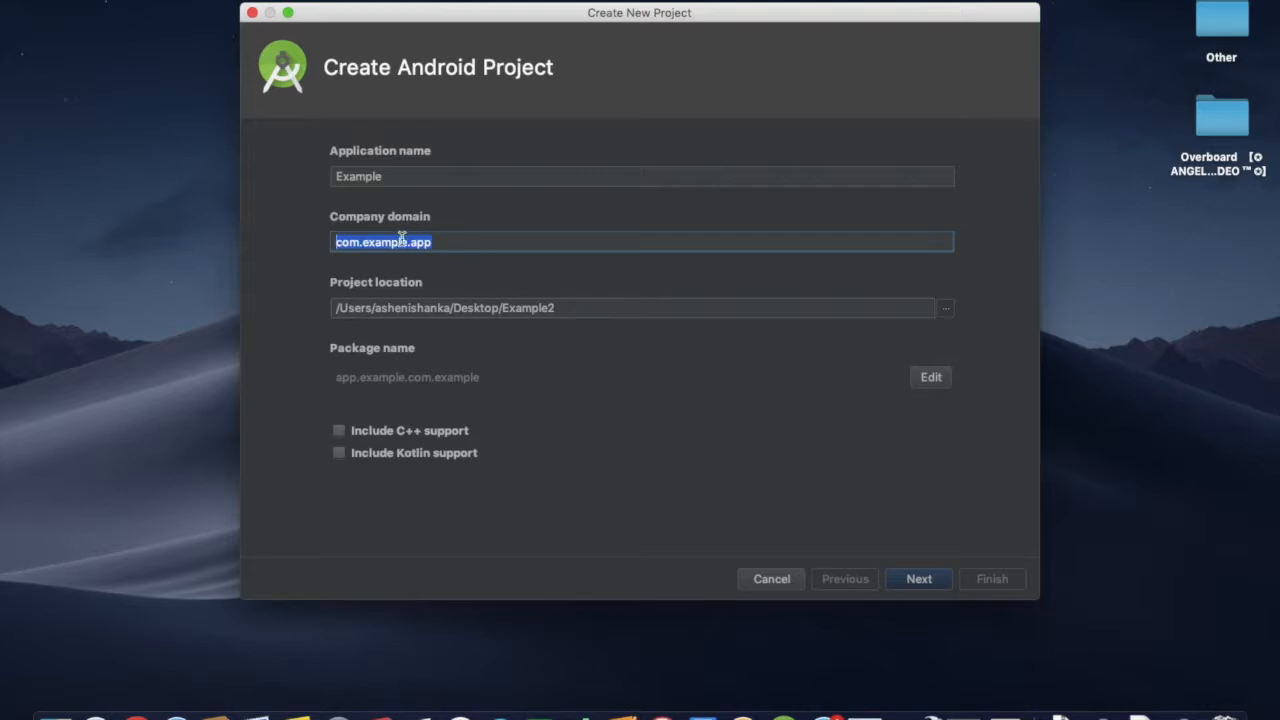
left_click(930, 376)
type("com.example.app")
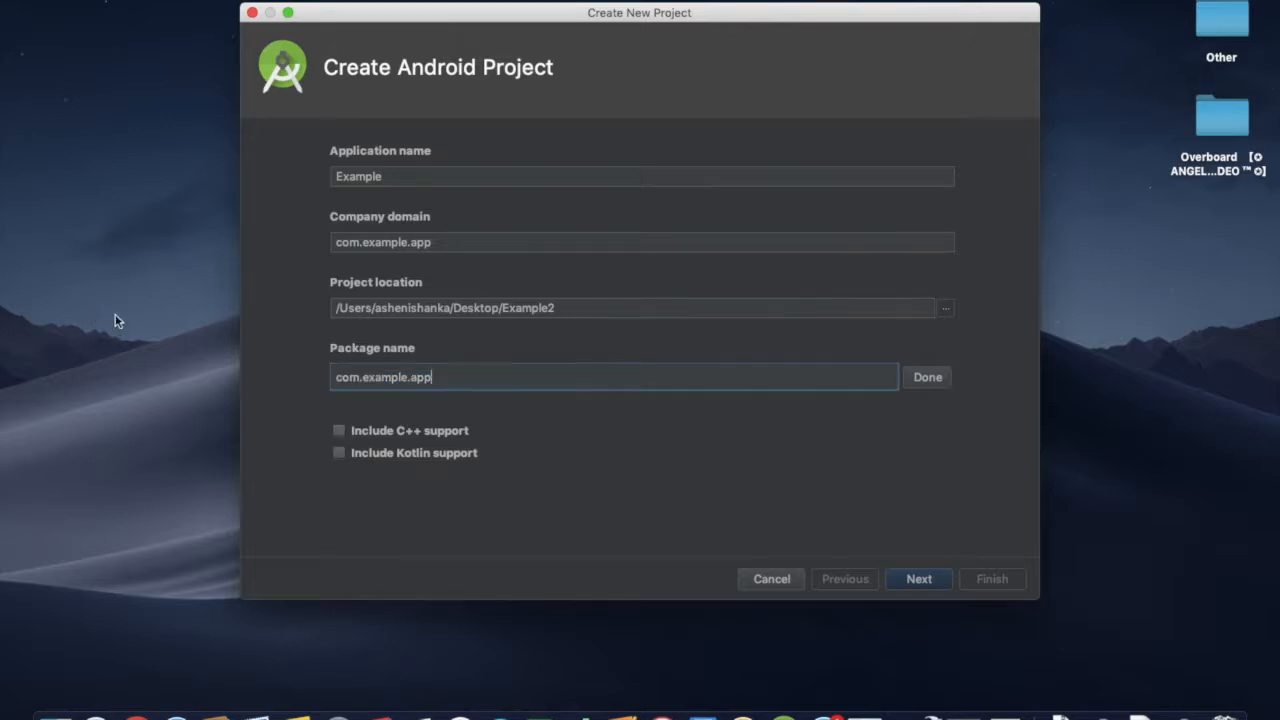
left_click(916, 578)
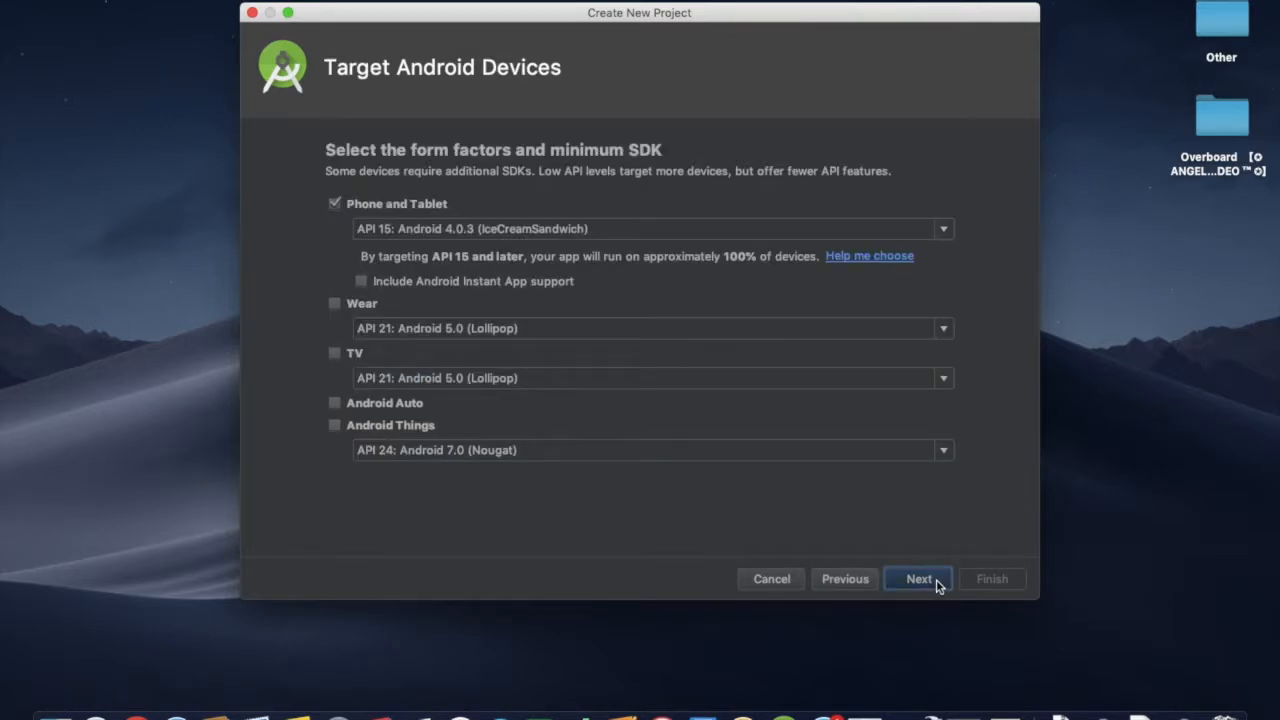
Keep the default minimum SDK, choose Empty Activity with MainActivity/activity_main, and finish creating the project.
left_click(916, 578)
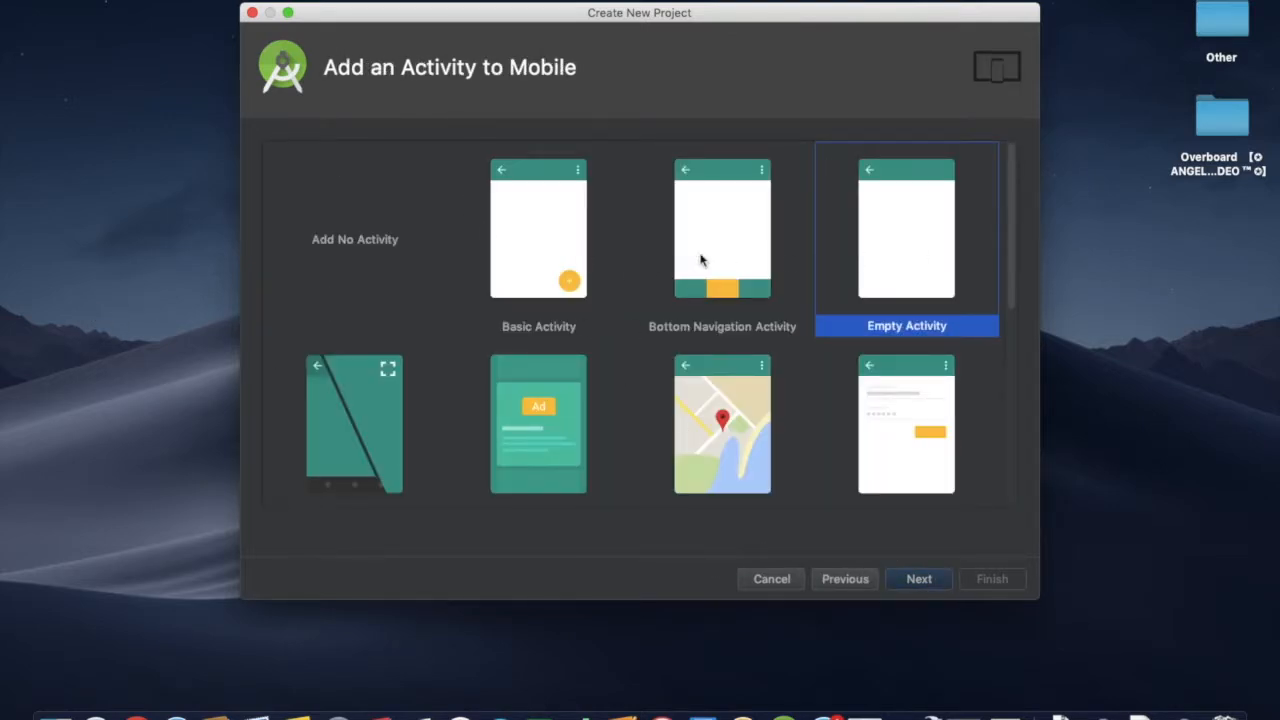
mouse_move(904, 264)
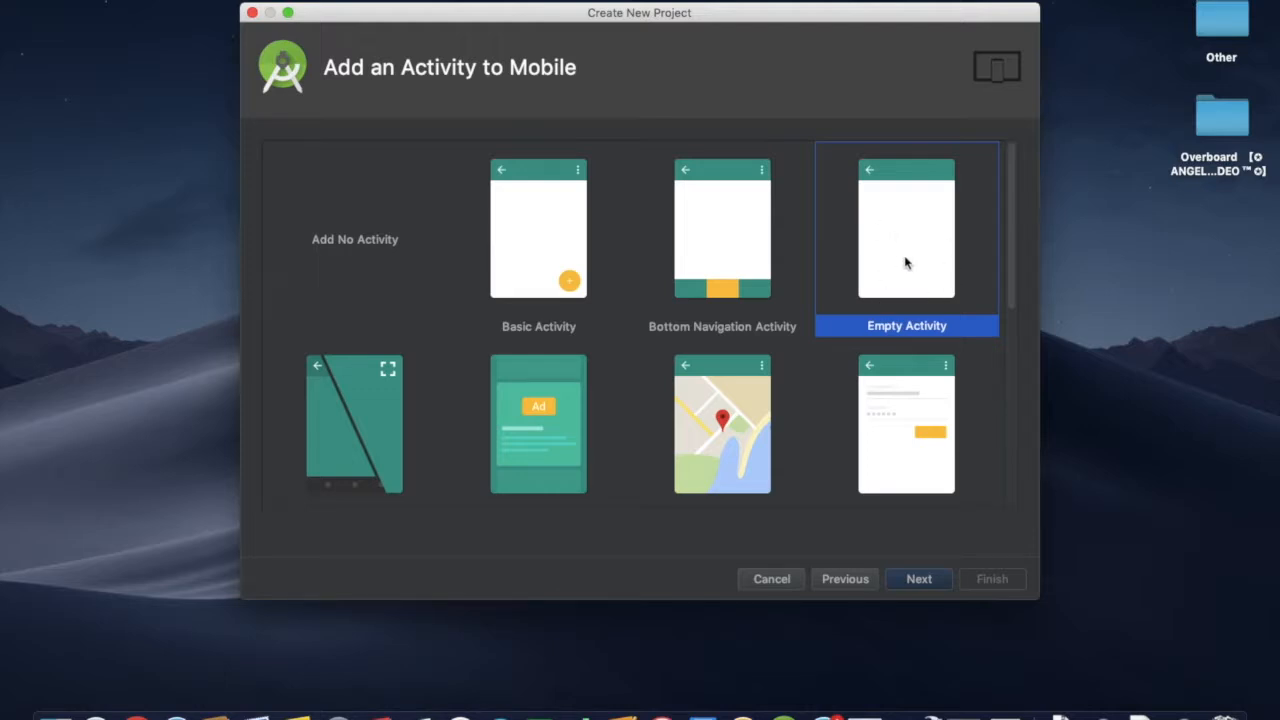
scroll("down", 3)
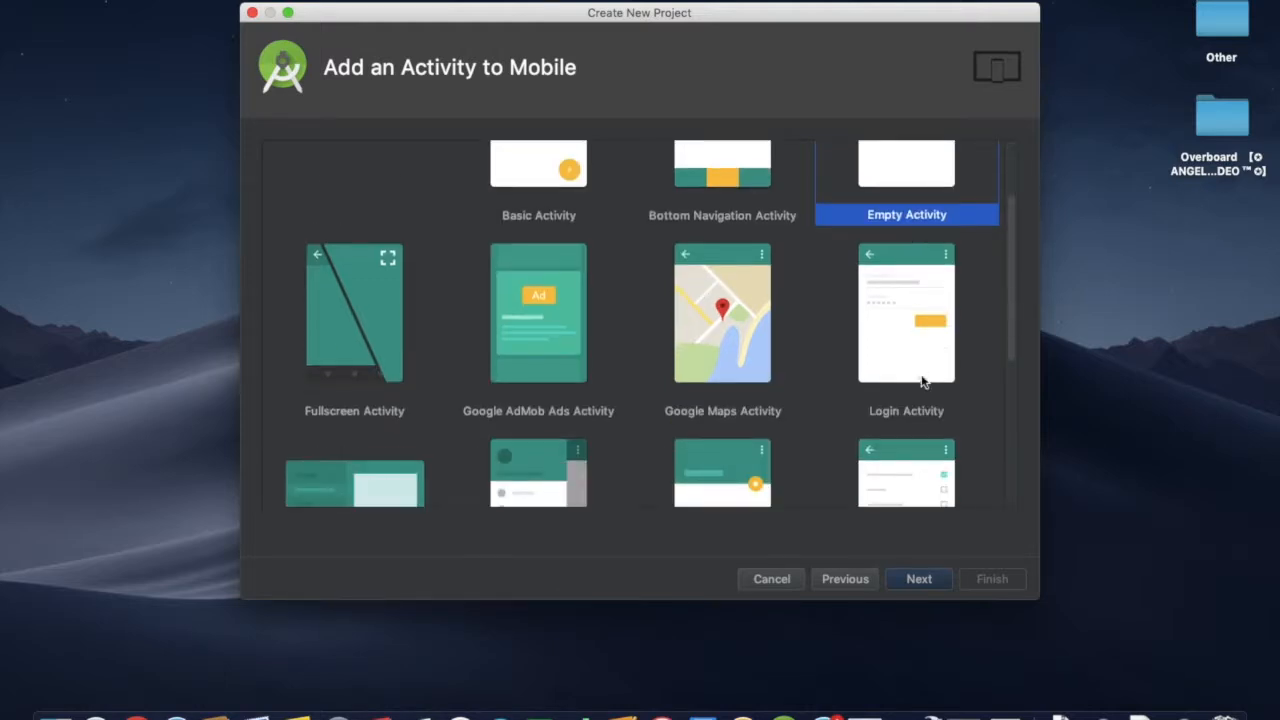
left_click(918, 578)
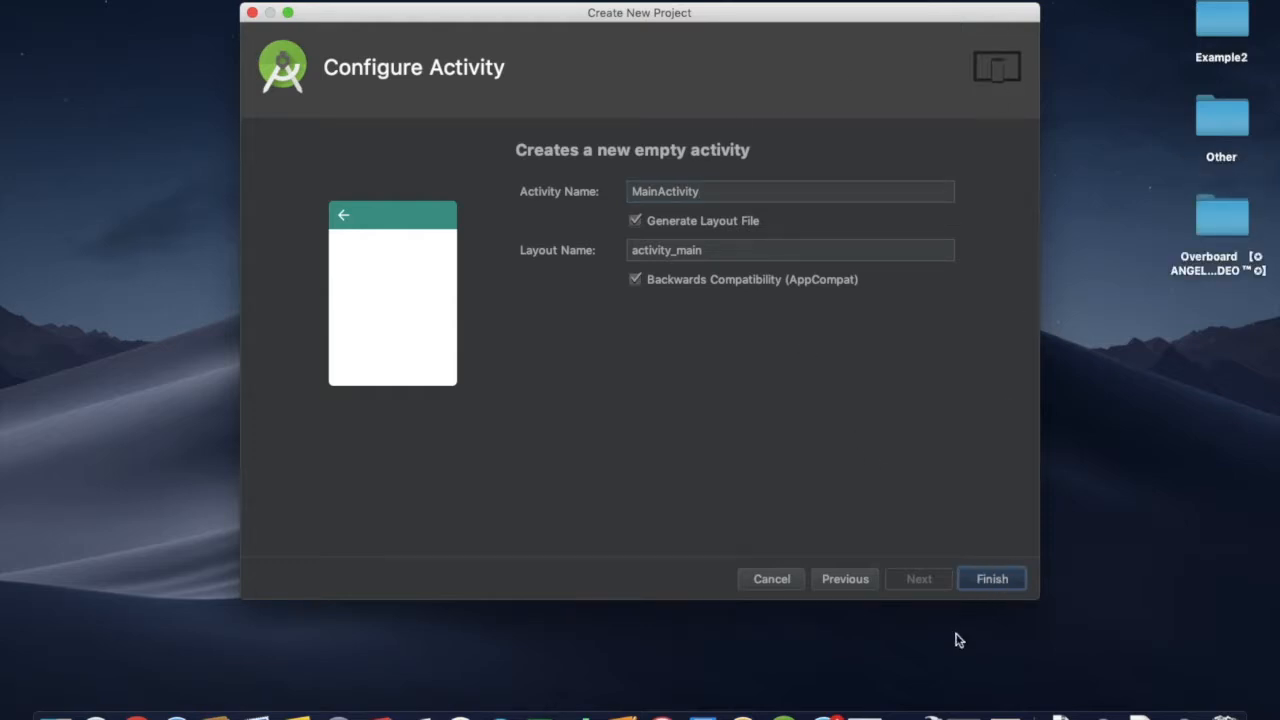
left_click(992, 578)
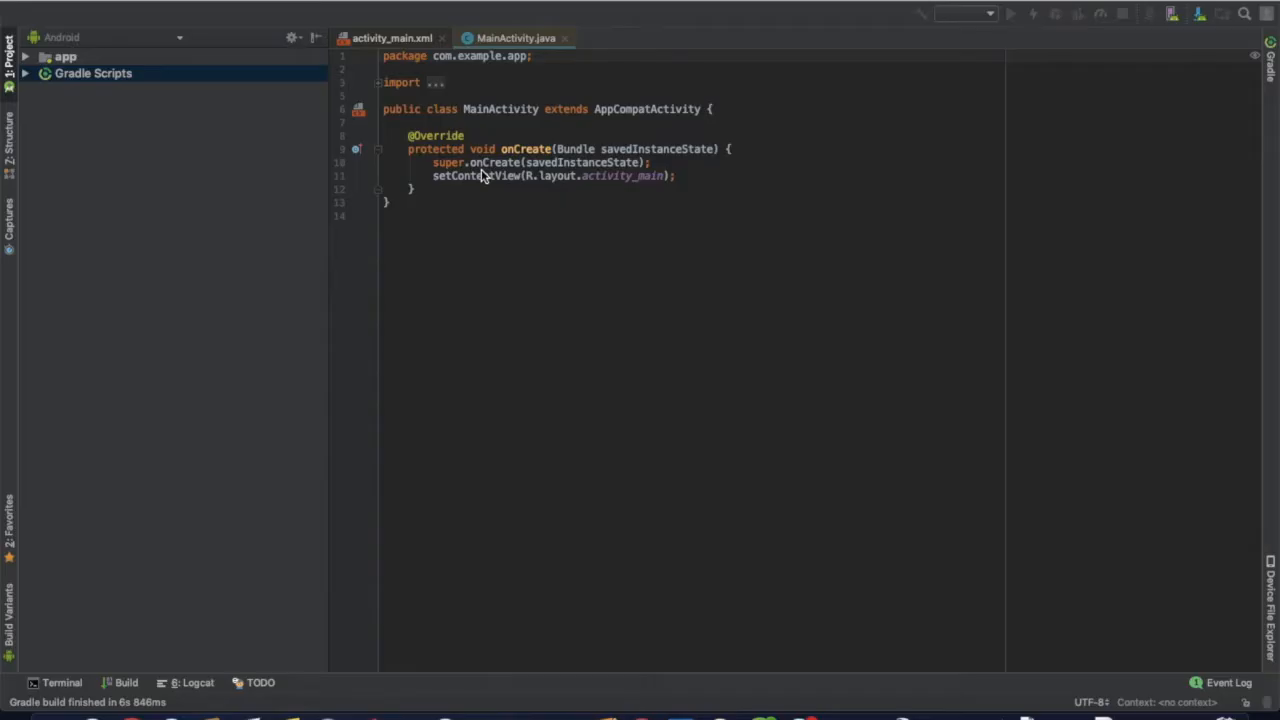
Expand app > res > layout in the Project panel and open activity_main.xml.
left_click(92, 72)
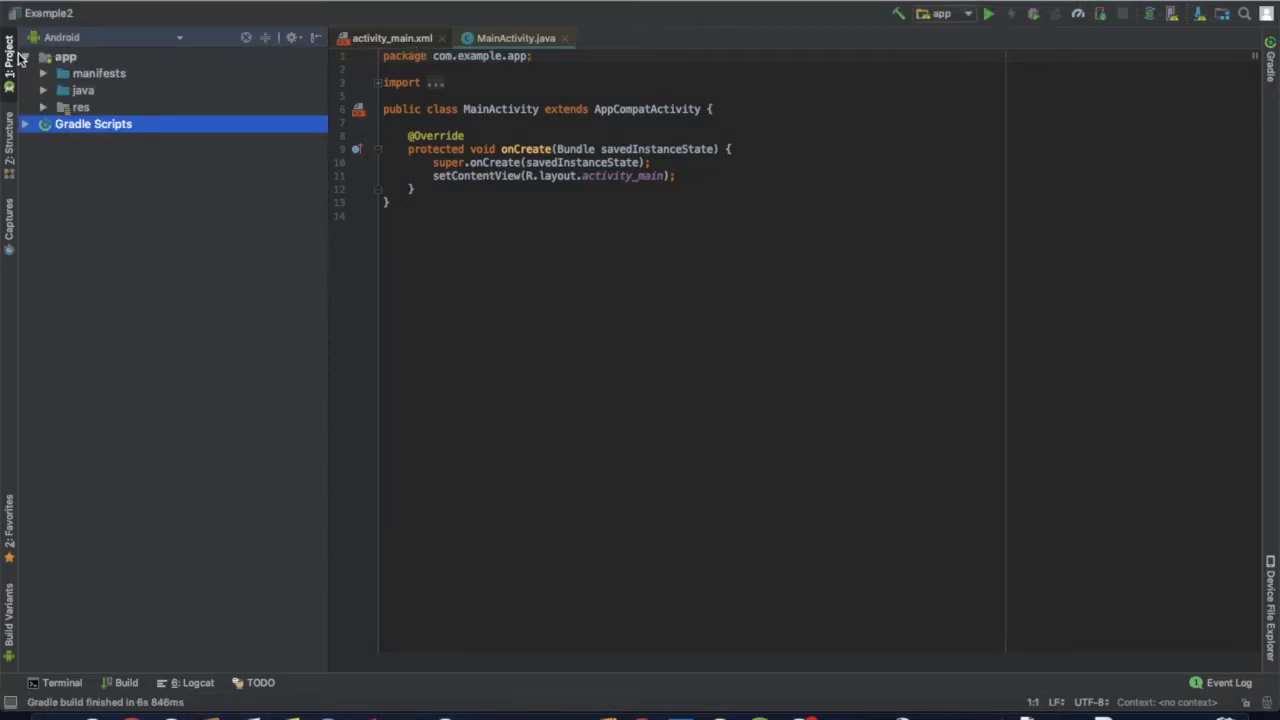
left_click(44, 56)
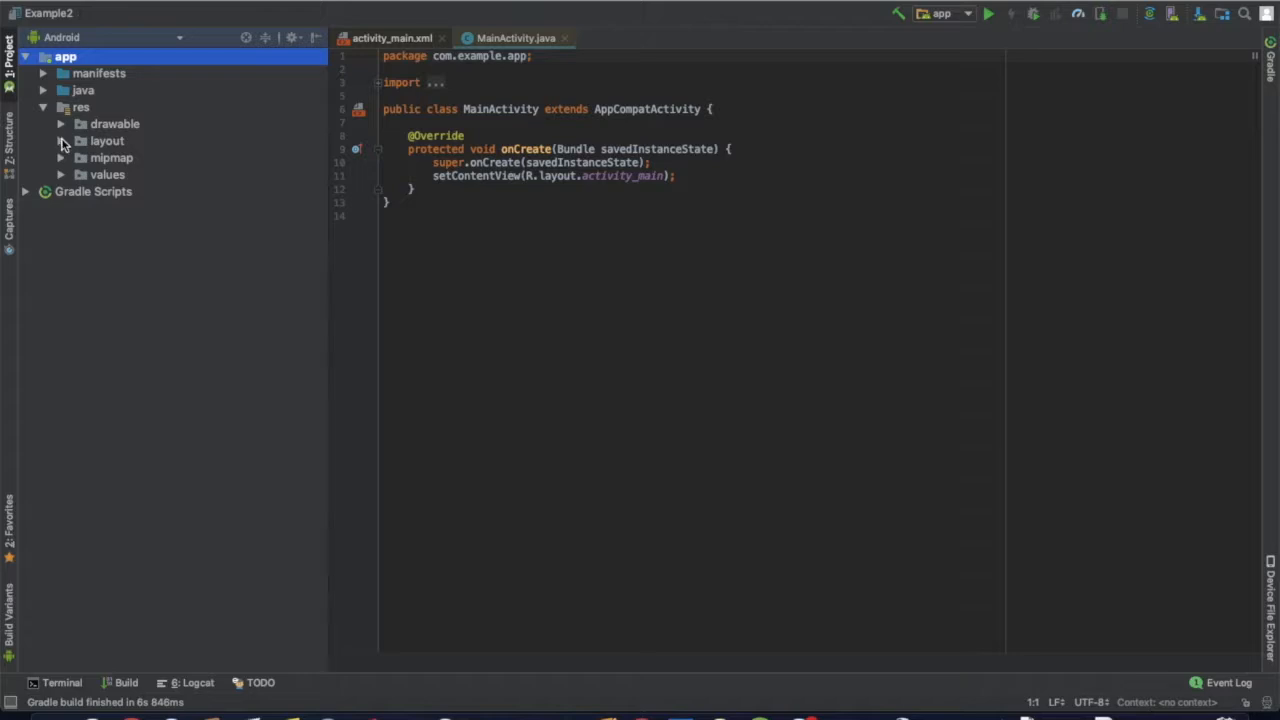
left_click(60, 140)
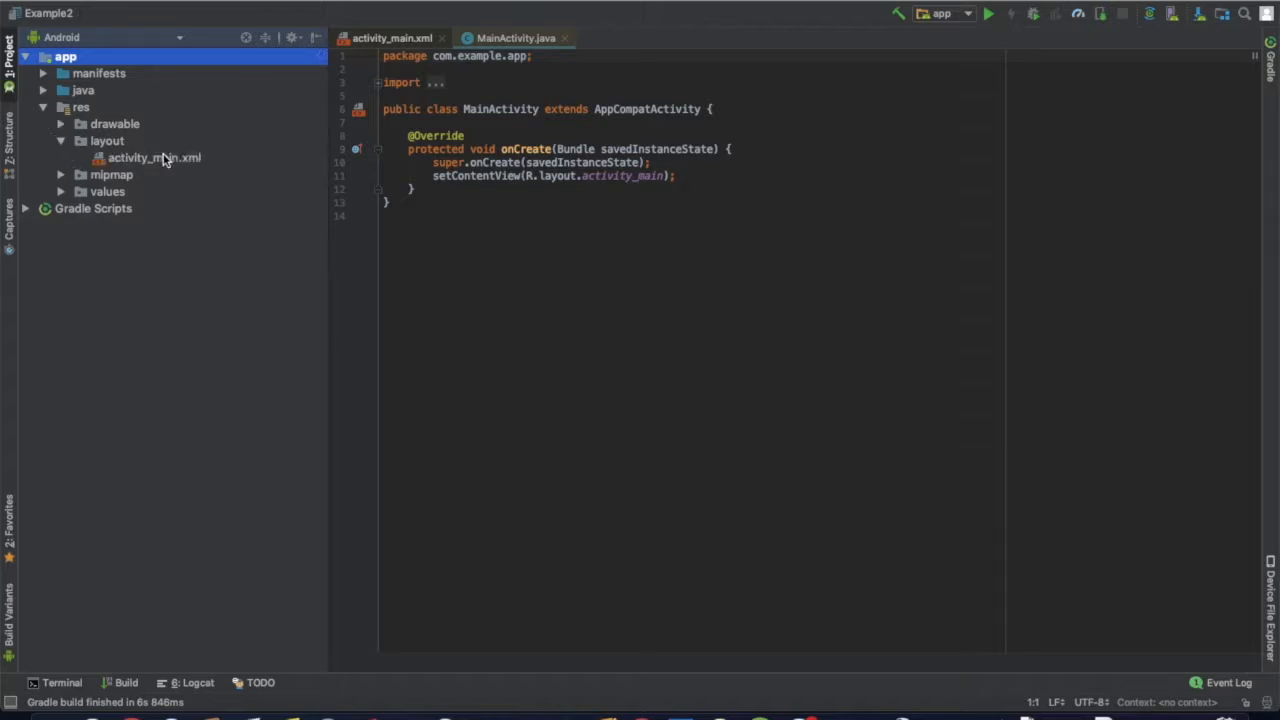
left_click(154, 158)
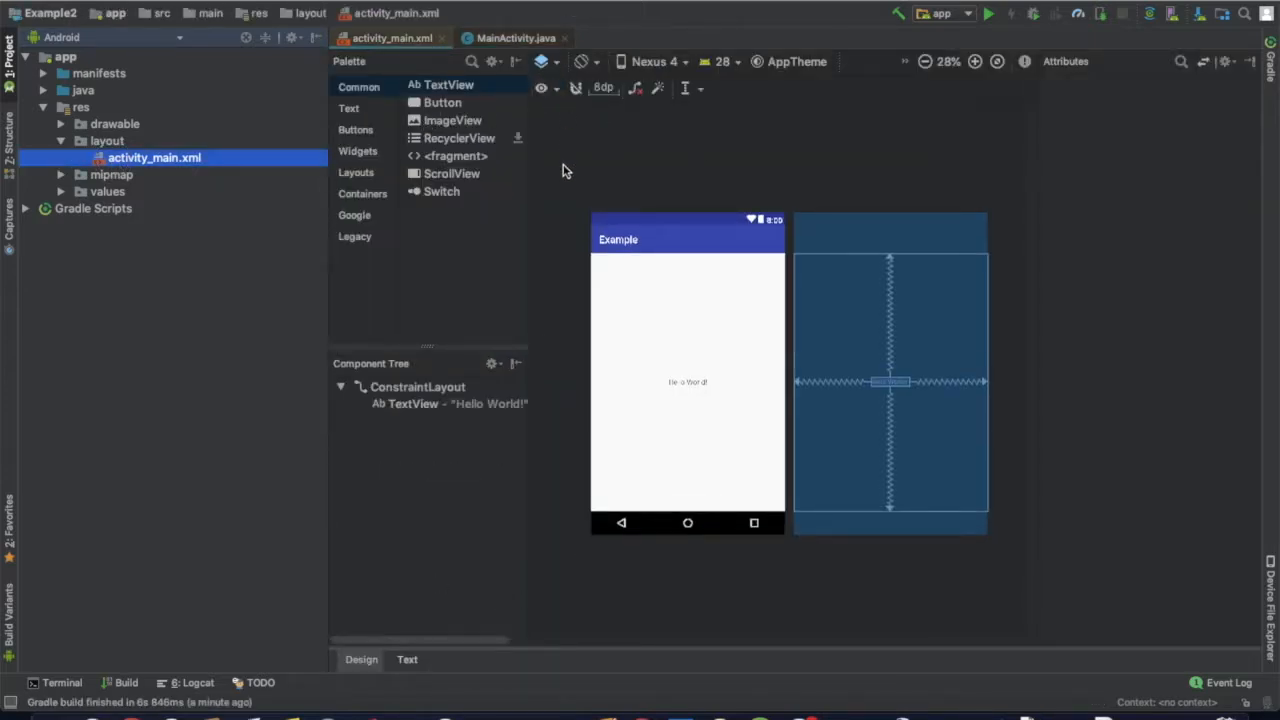
mouse_move(426, 570)
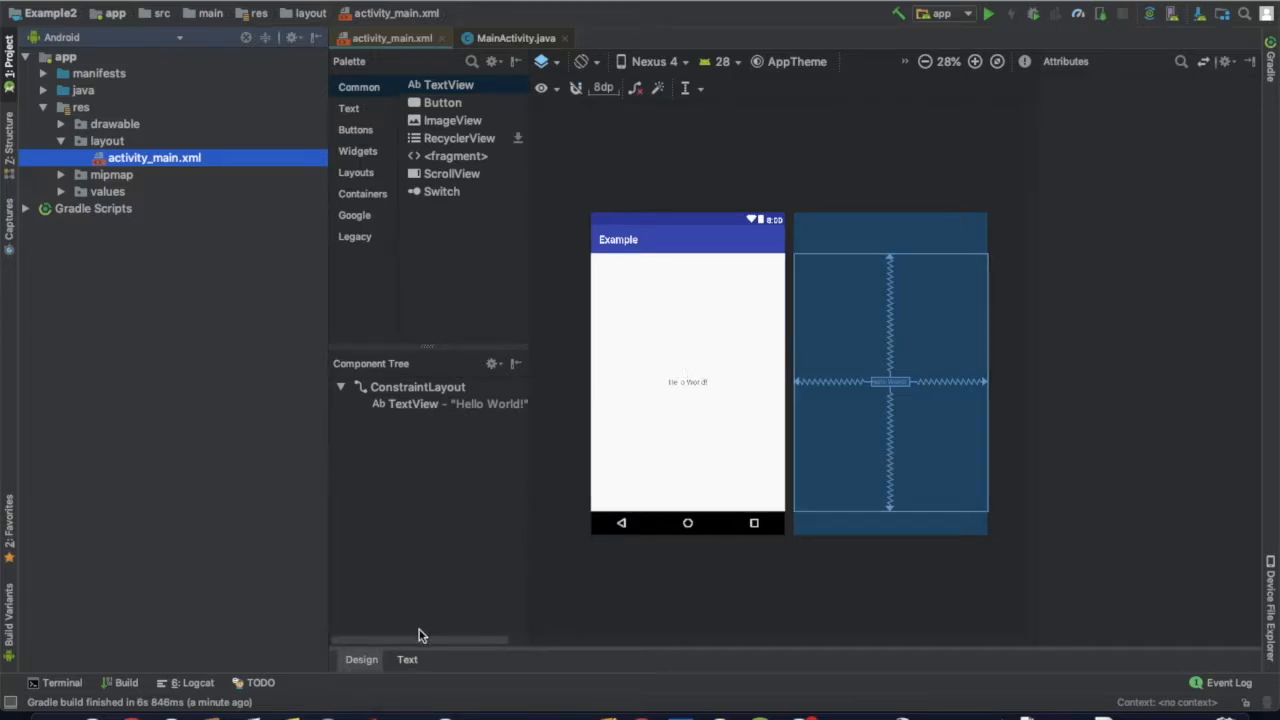
mouse_move(390, 670)
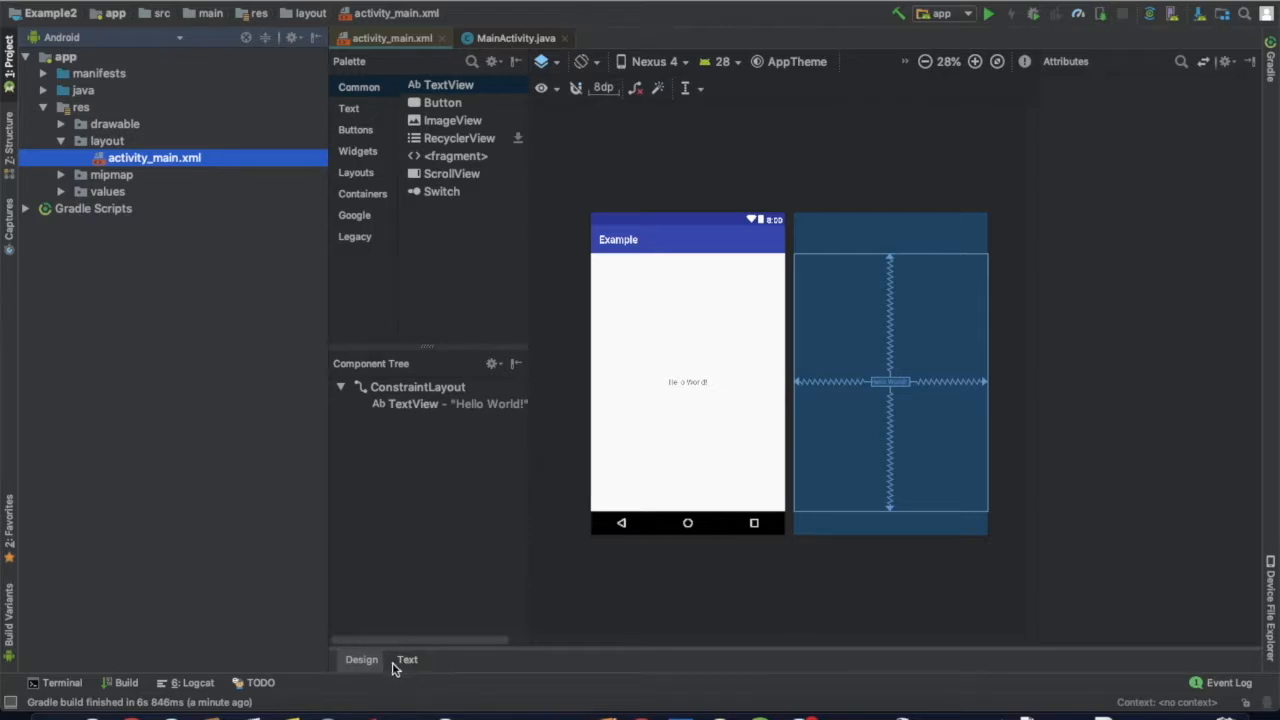
mouse_move(416, 672)
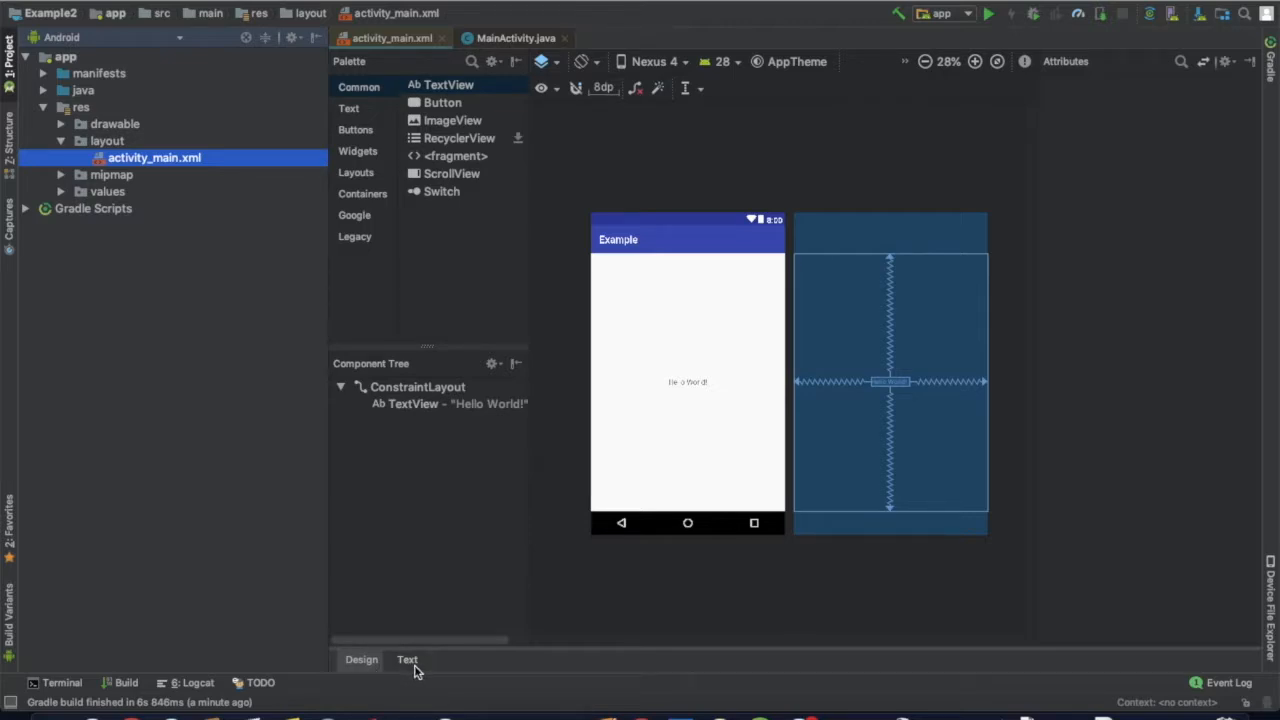
In the XML view, make the root a RelativeLayout and remove the Hello World TextView.
left_click(408, 660)
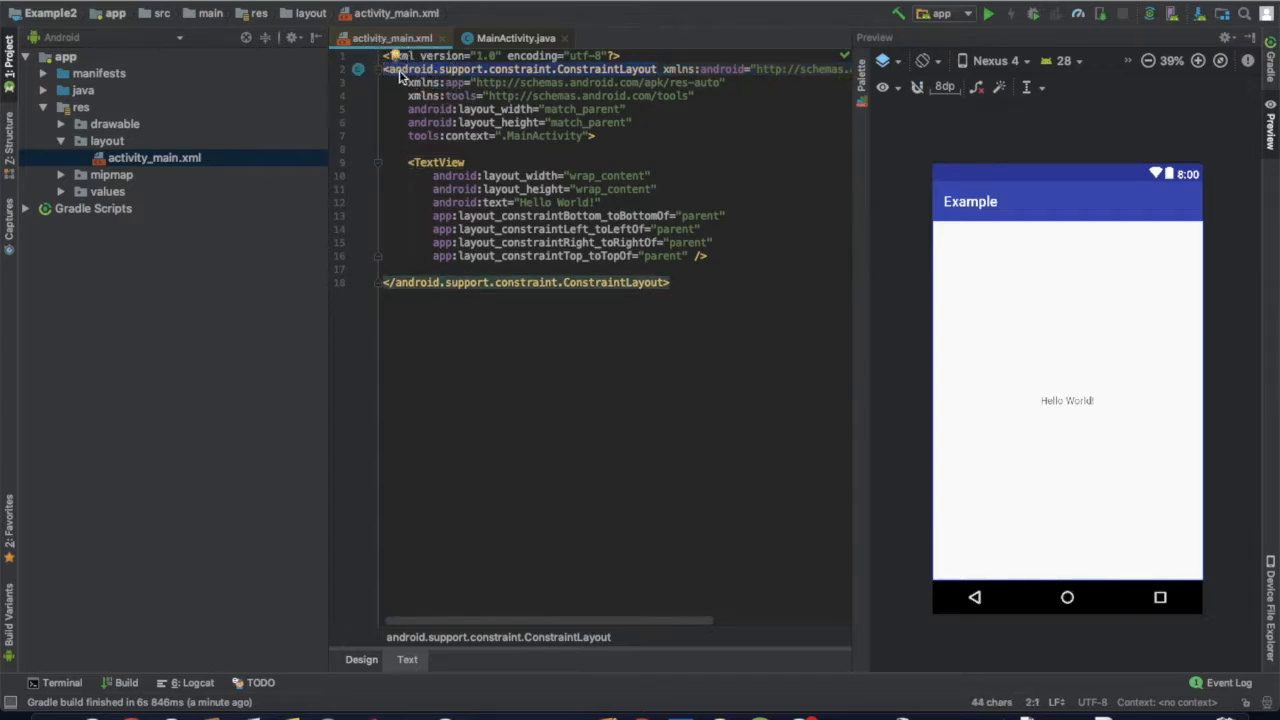
type("RelativeLayout>")
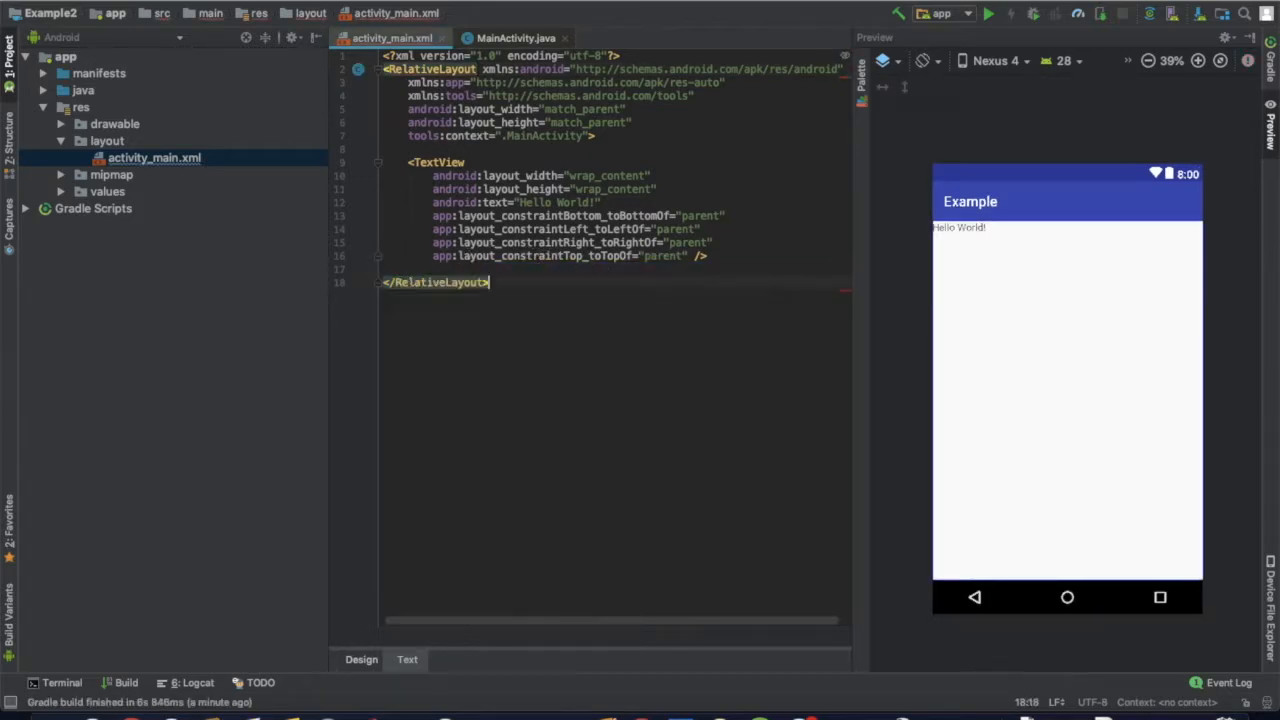
left_click(398, 160)
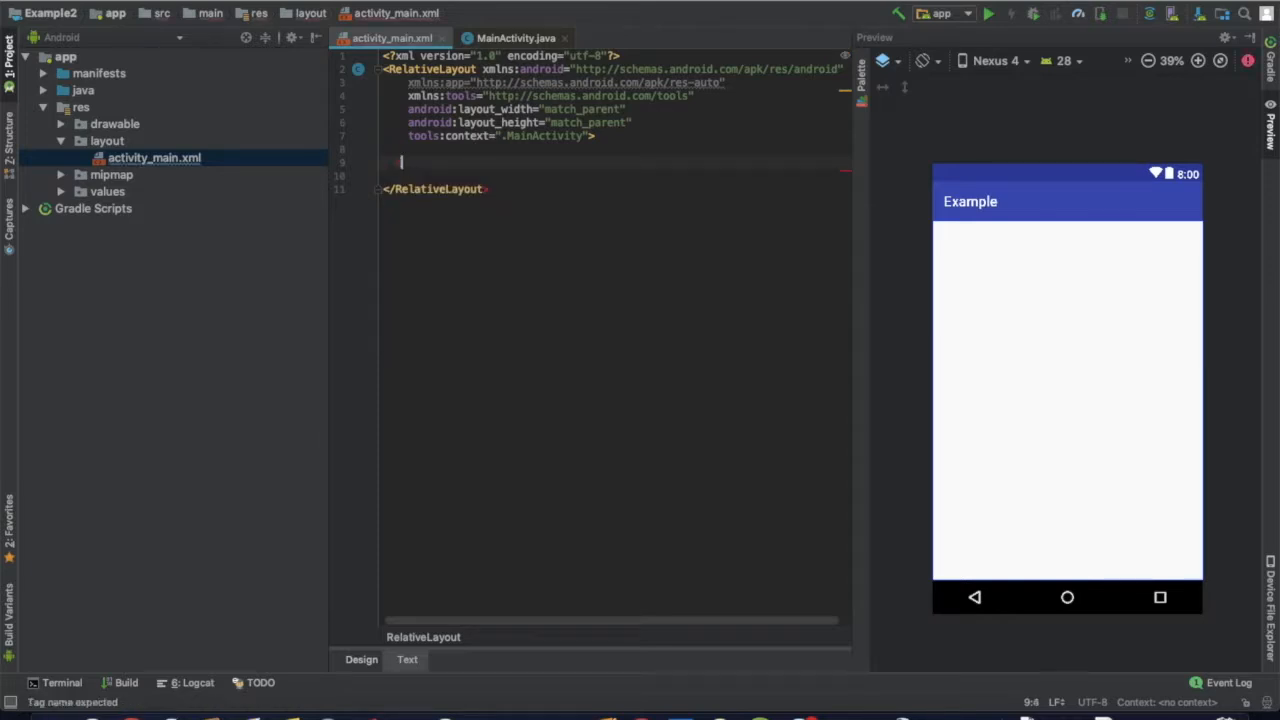
type("<P")
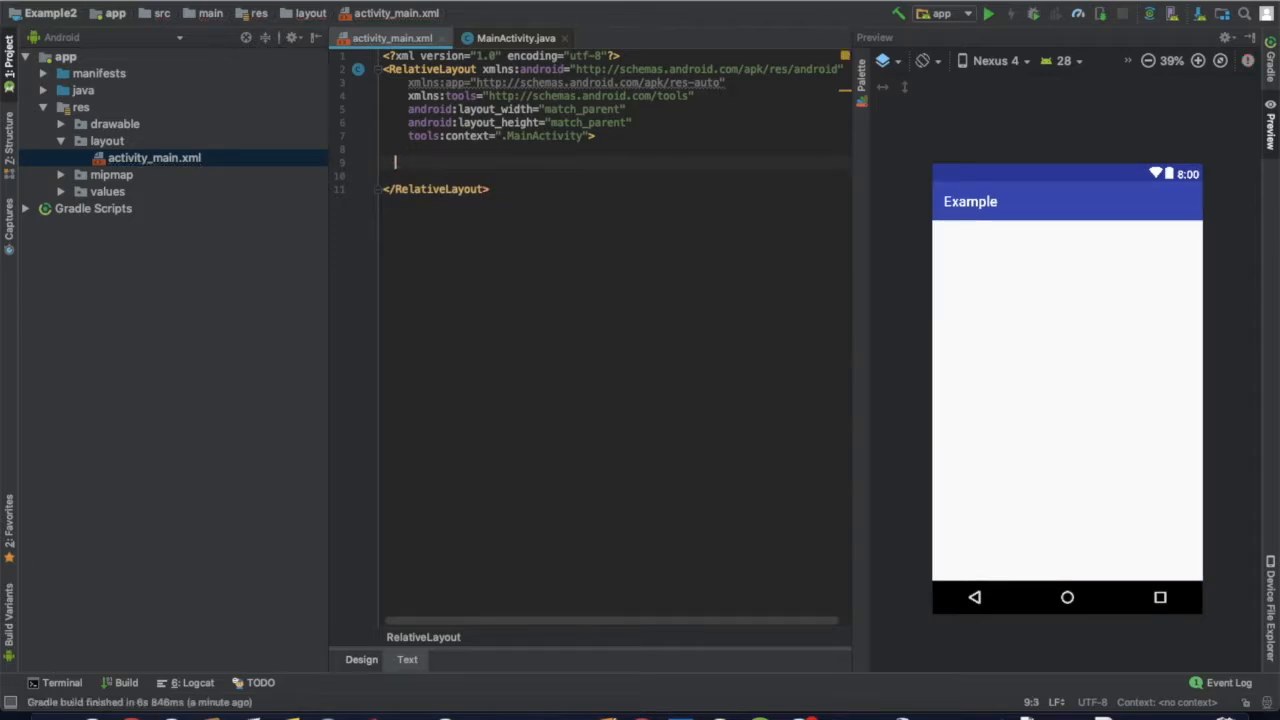
Add a ProgressBar with layout_width and layout_height of 48dp.
type("<ProgressBar")
left_click(614, 174)
type("android:layout_width=\"")
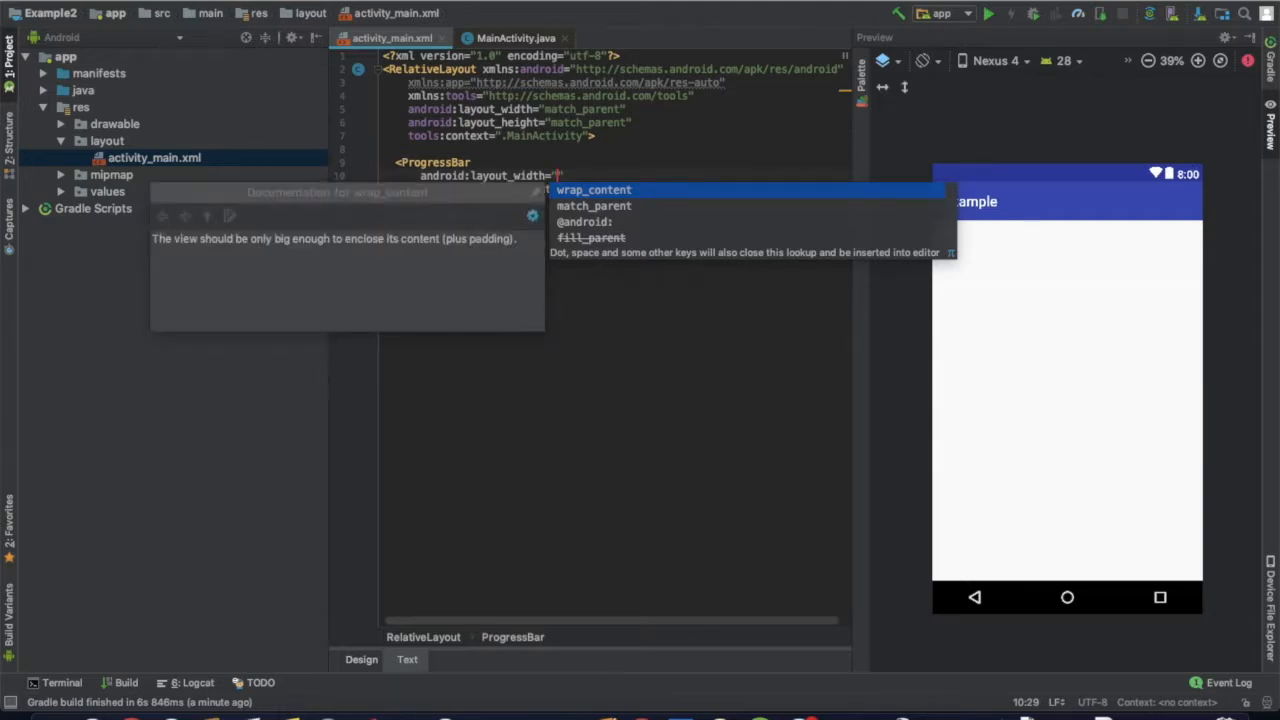
type("48dp")
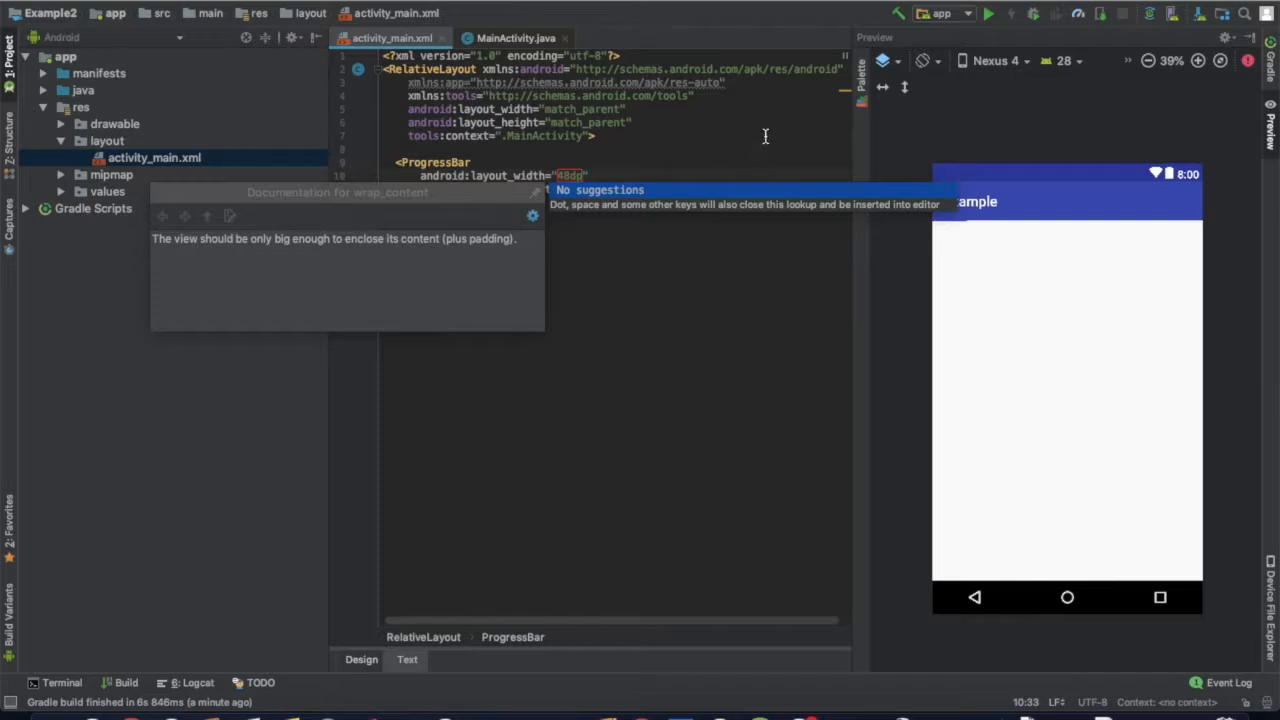
type("android:layout_height=\"48dp\" />")
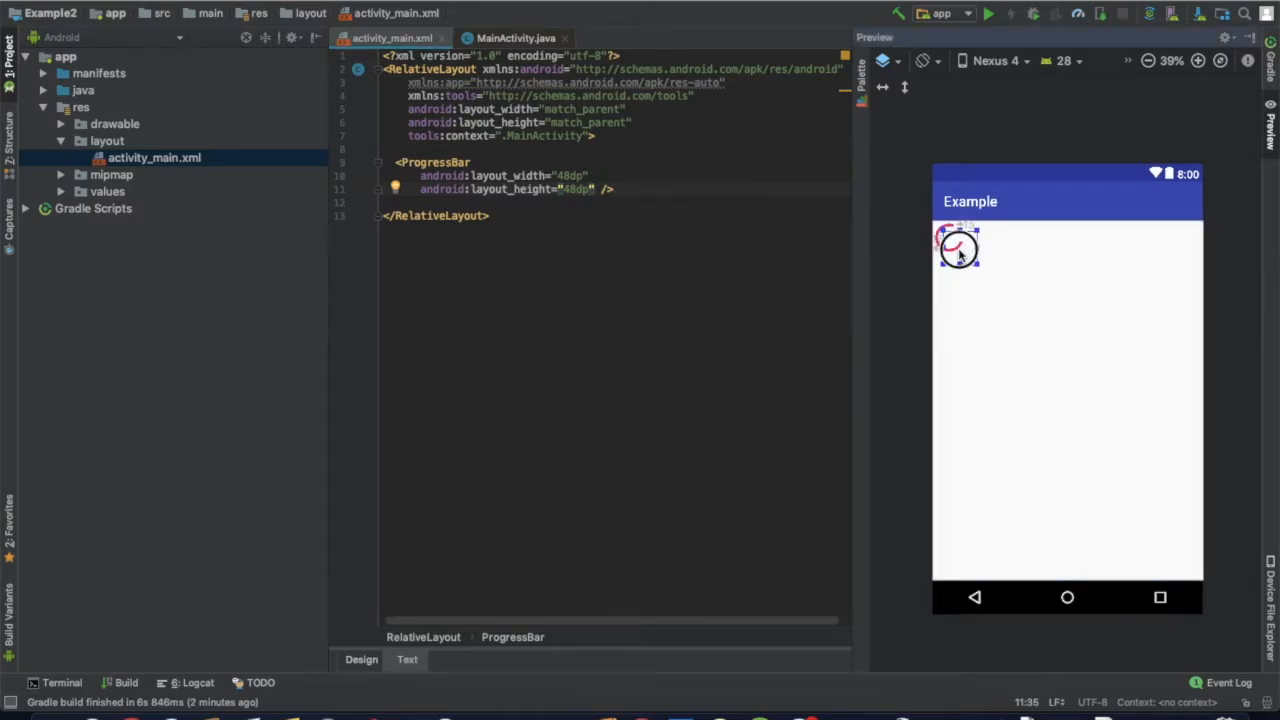
Centre the ProgressBar with layout_centerInParent="true" and begin its android:id attribute.
left_click_drag(958, 248, 1064, 404)
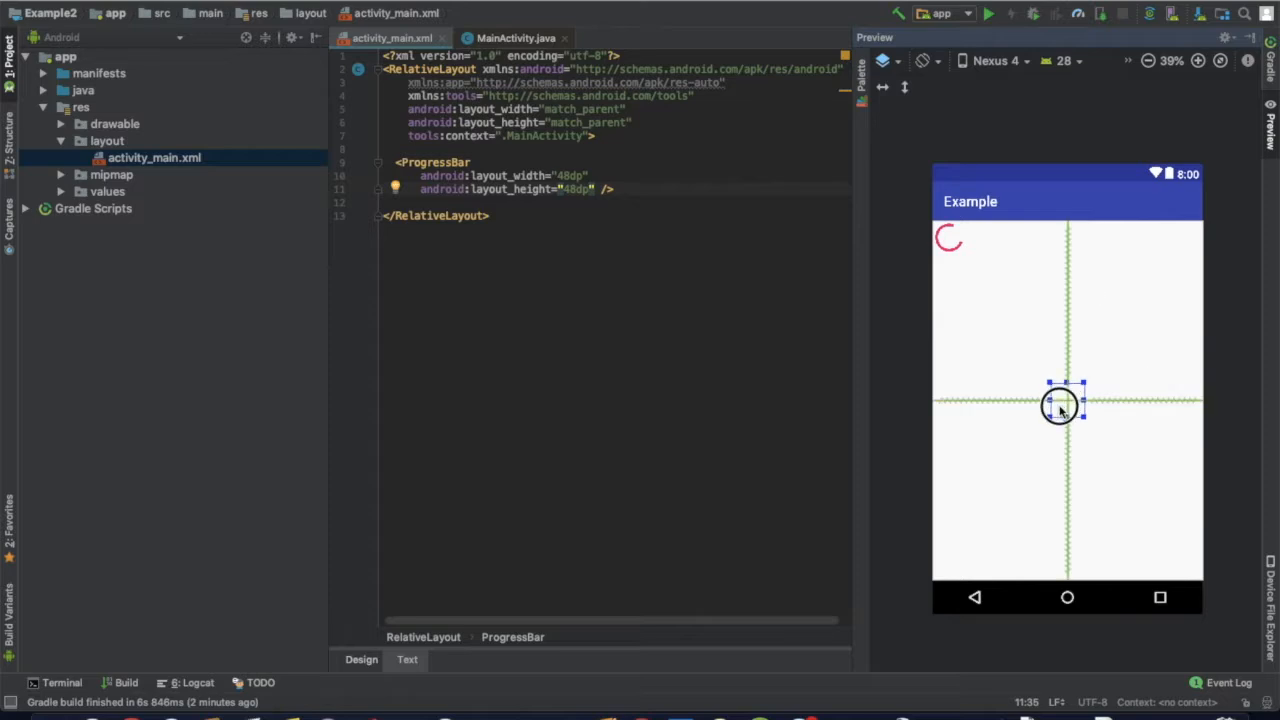
type("android:layout_centerInParent=\"true\" />")
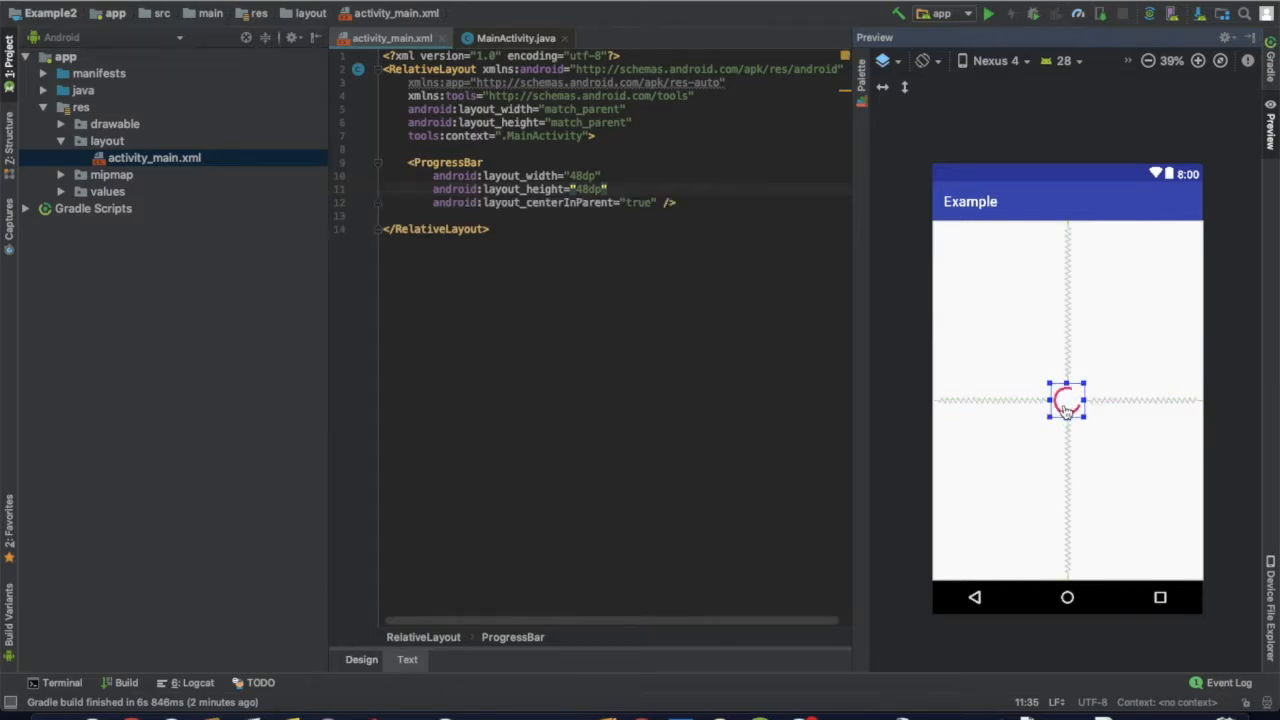
left_click(624, 272)
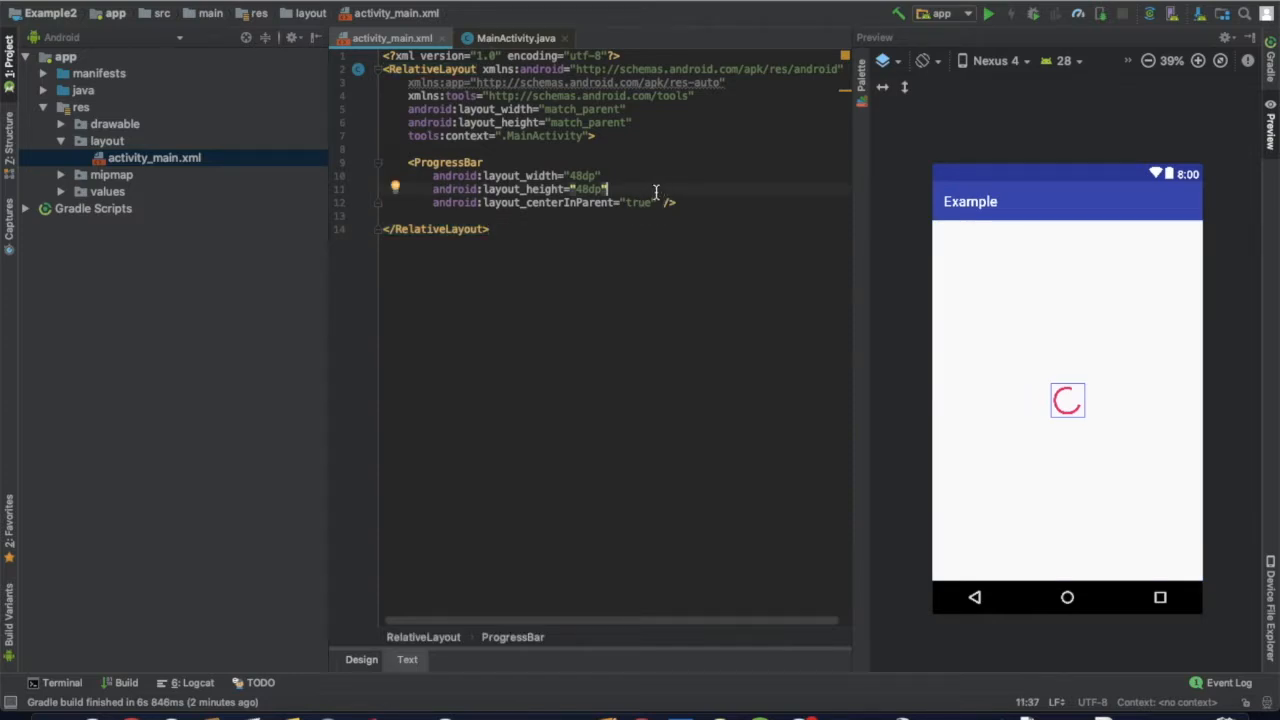
type("id:id=\"@+")
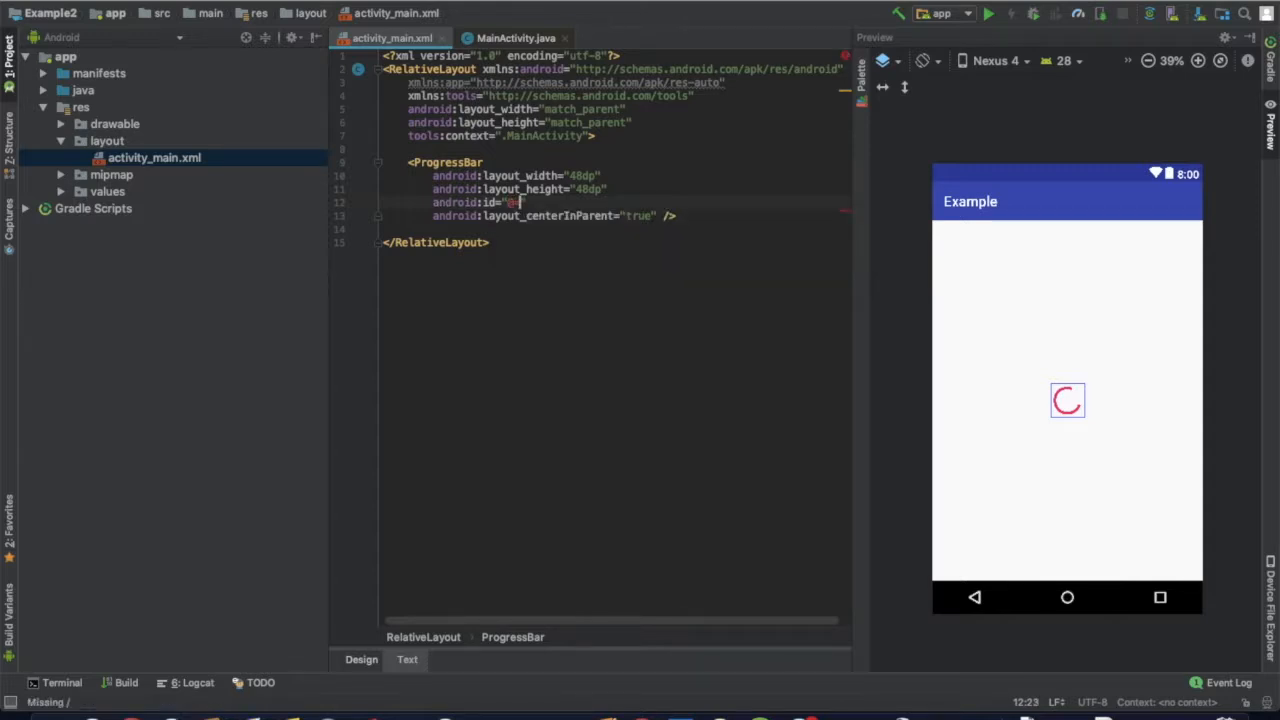
Set the id to @+id/progressBar1 and expand java > com.example.app to reveal MainActivity.
type("+id/progressBar1")
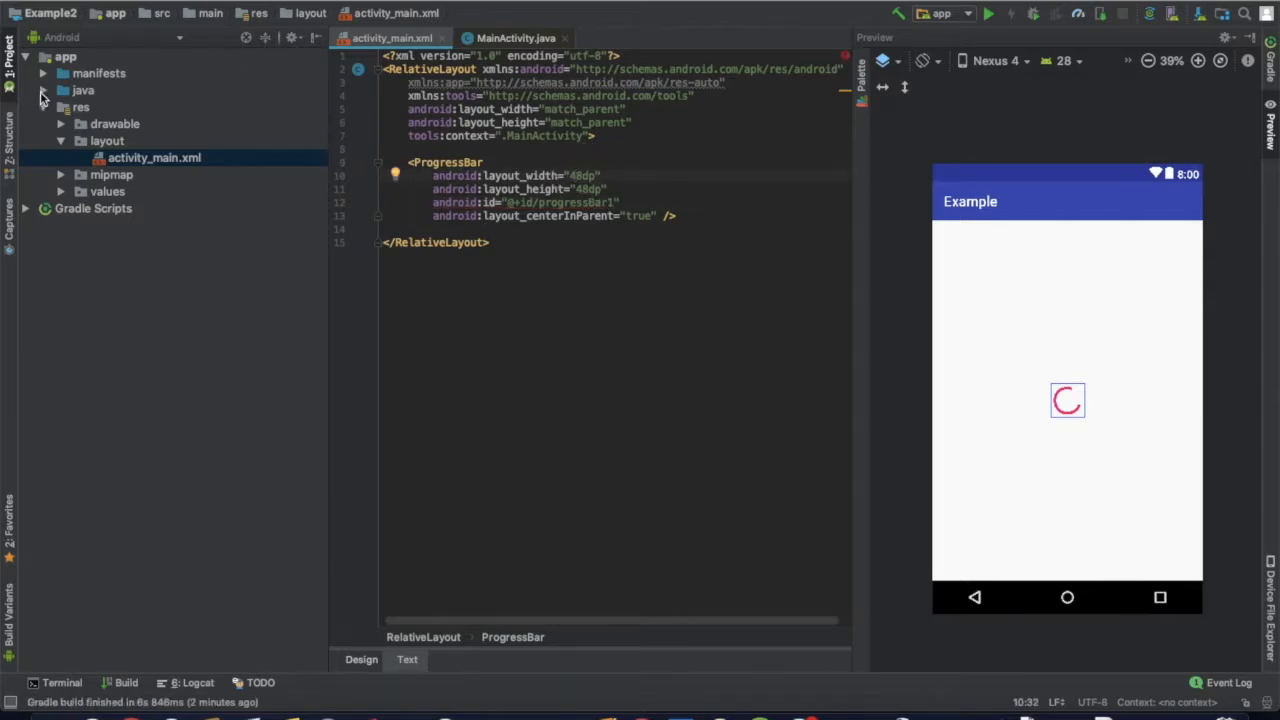
left_click(60, 90)
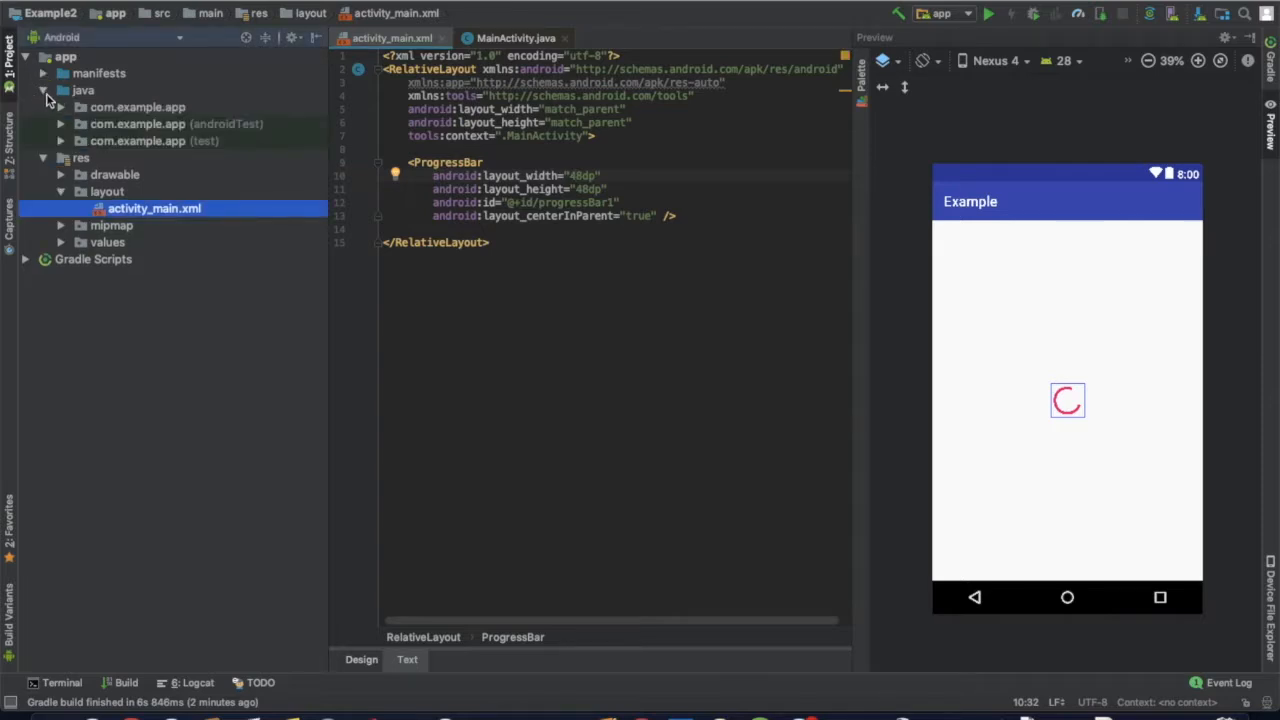
left_click(60, 108)
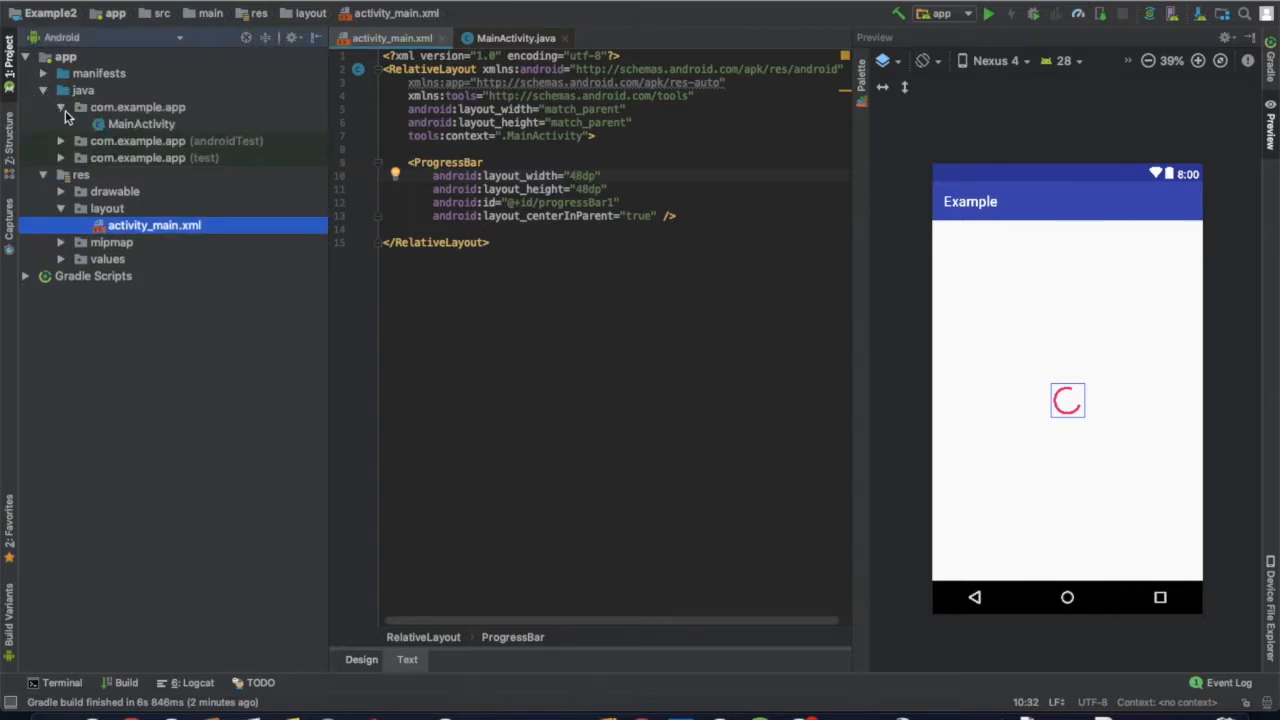
In MainActivity, declare a 'ProgressBar progressBar;' field above onCreate.
left_click(516, 38)
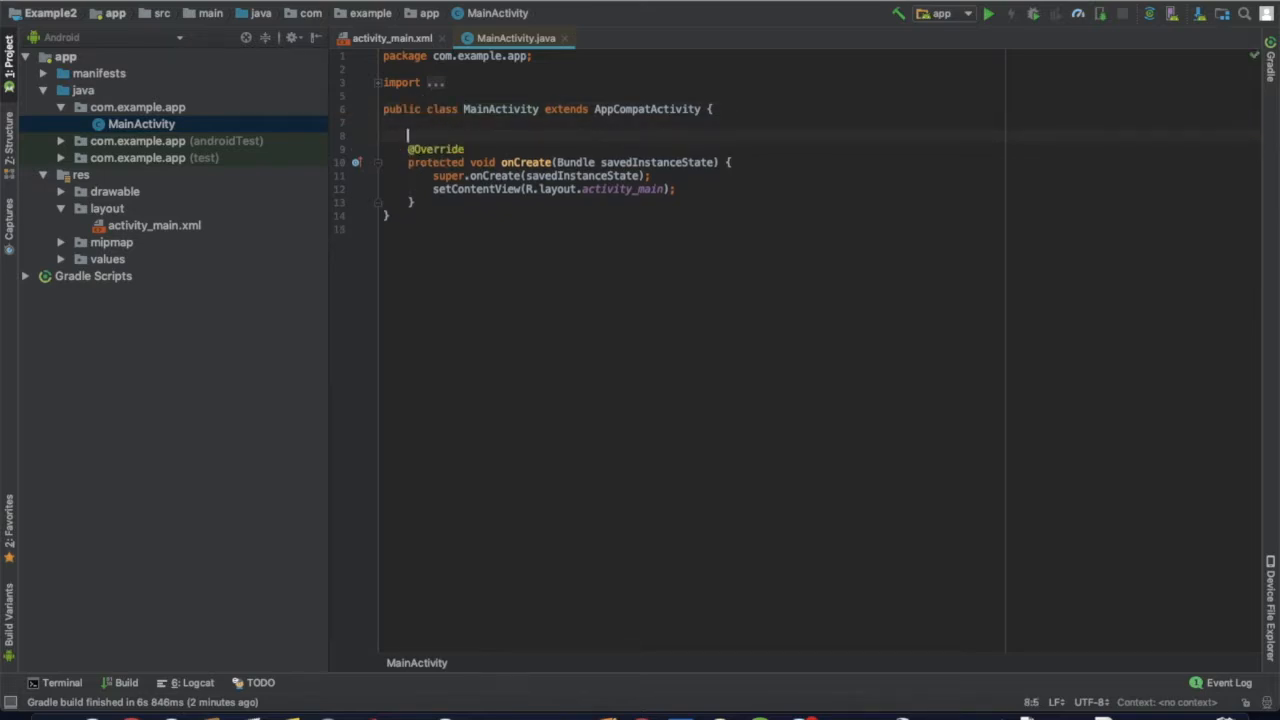
type("Pro")
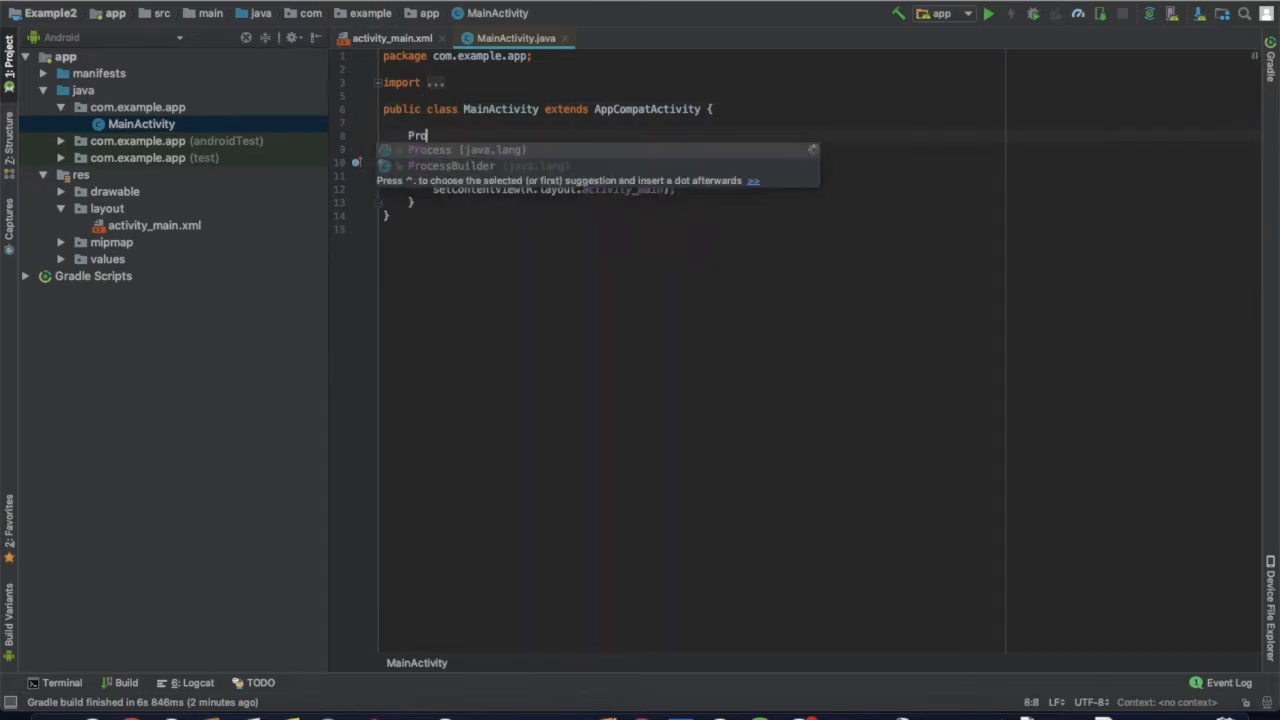
type("gressBar p")
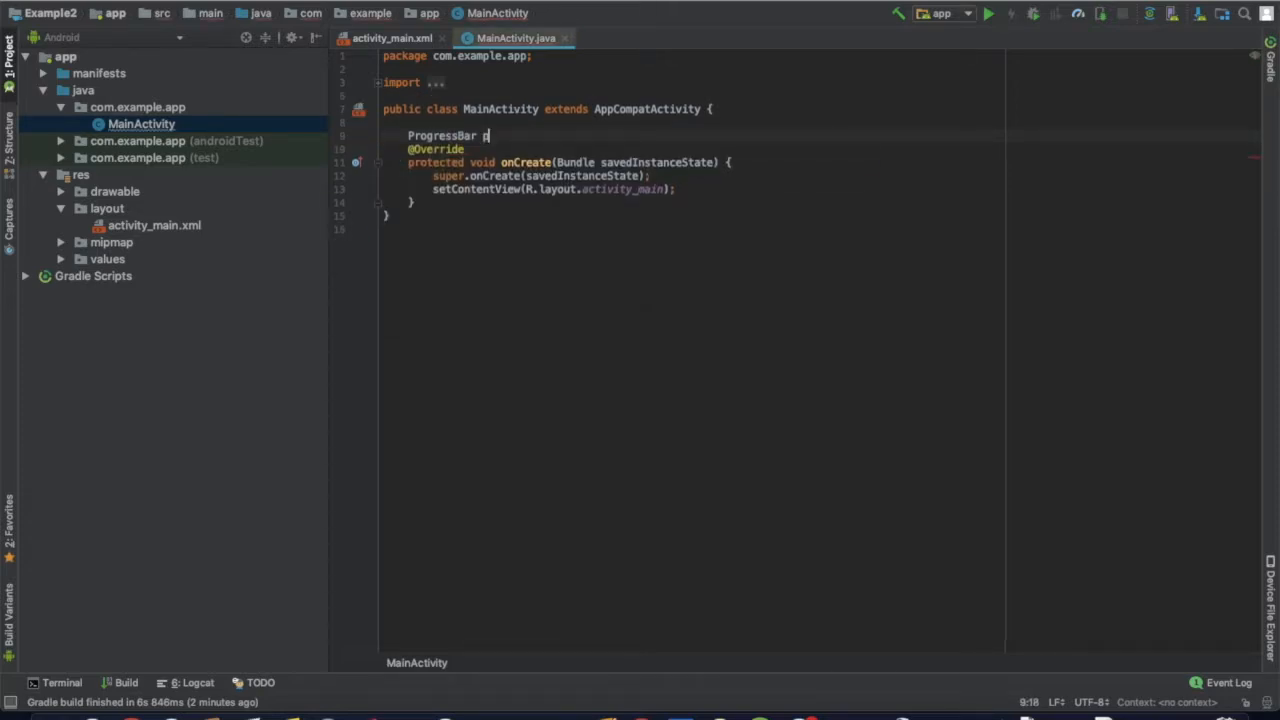
type("rogressBar")
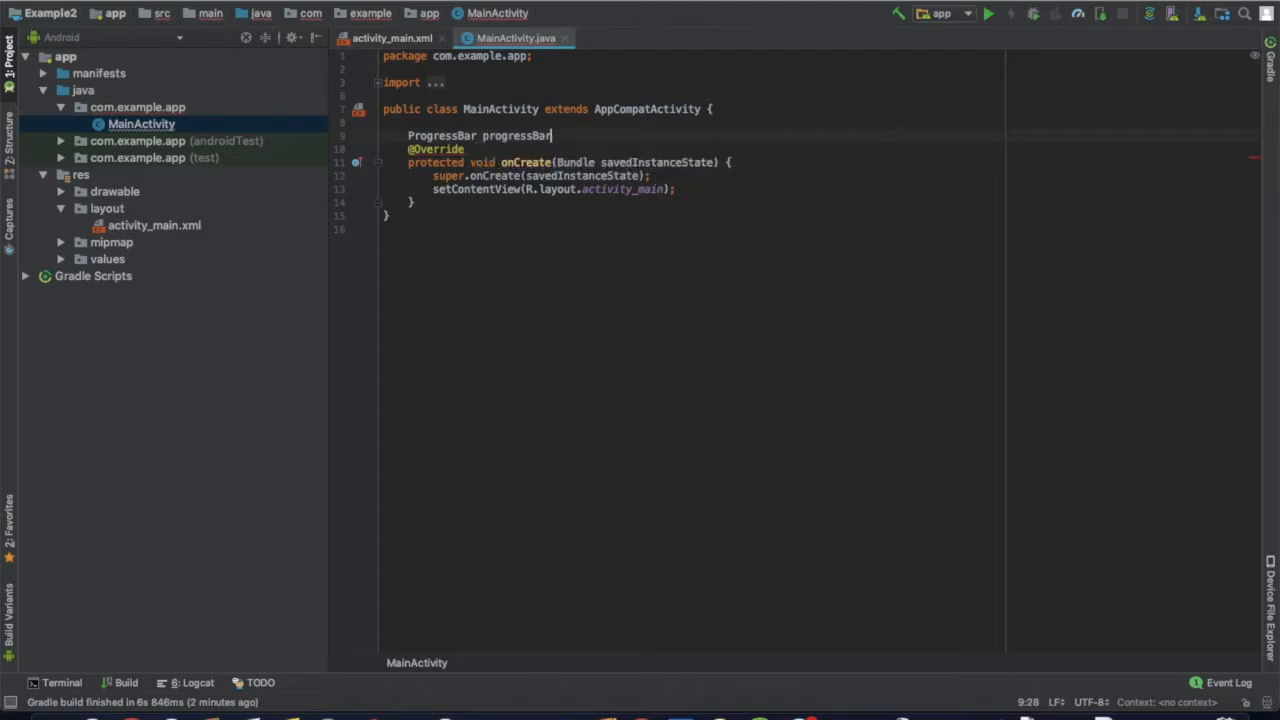
type(";")
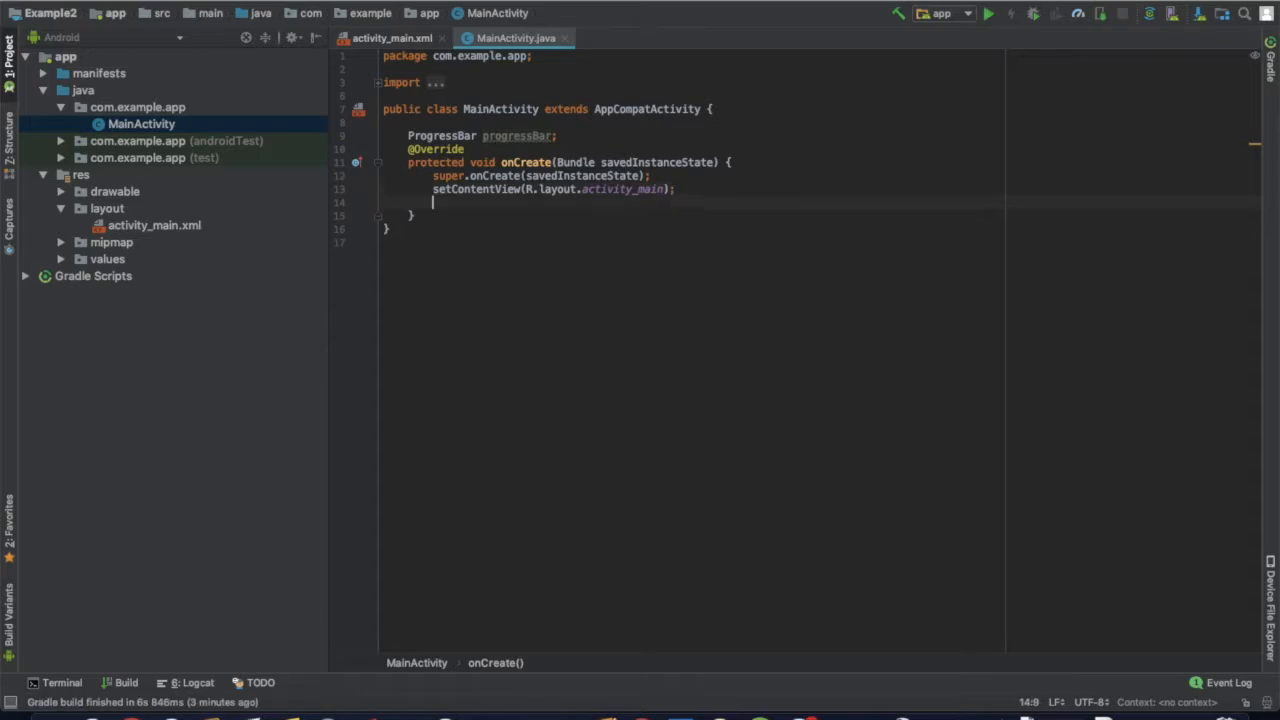
In onCreate, write 'progressBar = (ProgressBar) findViewById(R.id.p' with autocomplete.
type("pr")
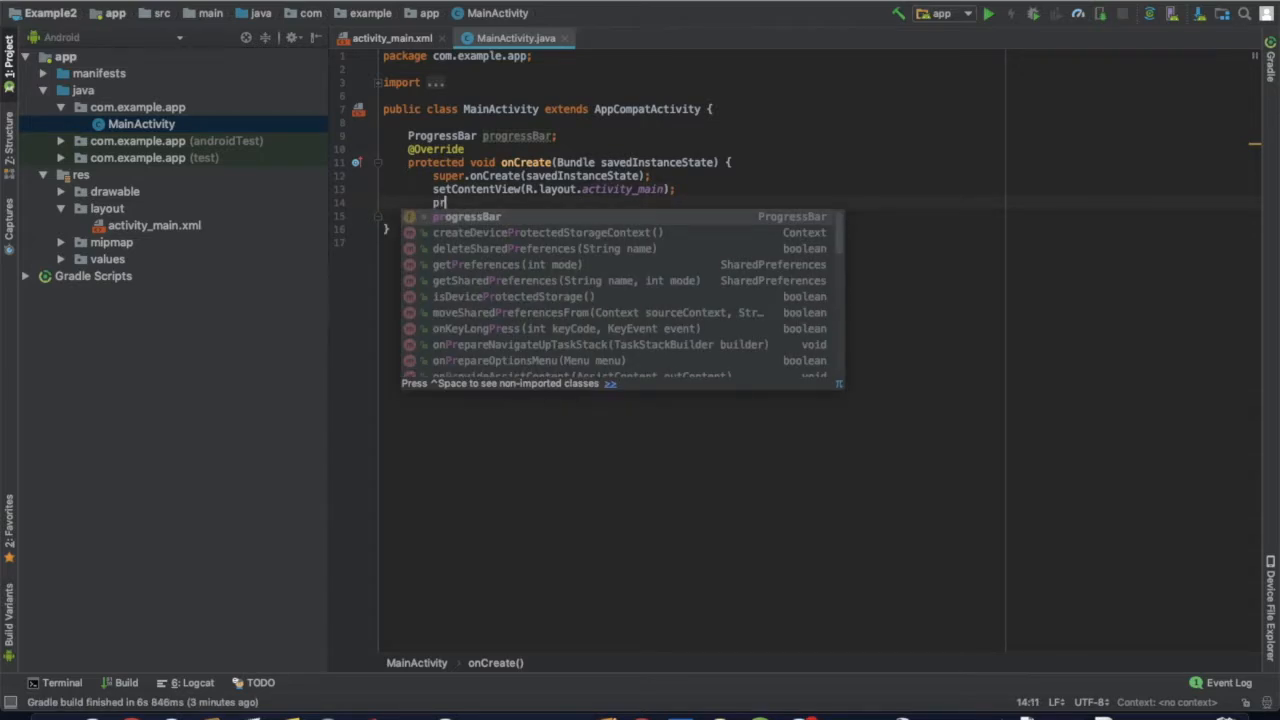
type("rogressBar =")
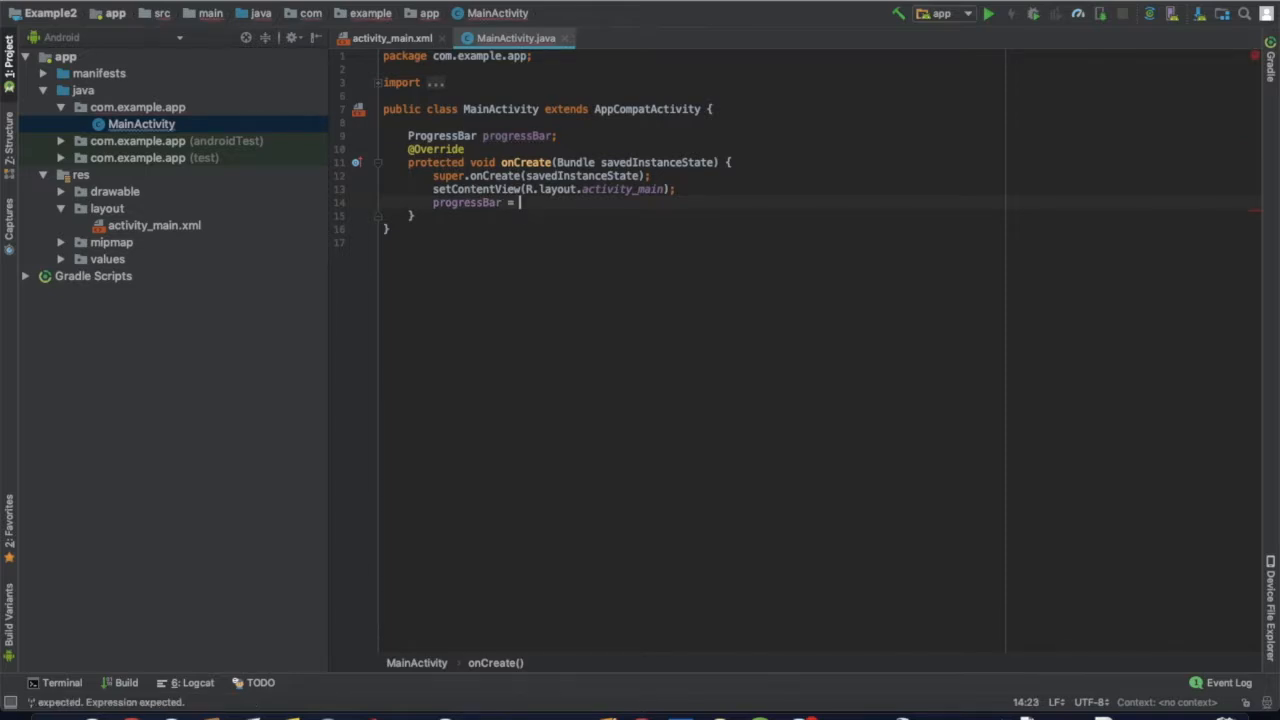
type("(P")
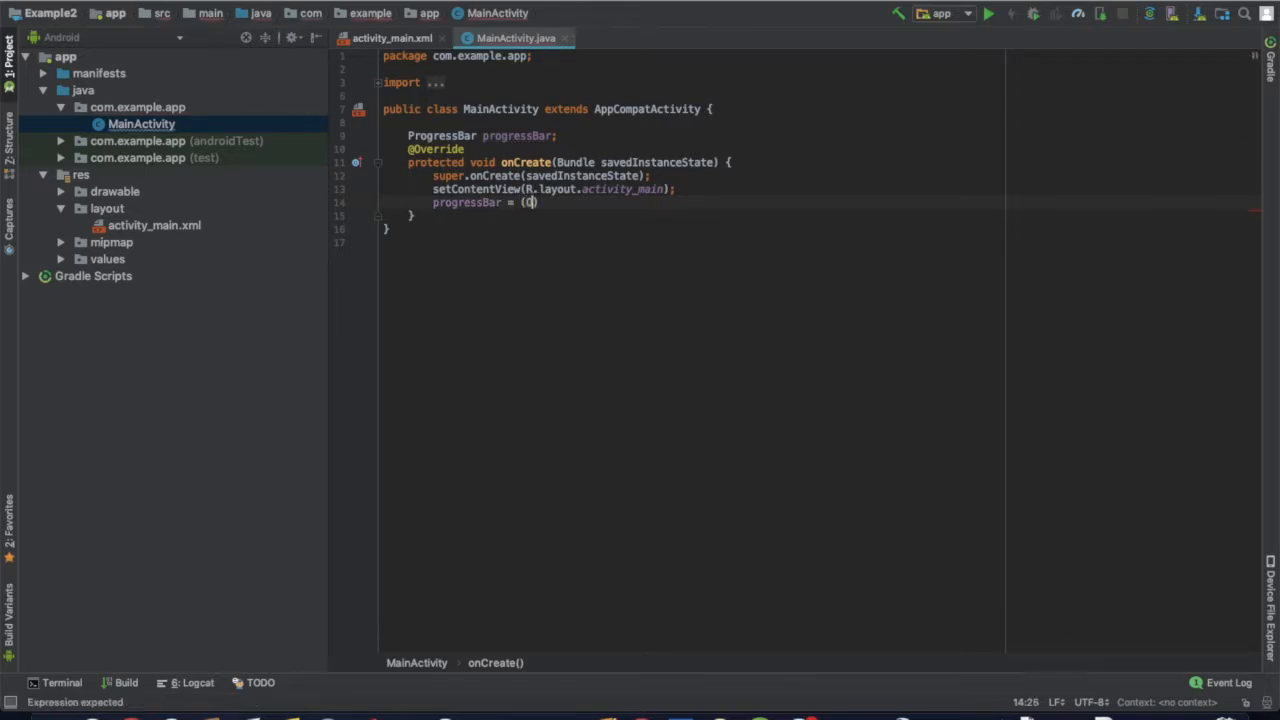
type("ProgressBar")
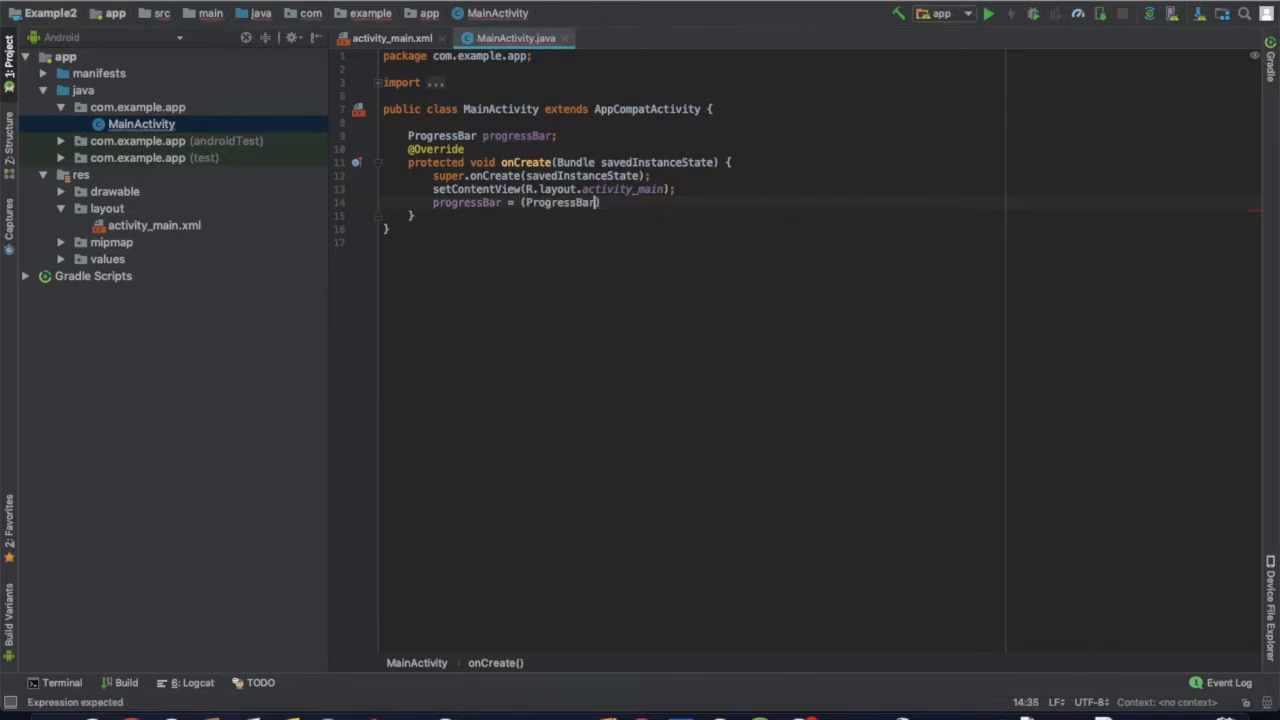
type("f")
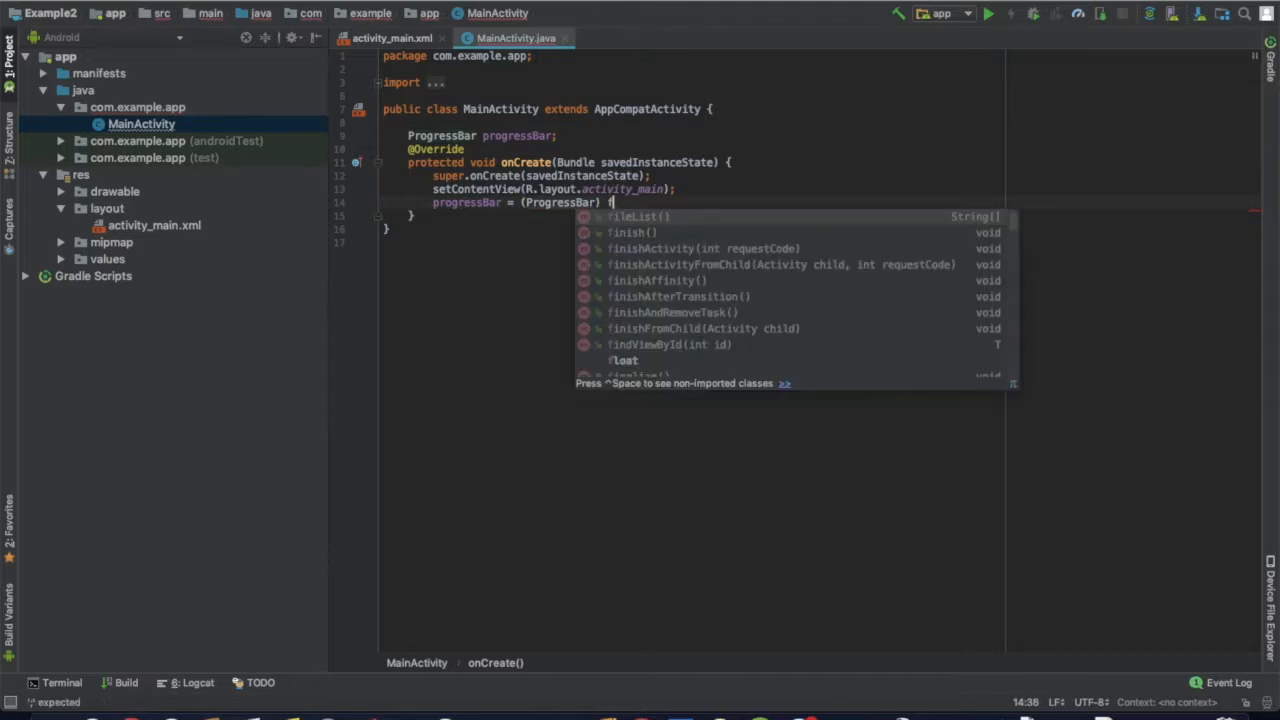
type("indViewById(")
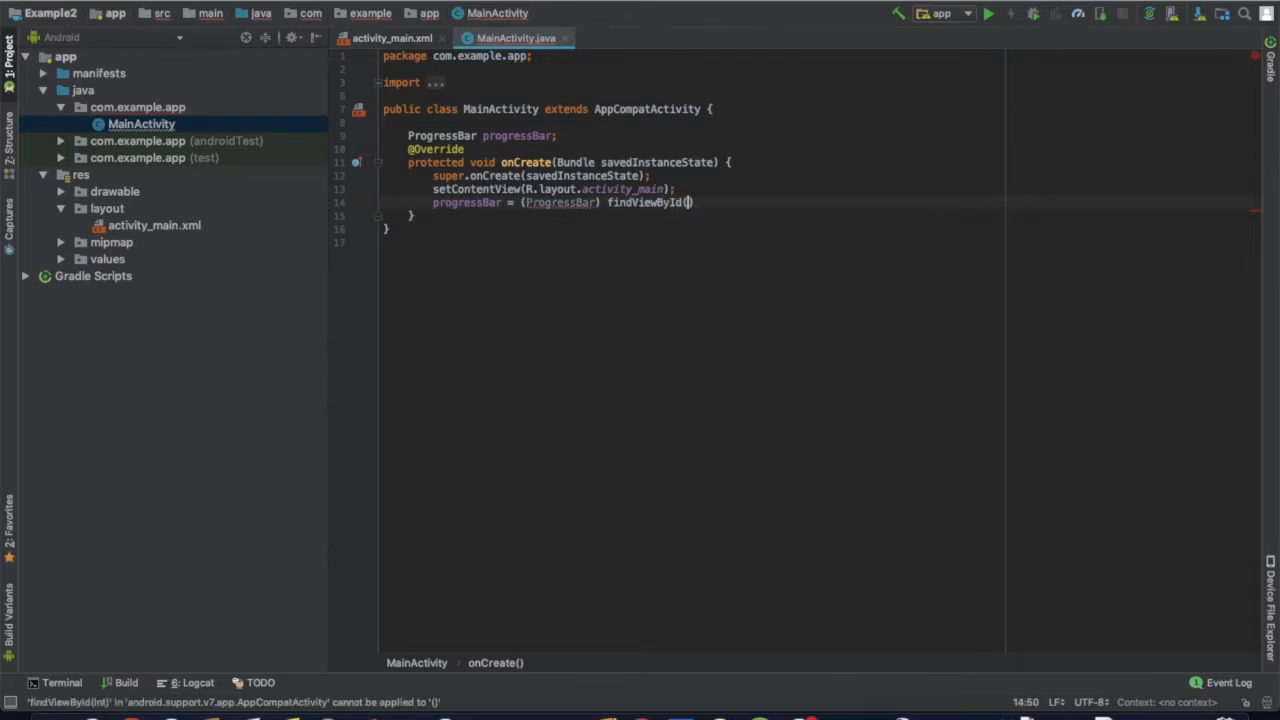
type("R.id.")
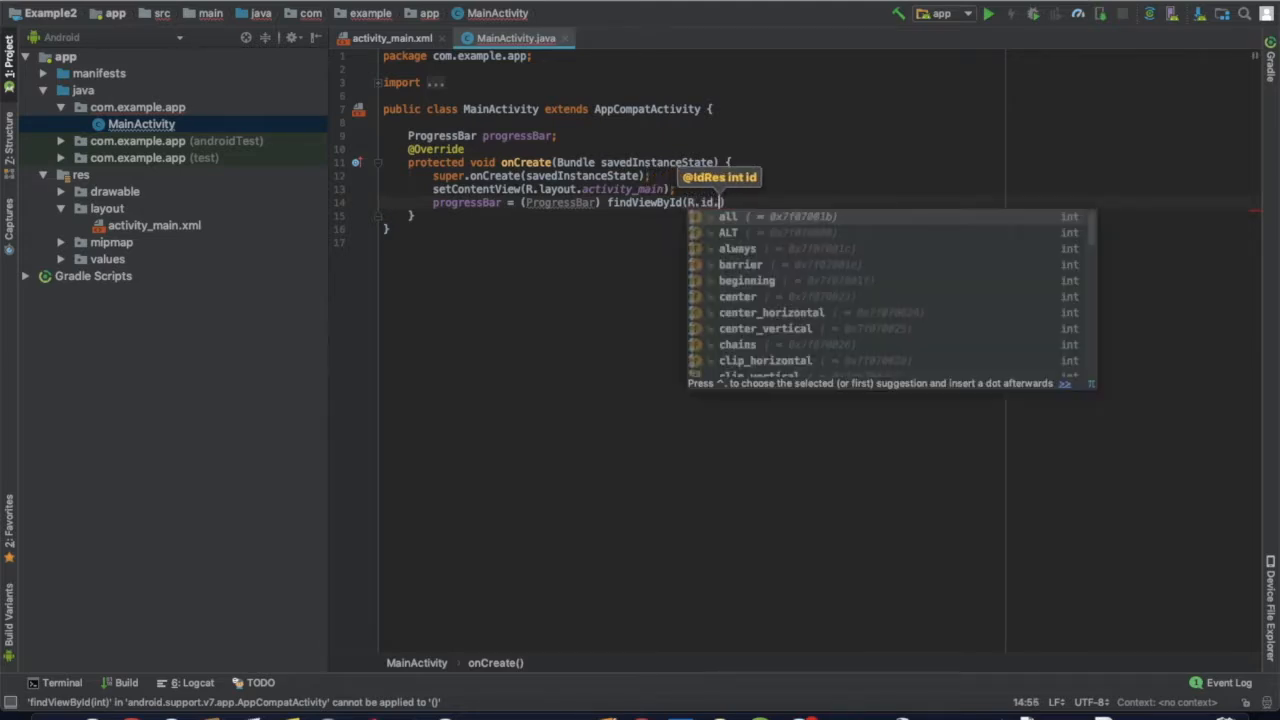
type("p")
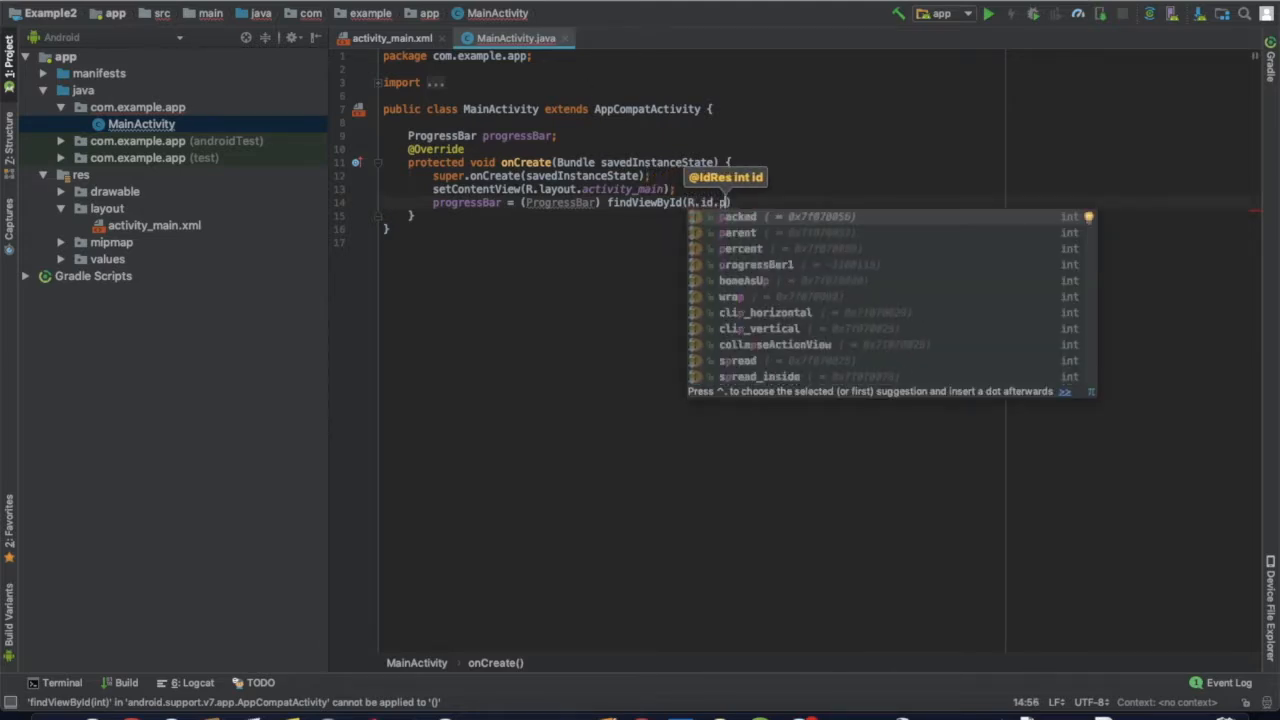
Check the id in activity_main.xml and complete findViewById(R.id.progressBar1);.
left_click(392, 38)
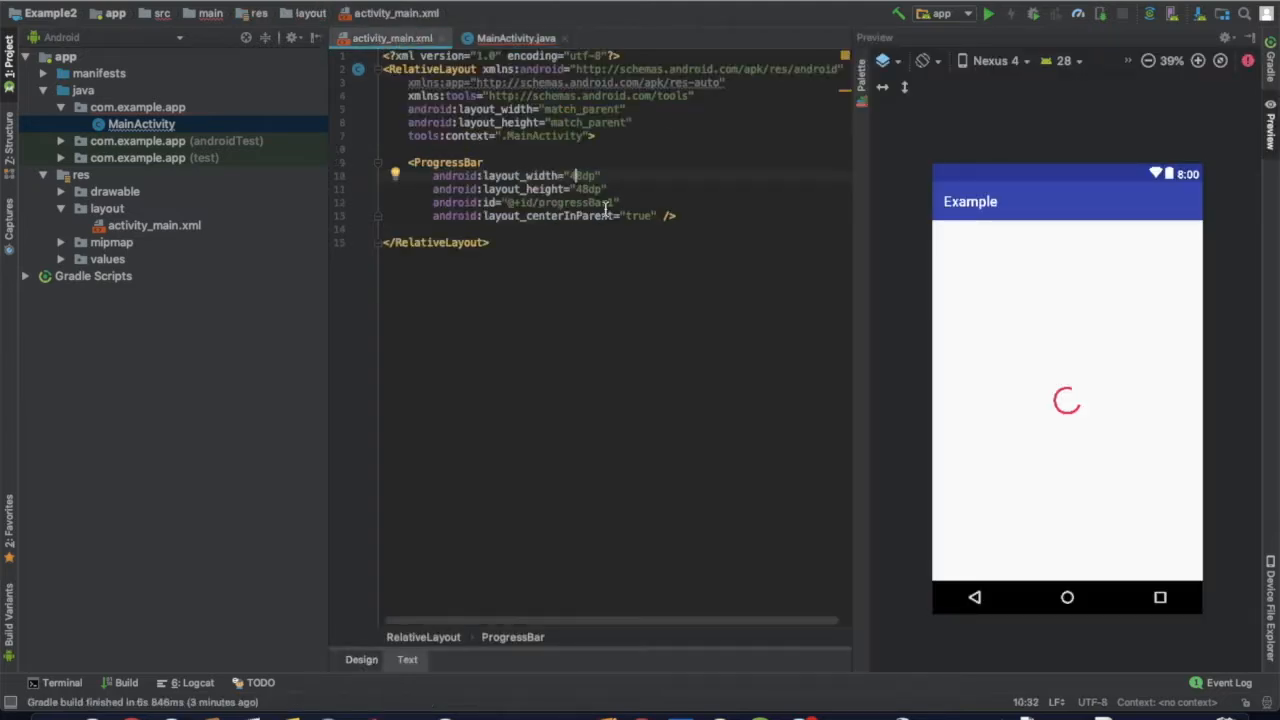
left_click(516, 38)
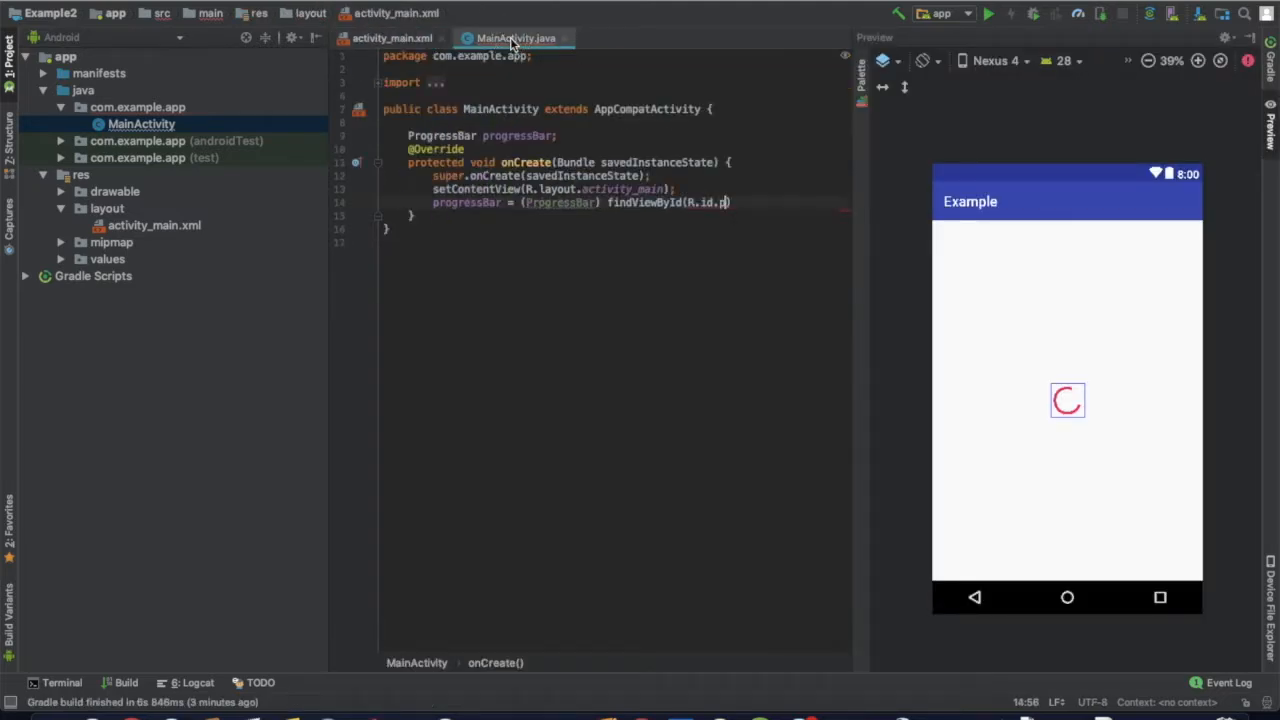
type("rogressBar1")
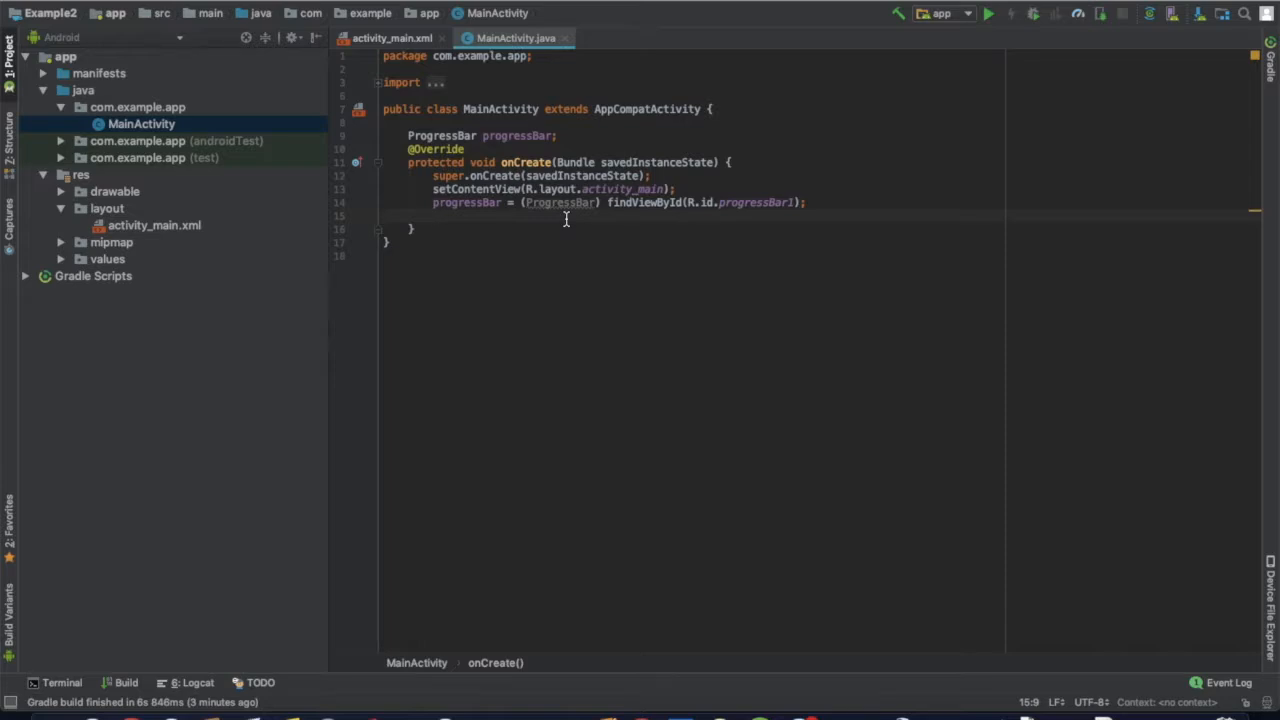
Add progressBar.setVisibility(View.VISIBLE) in onCreate, choosing VISIBLE from completion.
type("progressBar.setVisibility();")
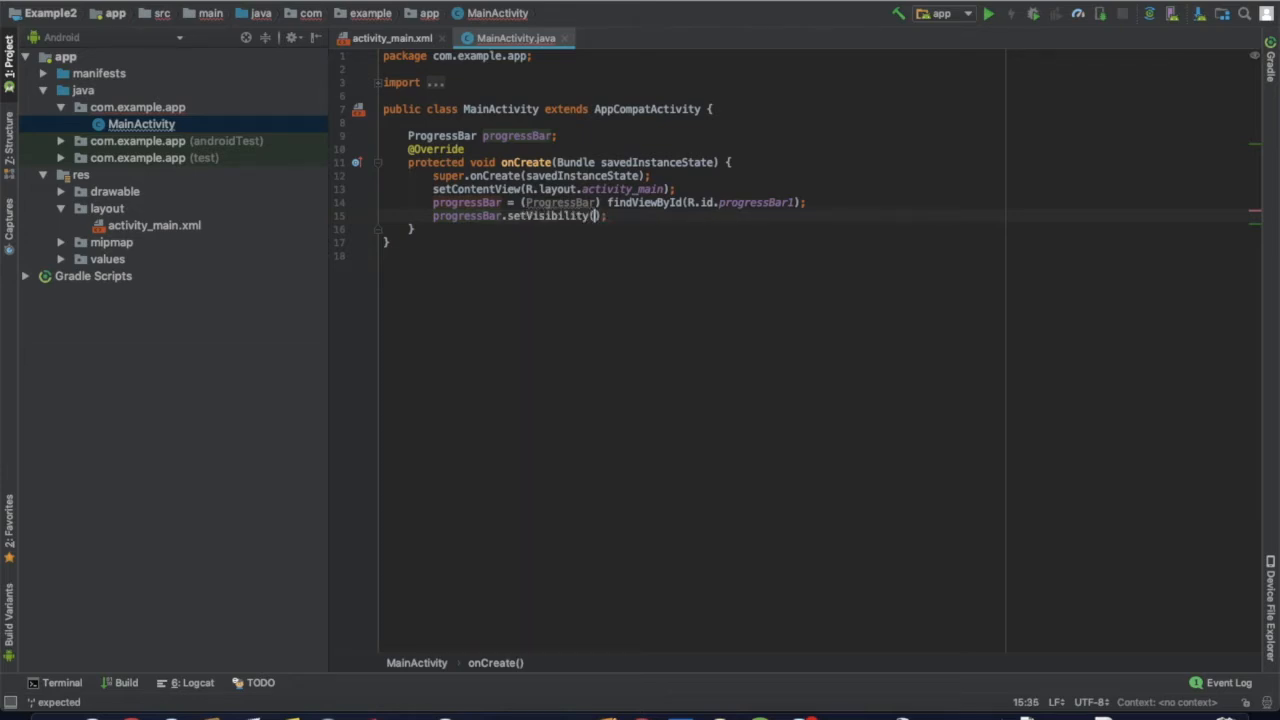
type("View")
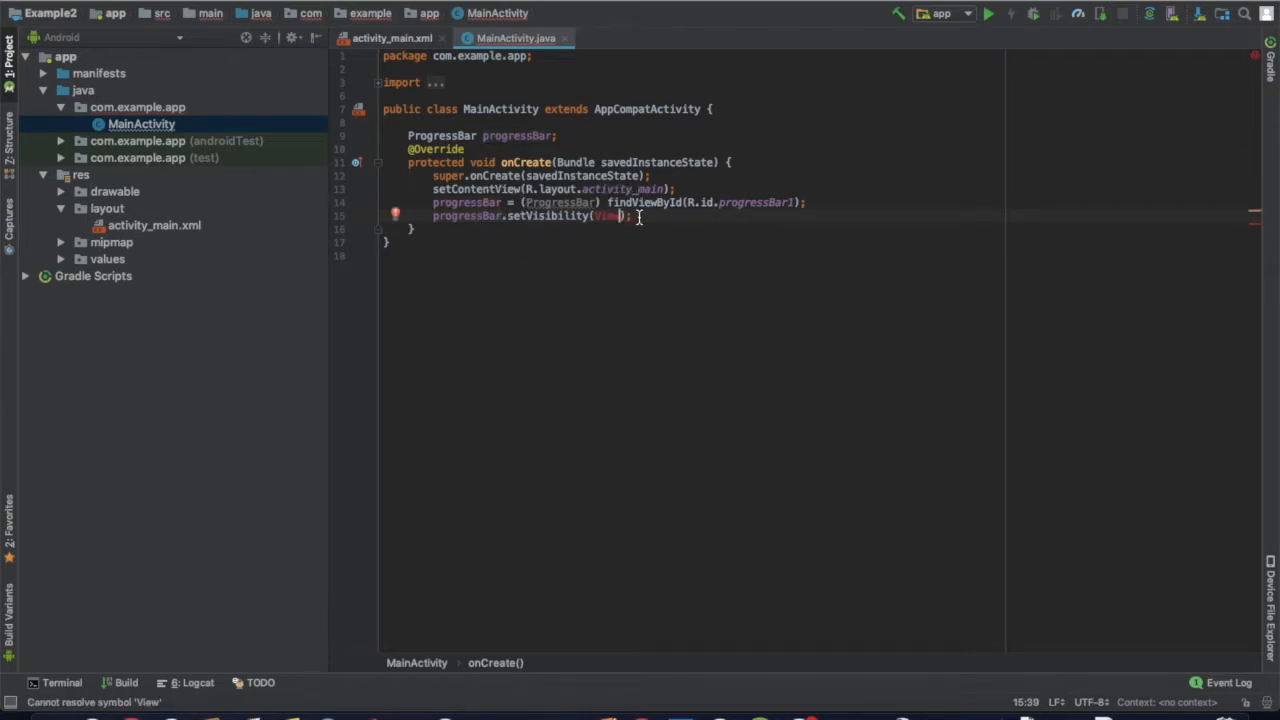
type(".")
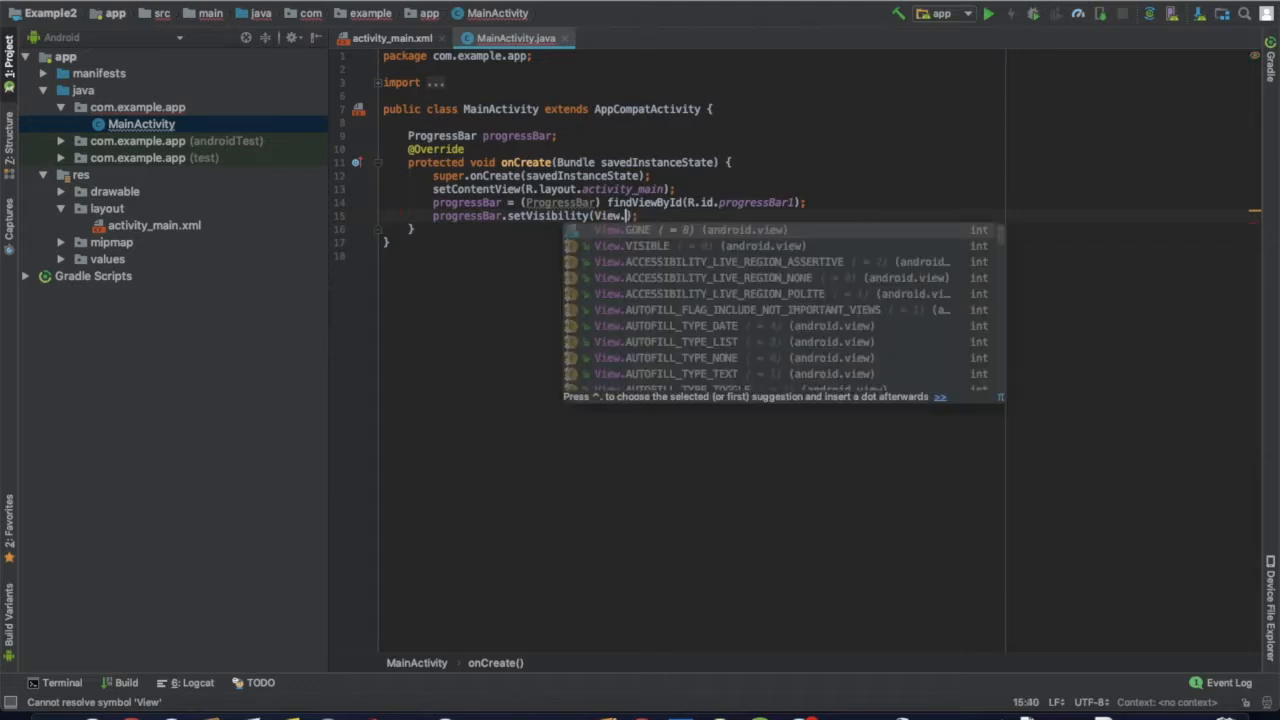
key("Down")
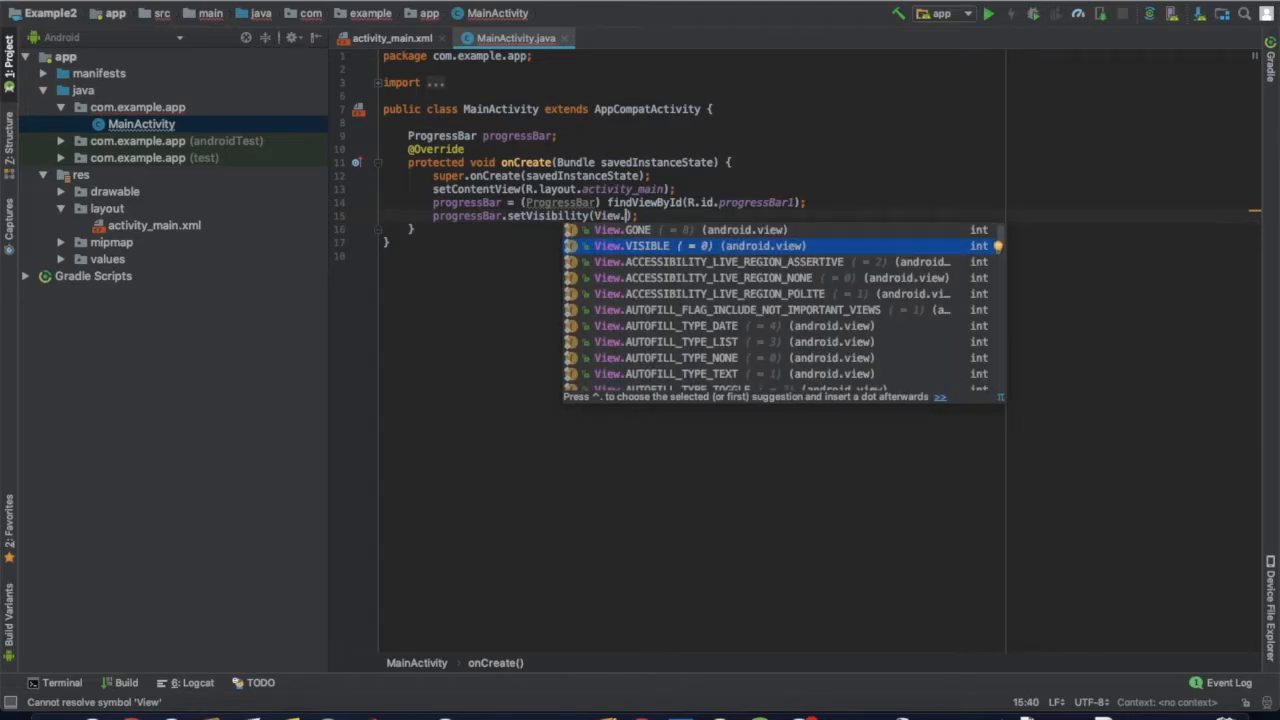
left_click(640, 246)
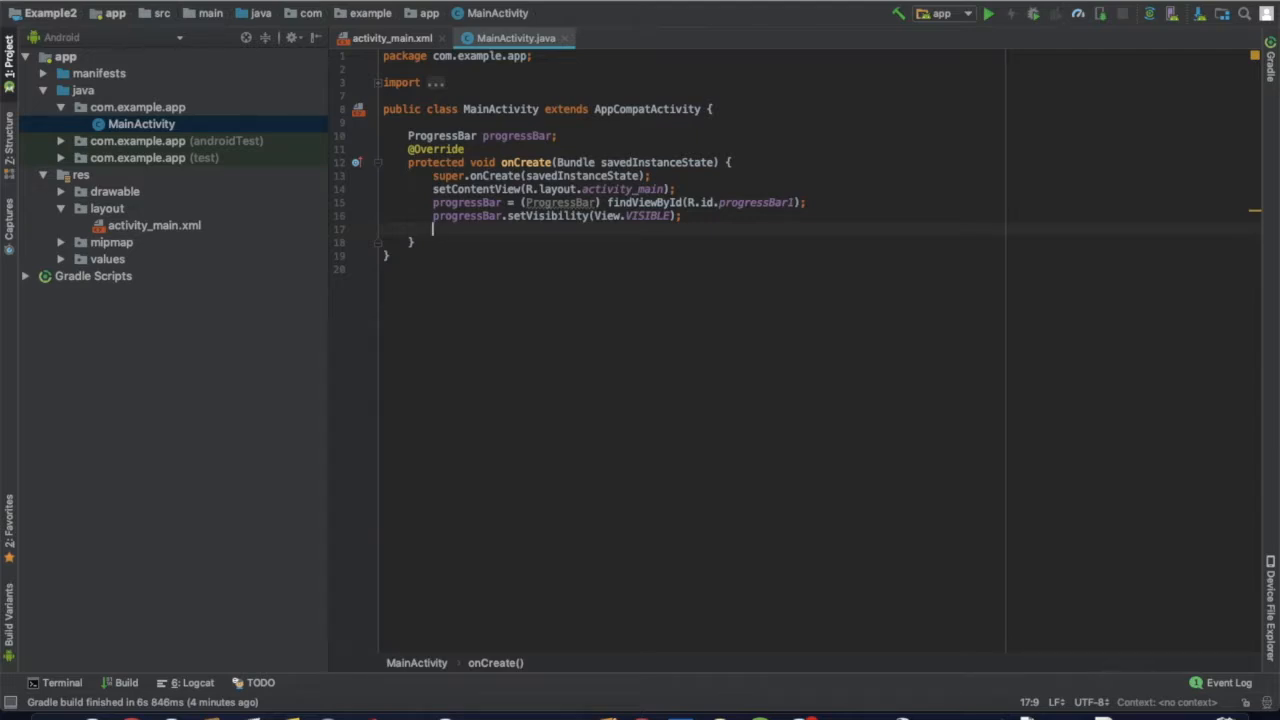
Write new Handler().postDelayed(new Runnable(){...}, 3000); with an autocompleted run() method.
type("r")
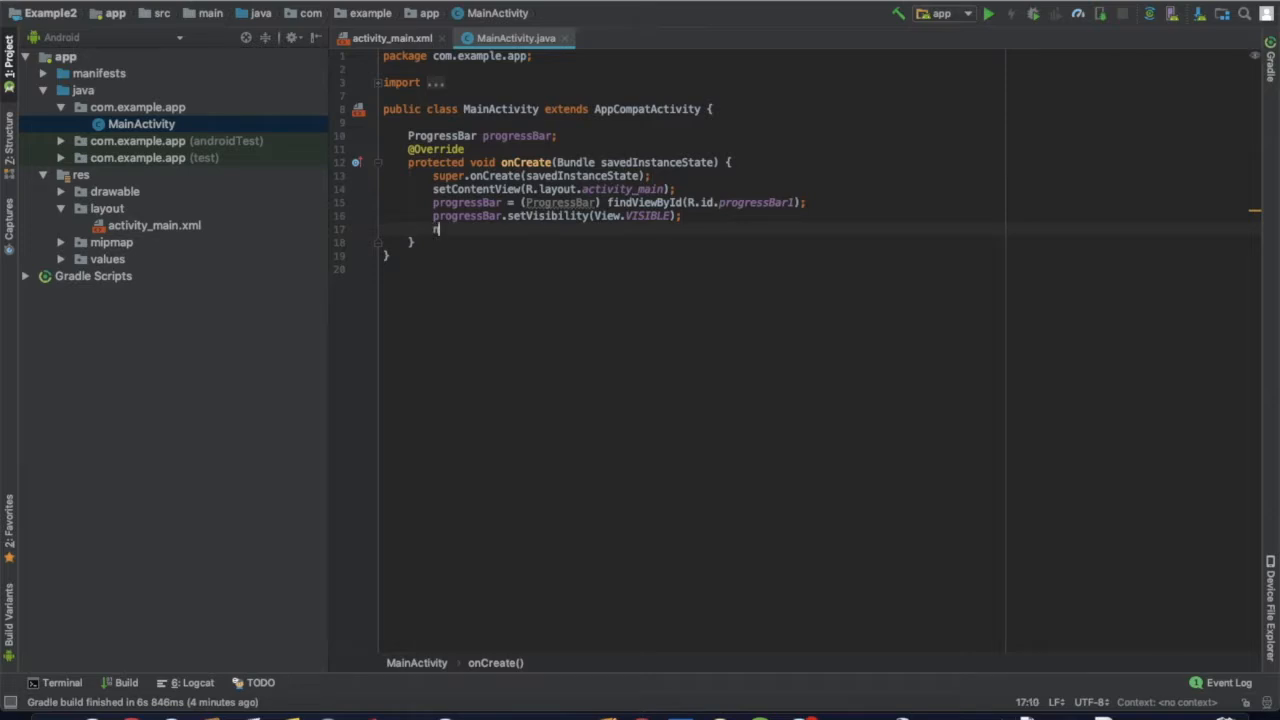
type("ew Handler().")
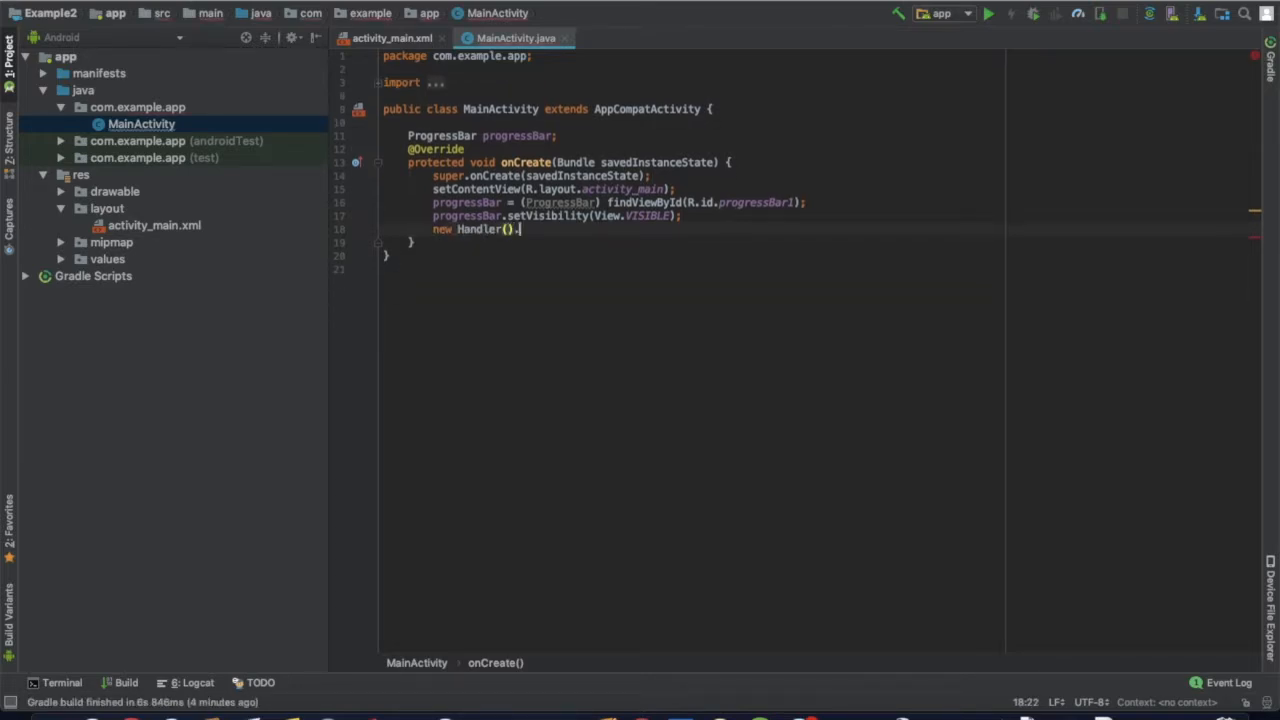
type("postDelayed();")
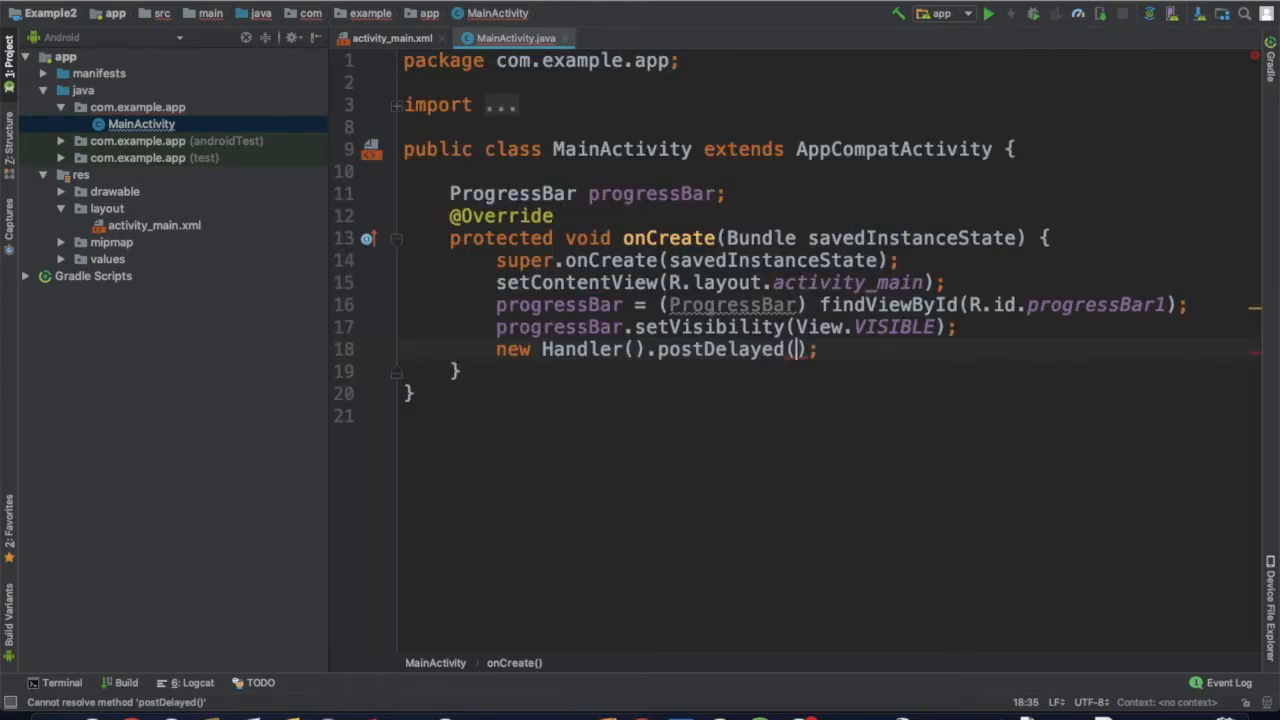
type("new H")
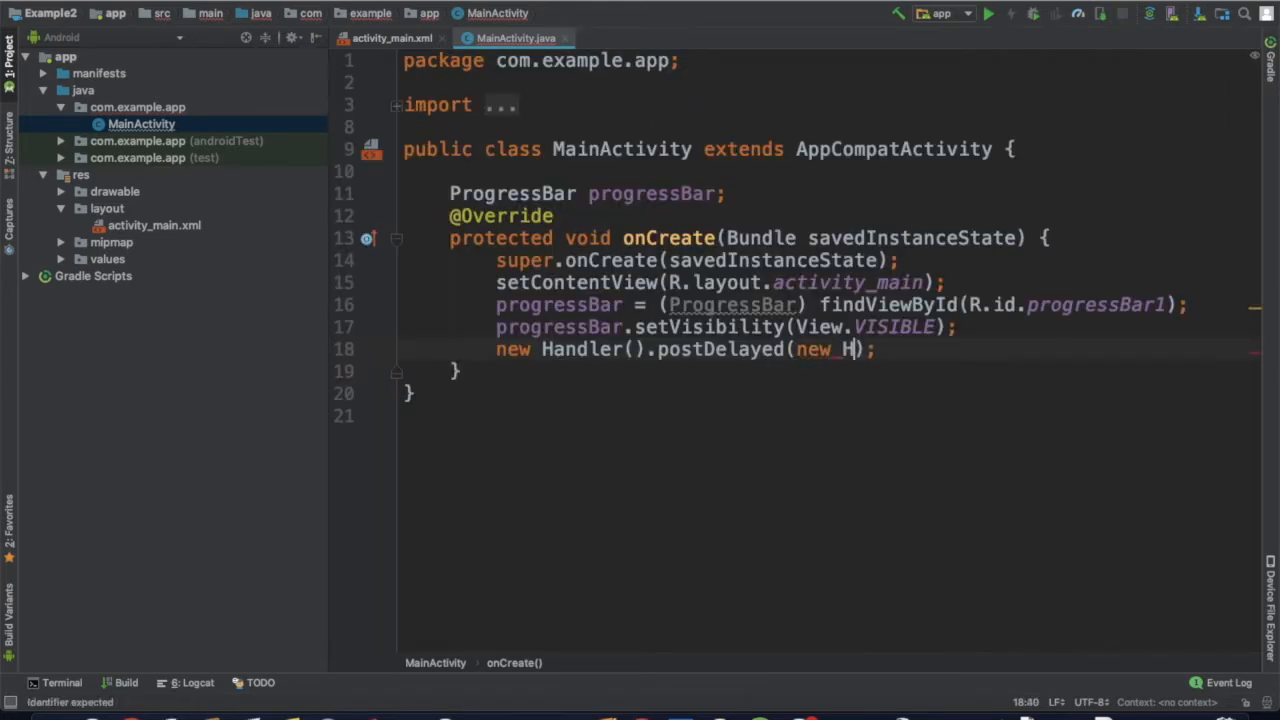
key("Backspace")
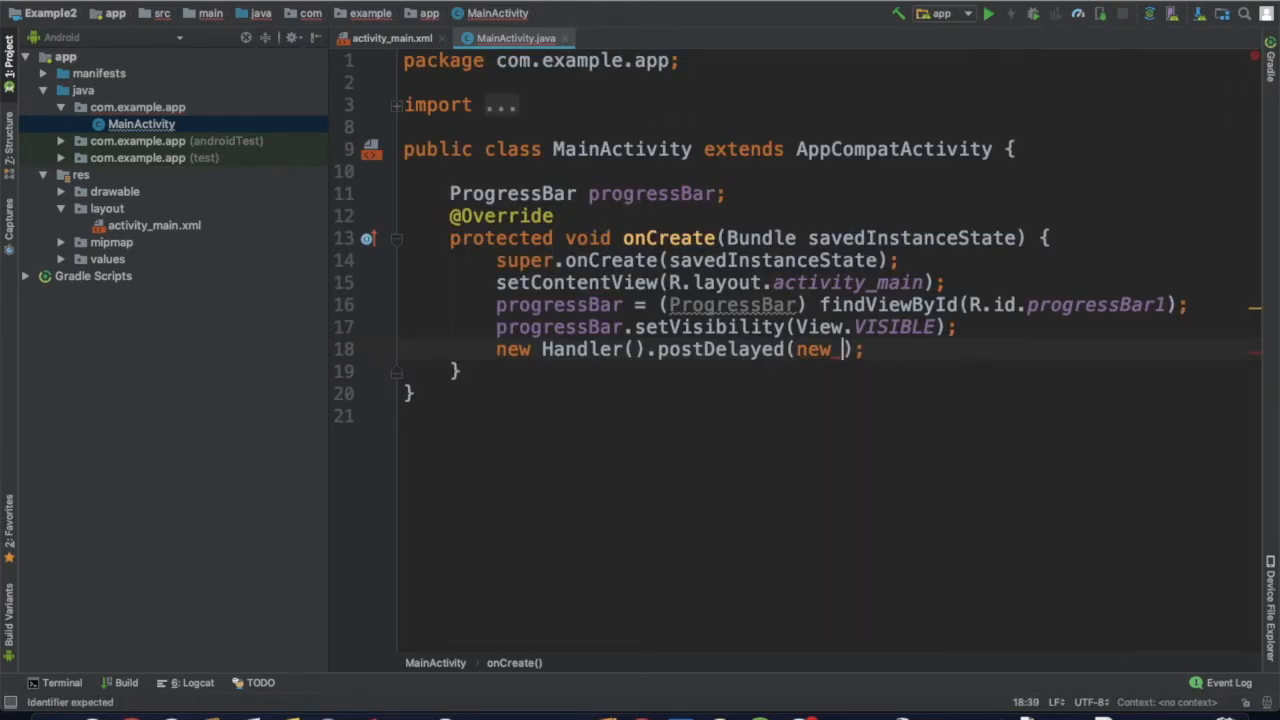
type("Runnable(")
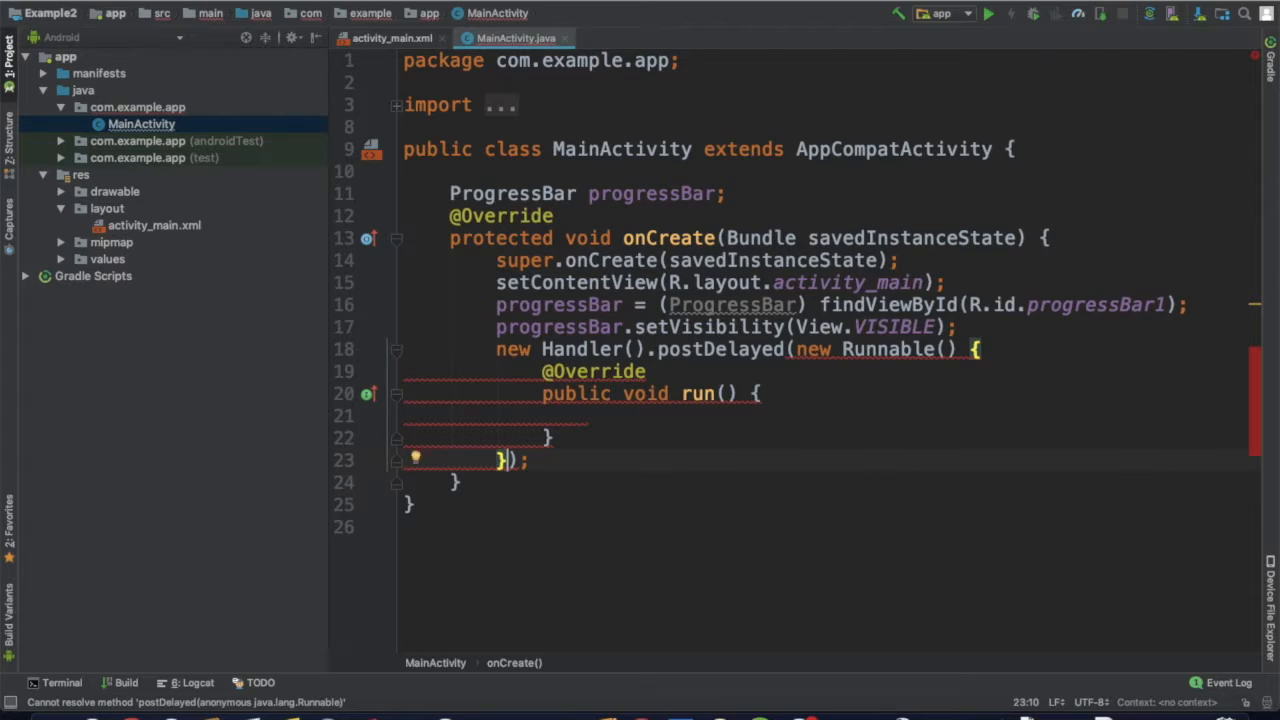
type(", 3000")
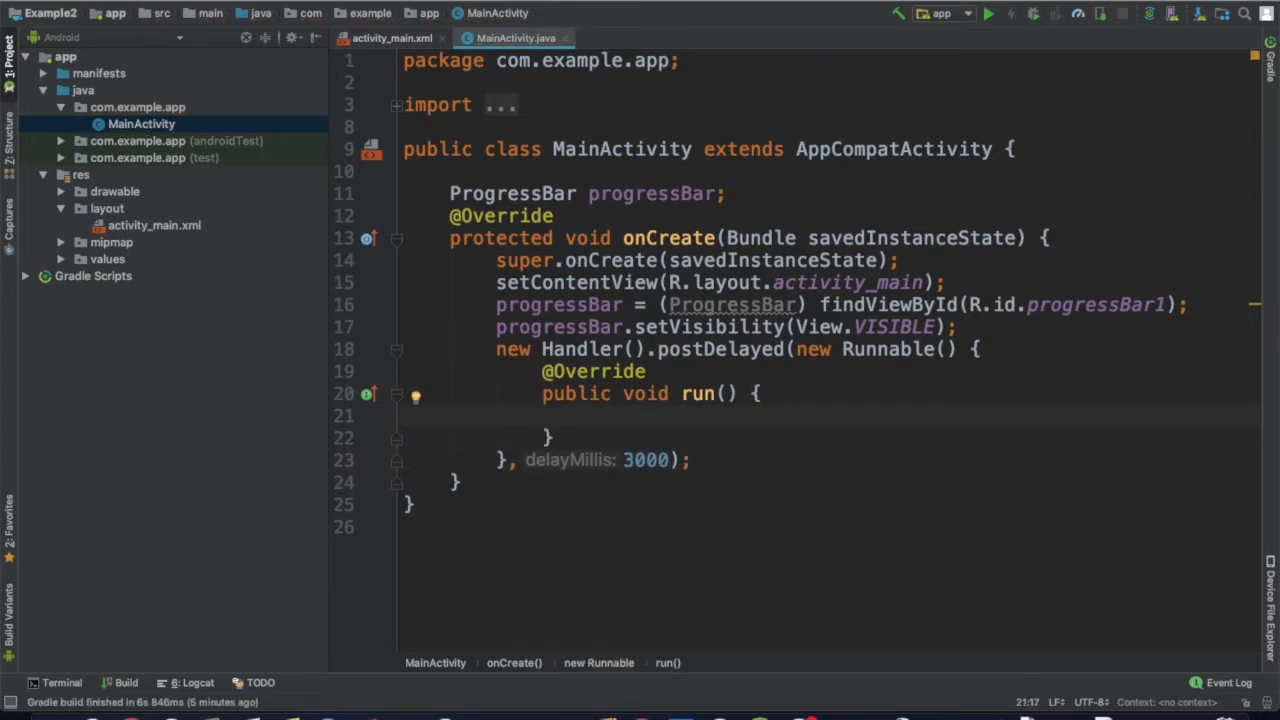
Inside run(), add progressBar.setVisibility(View.GONE) to hide the spinner after the delay.
type("progressBar")
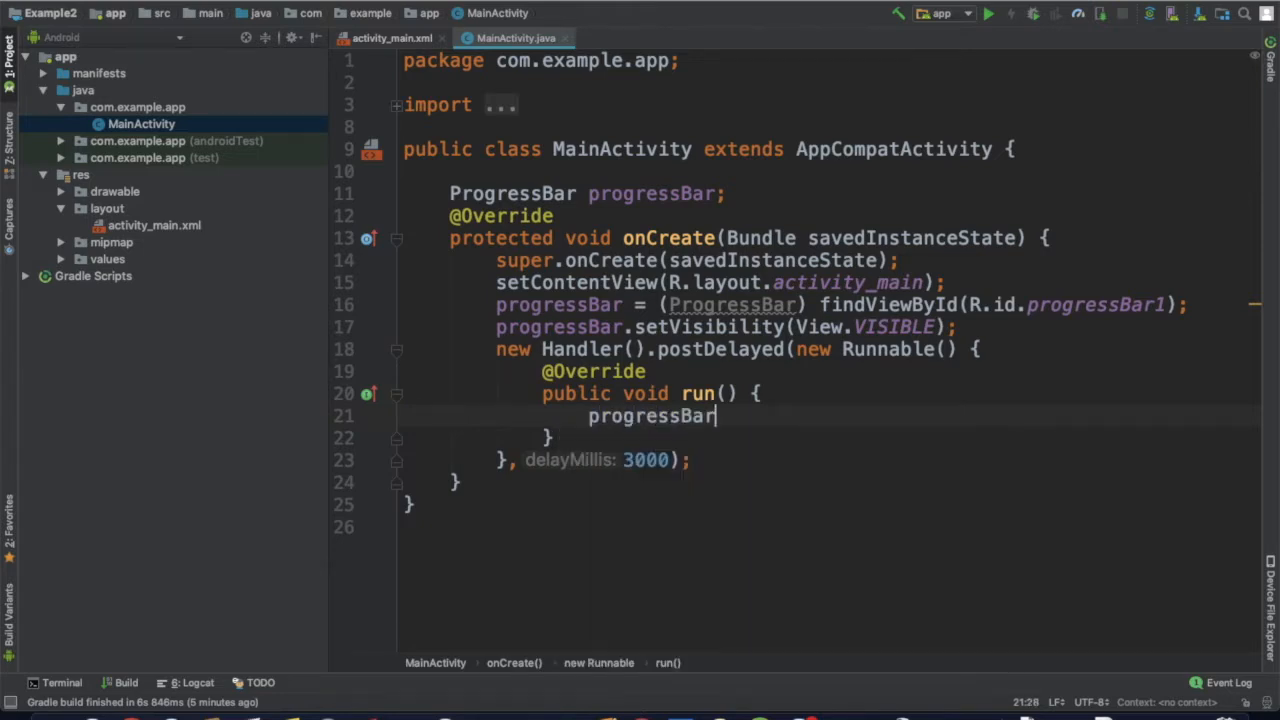
type(".")
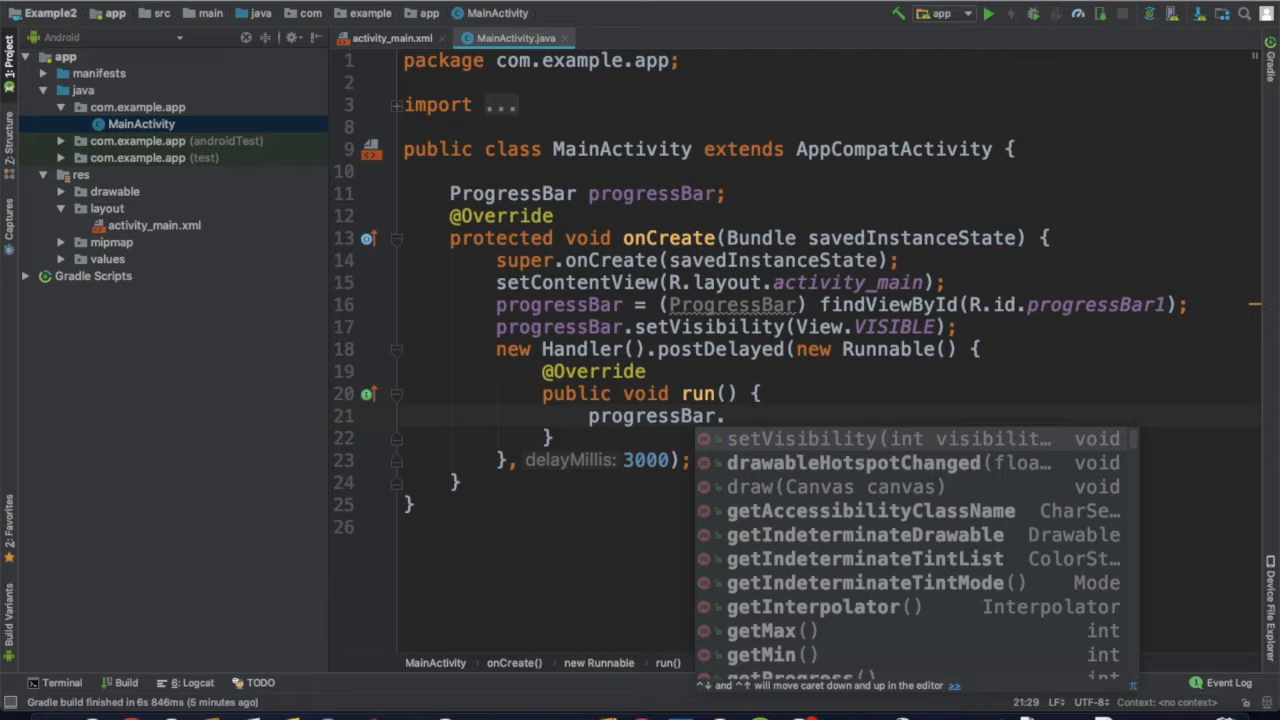
type("se")
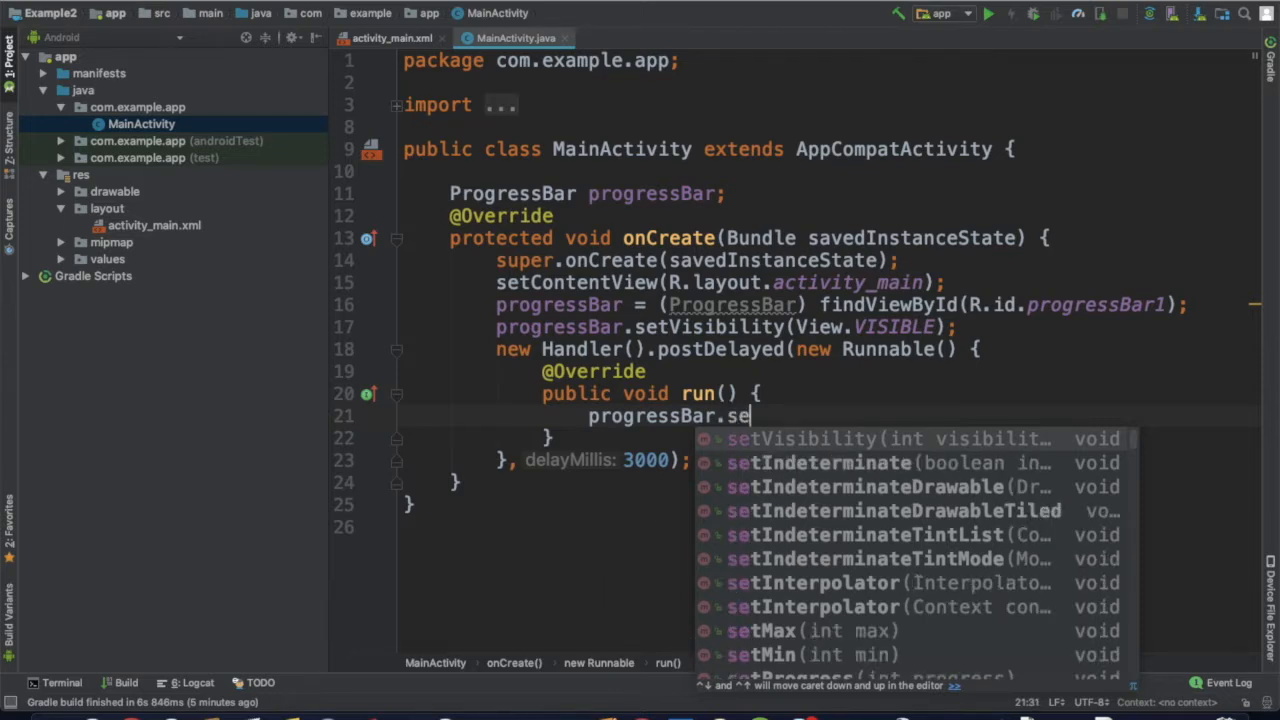
type("tV")
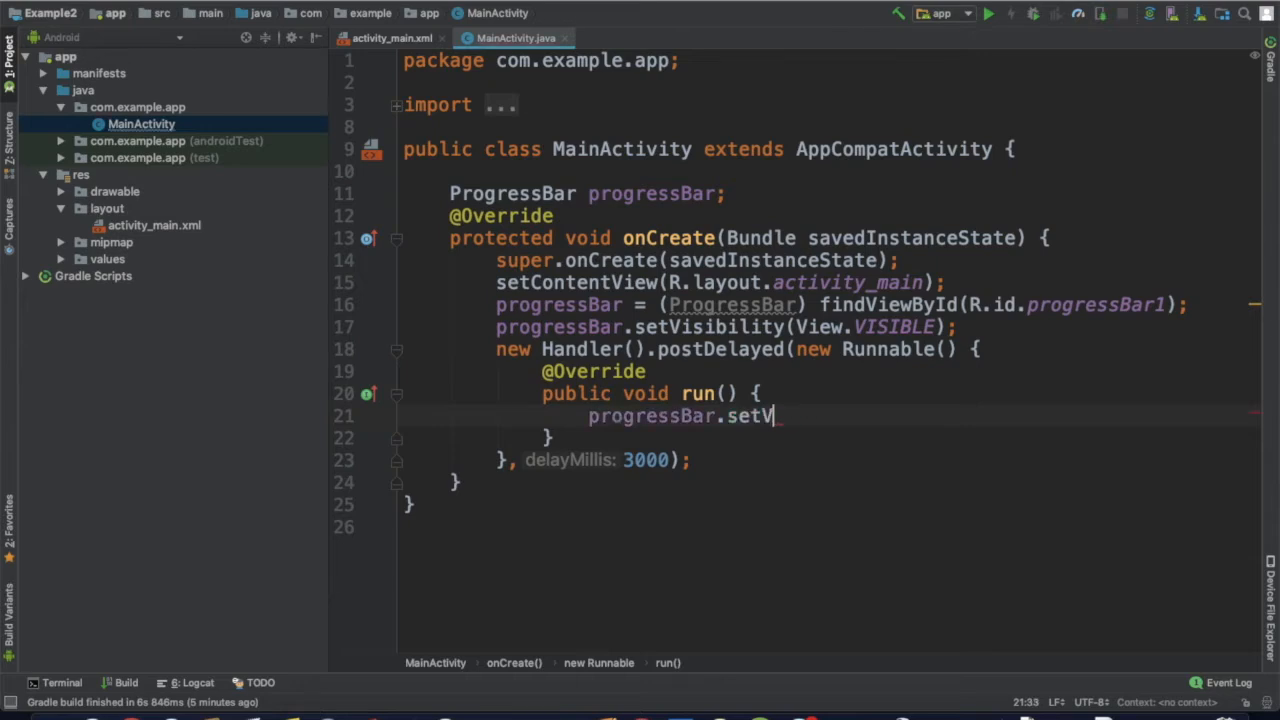
type("isibility(V);")
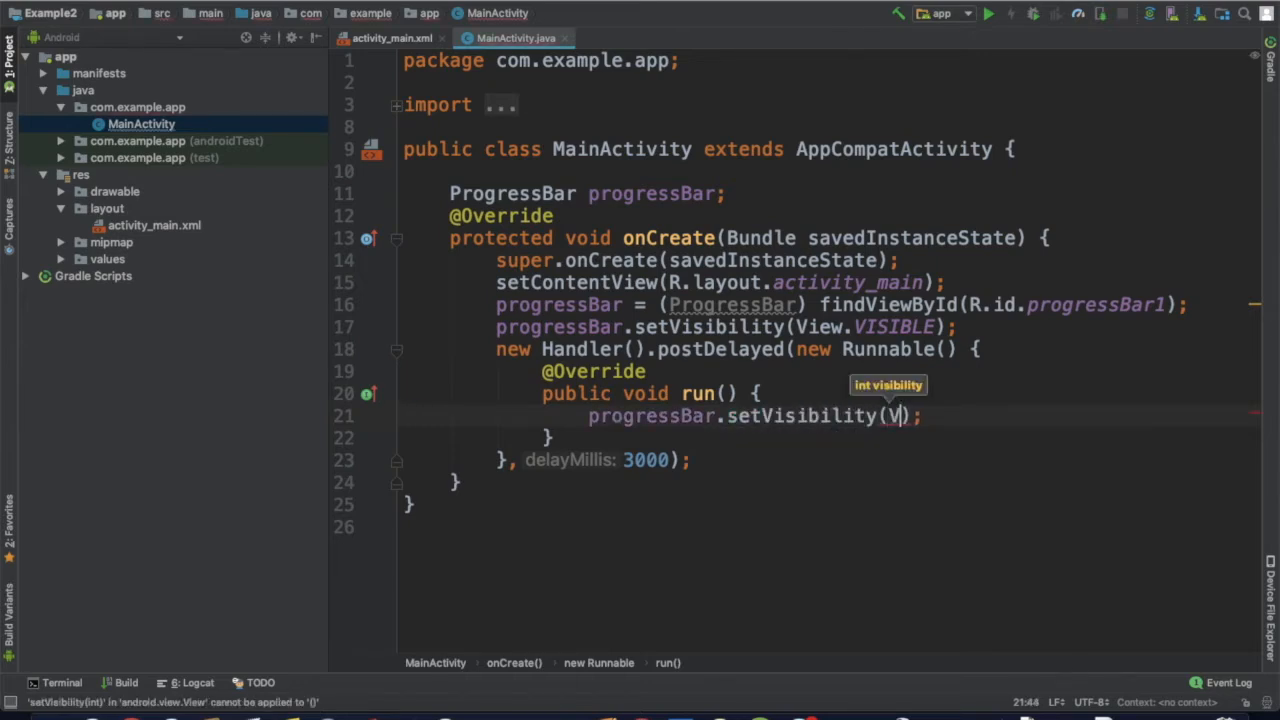
type("iew.")
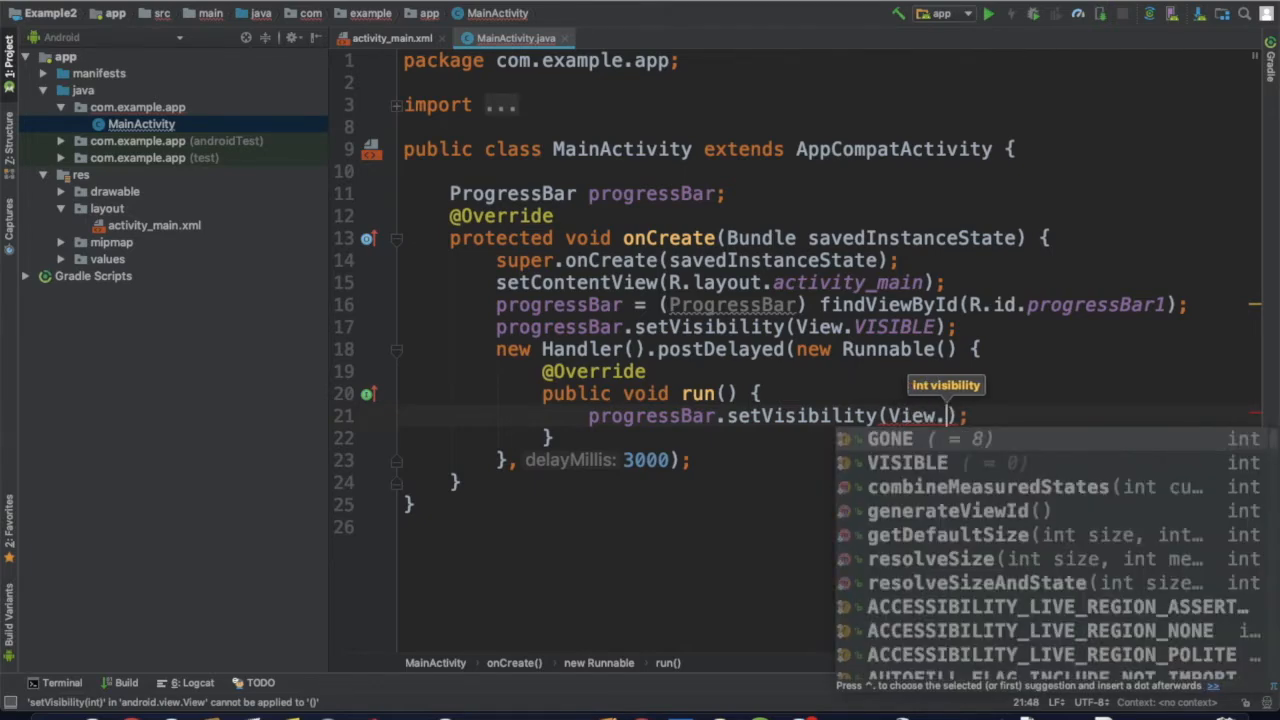
type("INV")
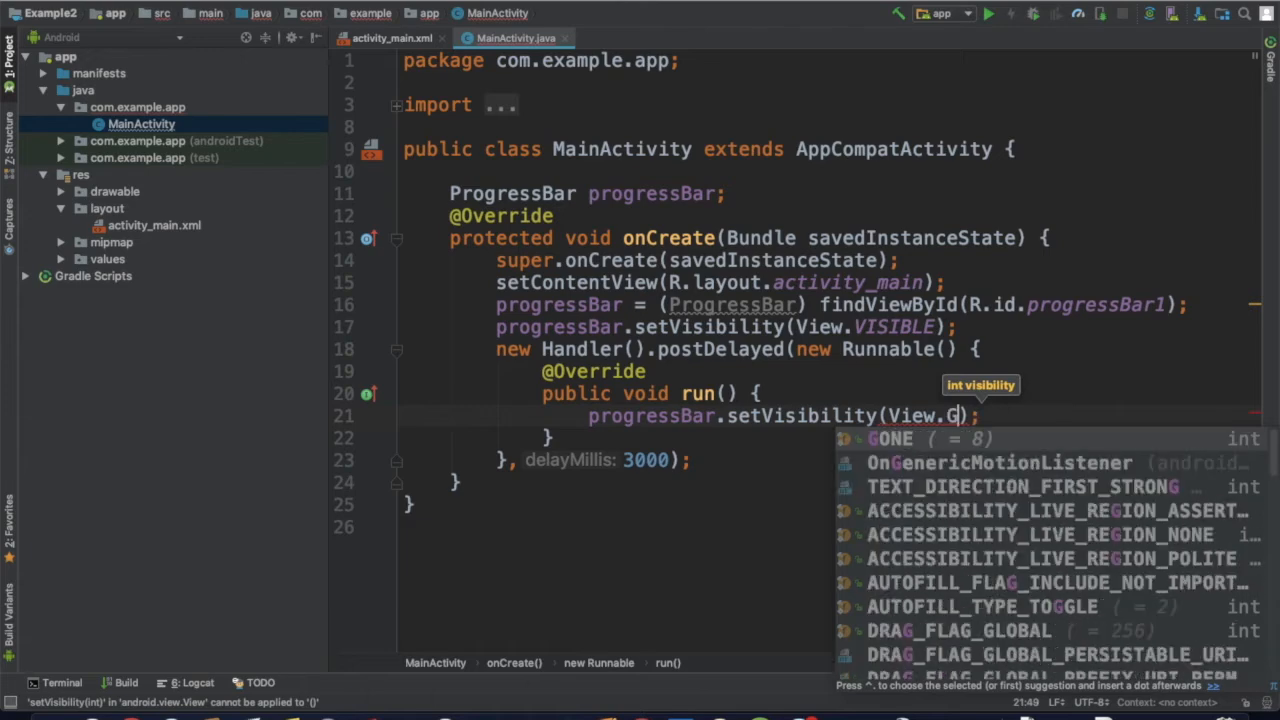
type("O")
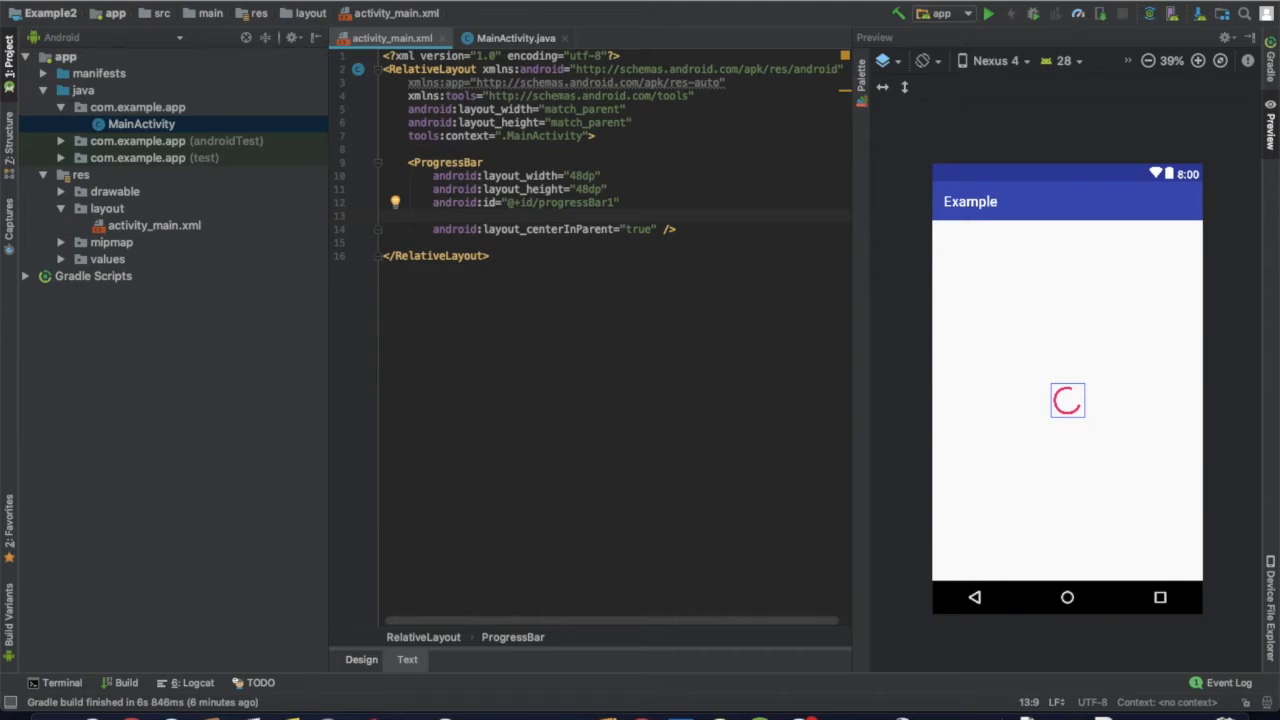
Add android:visibility="gone" to the ProgressBar element in activity_main.xml.
type("vi")
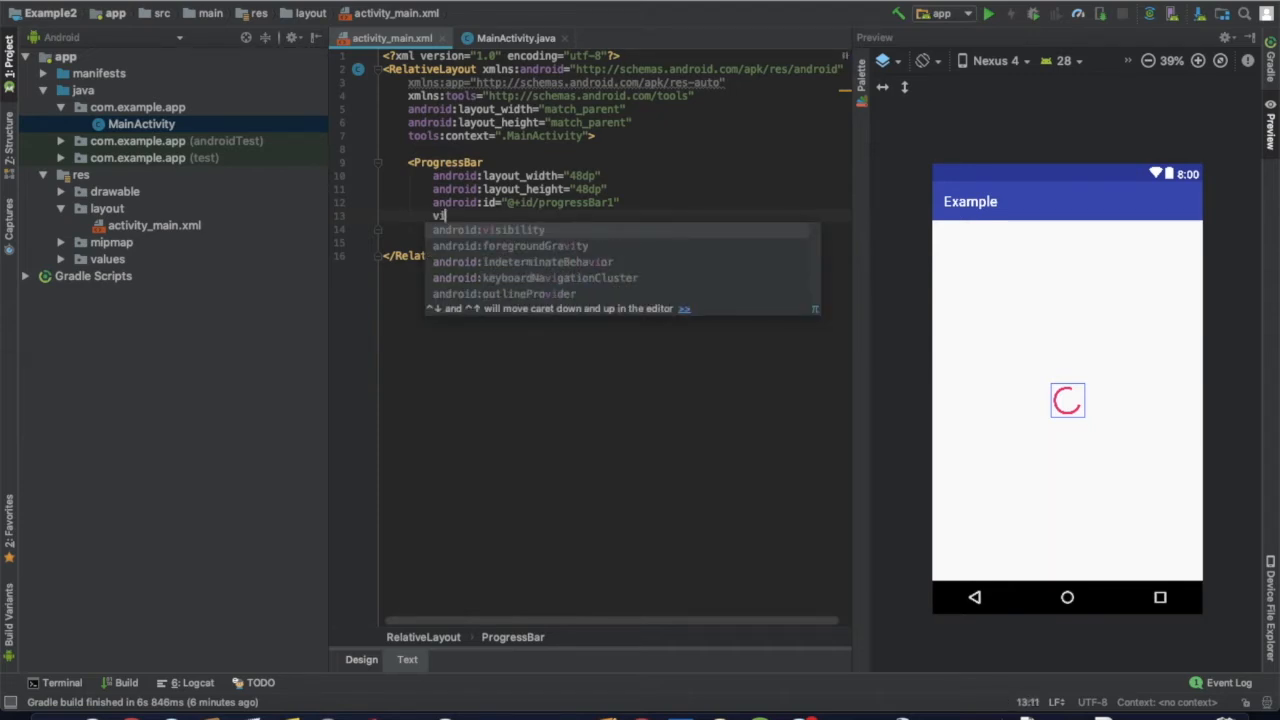
type("and")
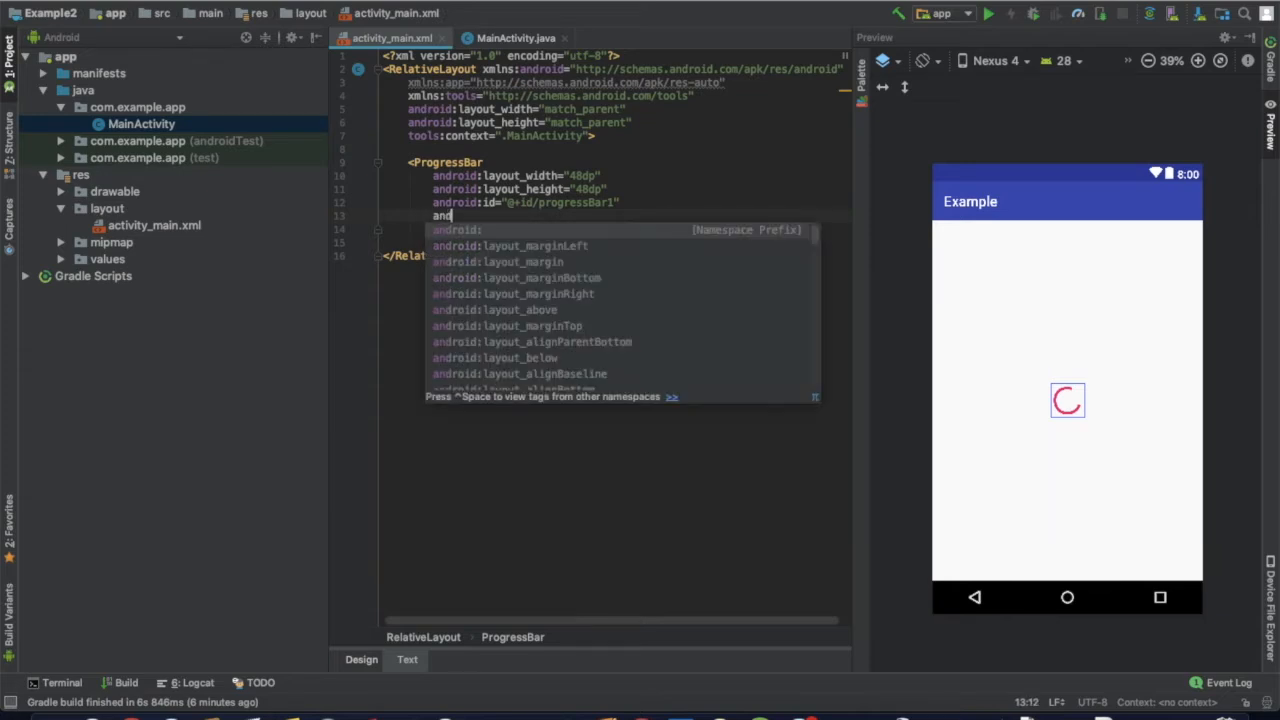
type("visibility=\"")
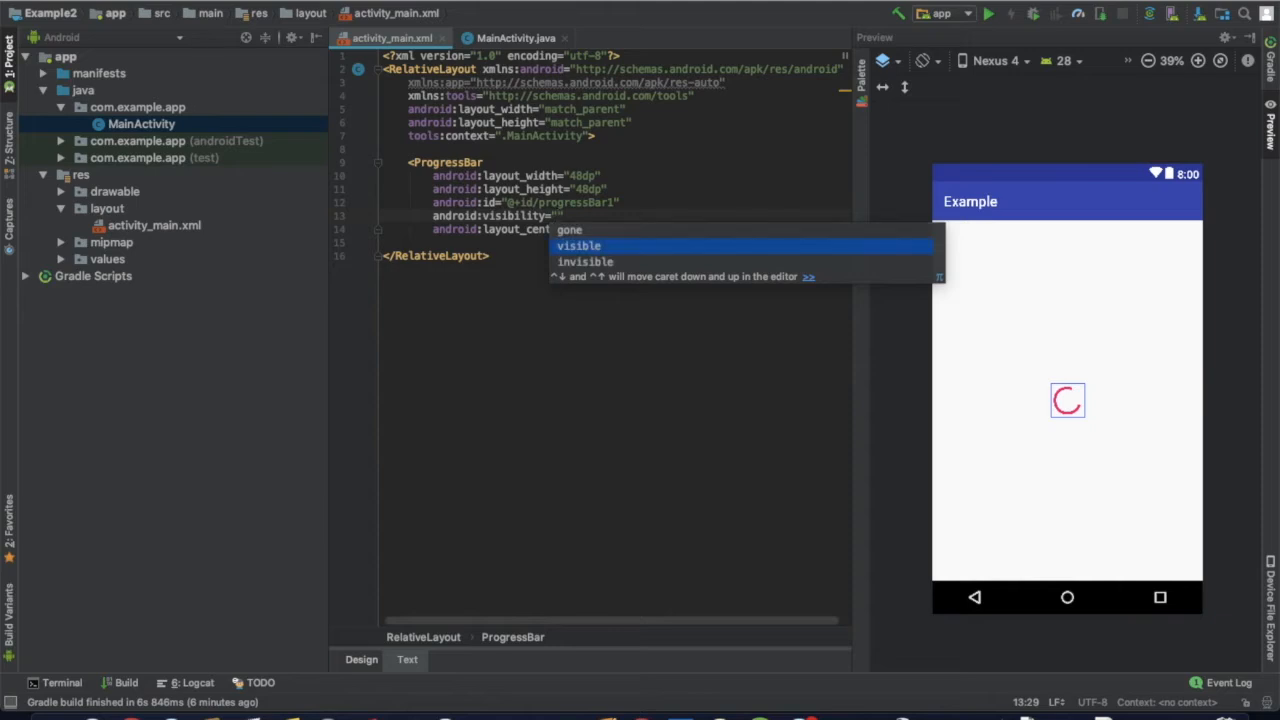
left_click(584, 260)
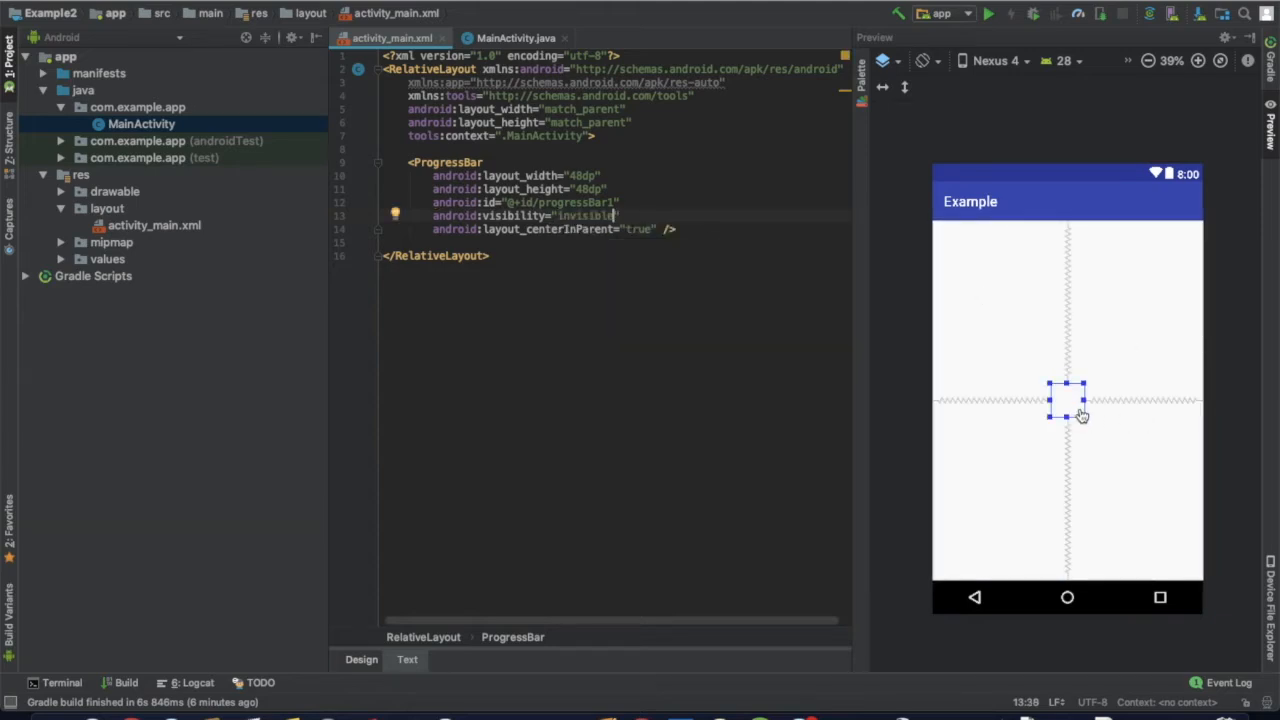
mouse_move(1078, 410)
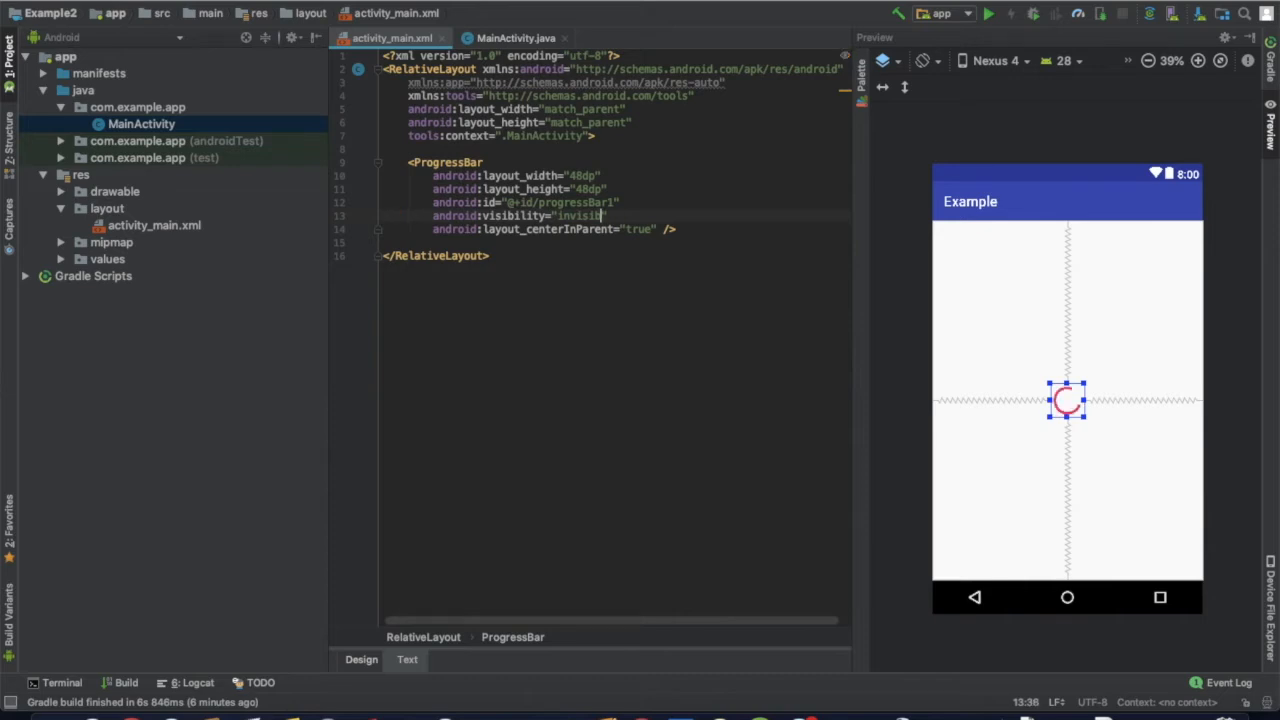
type("gone")
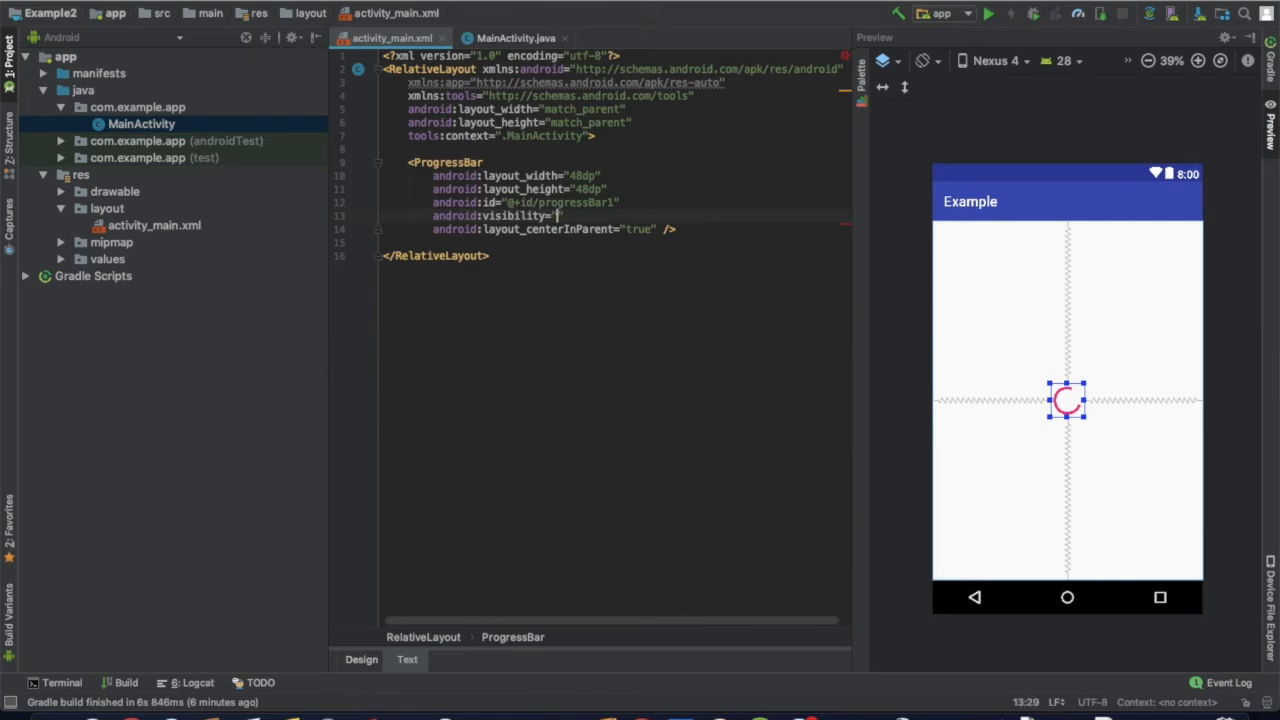
type("gone")
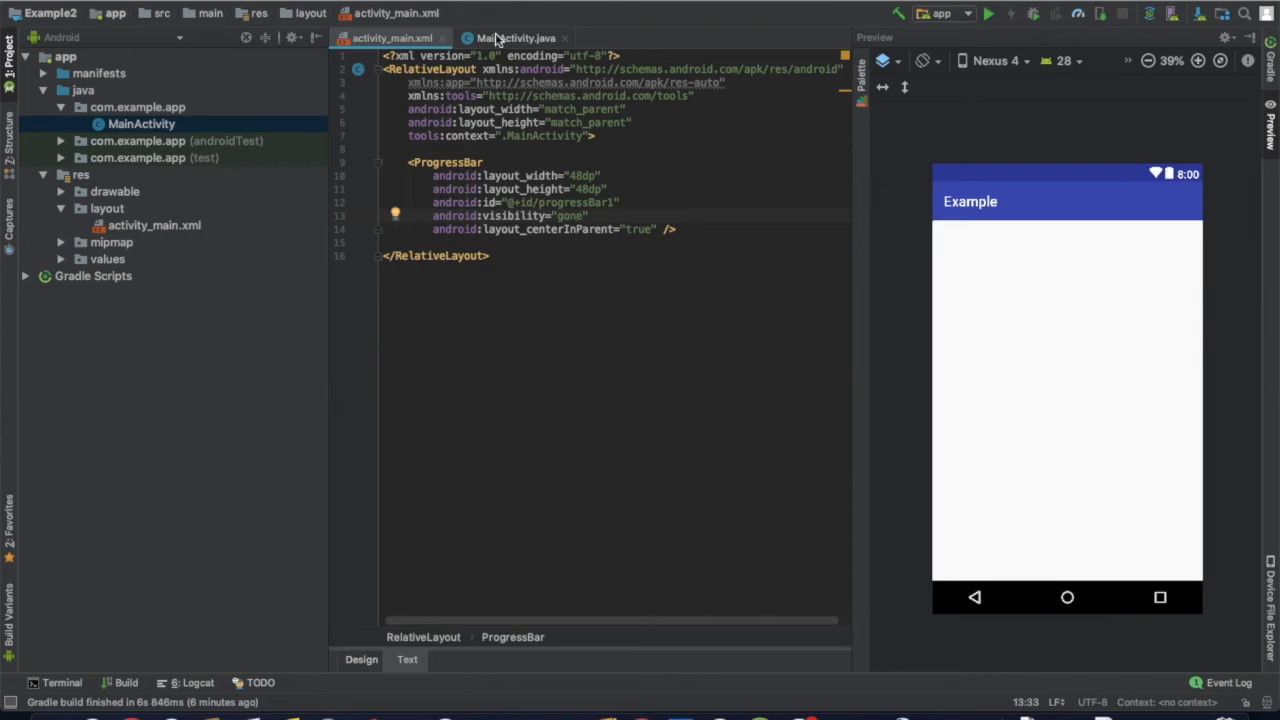
Return to the MainActivity.java editor showing the delayed setVisibility(View.GONE) call.
left_click(516, 38)
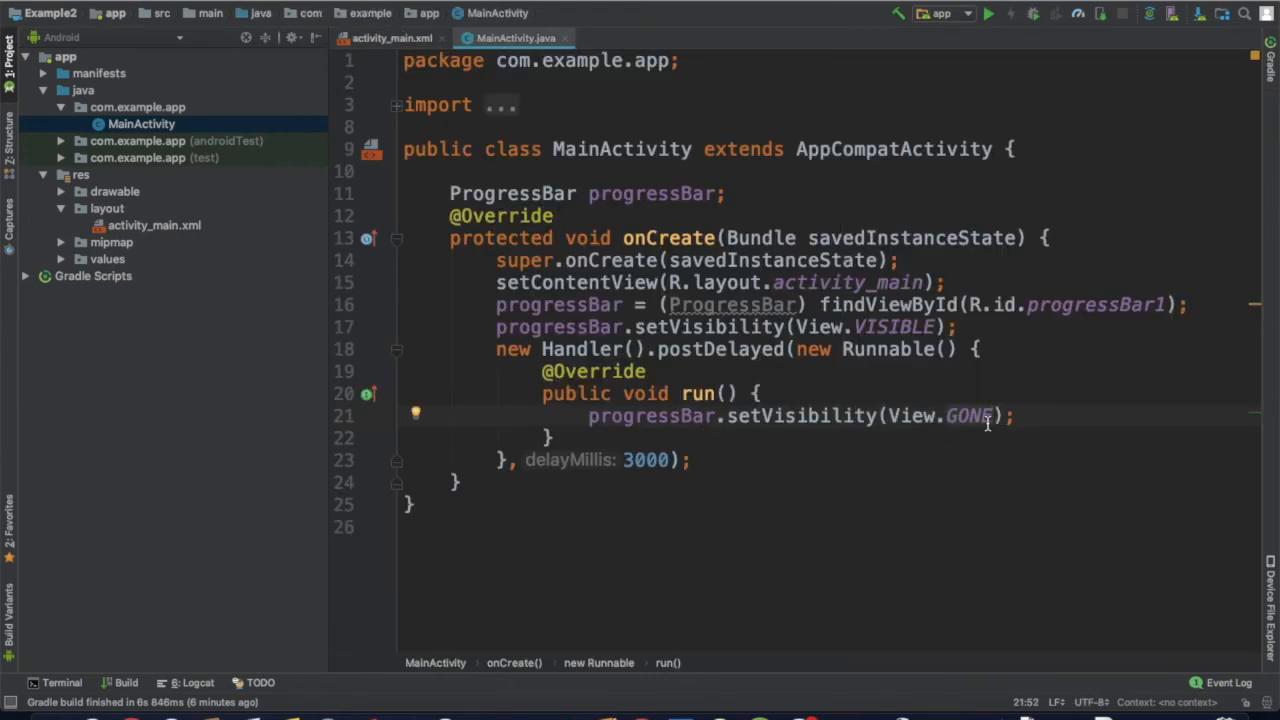
mouse_move(816, 282)
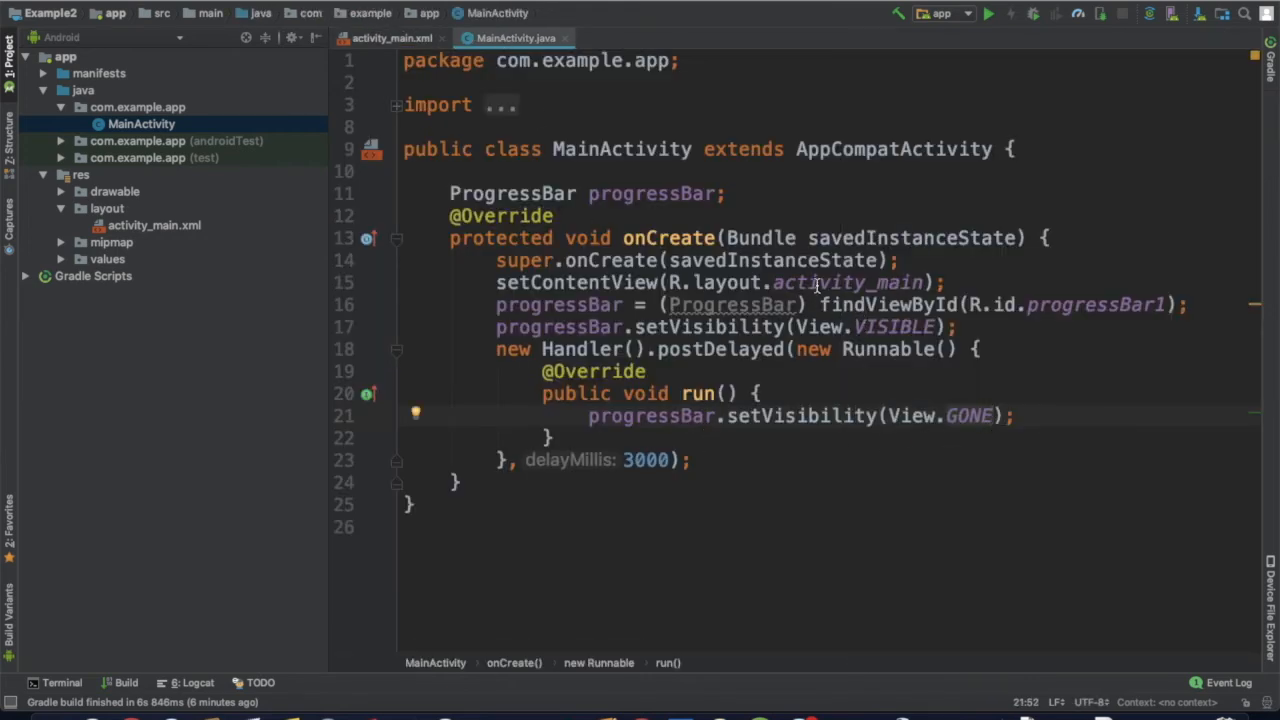